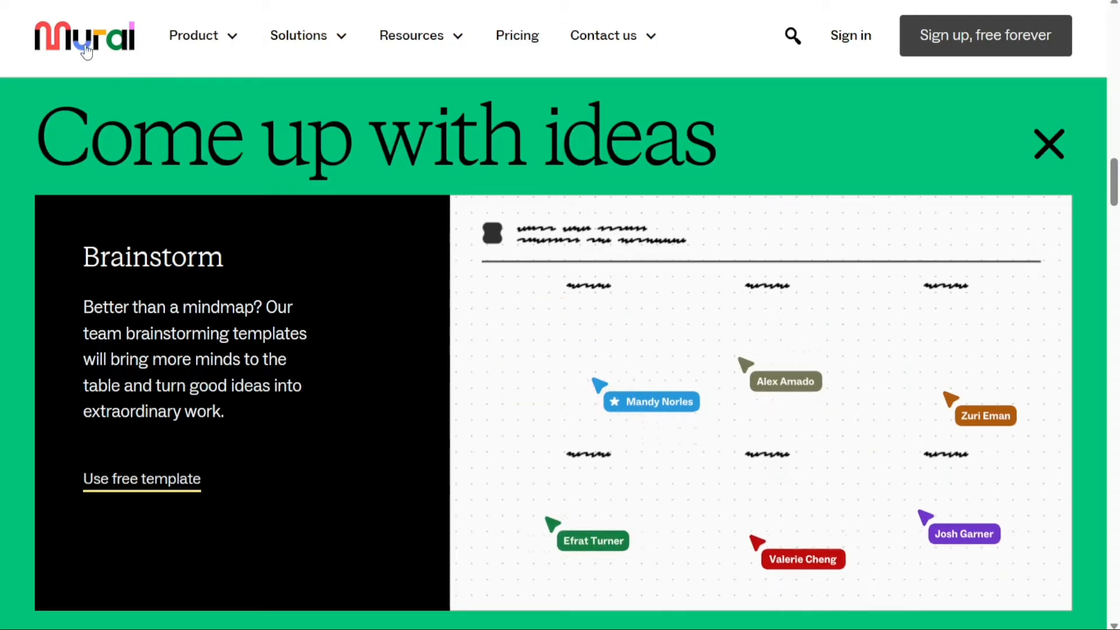
Rename the mural to 'Our Channel' and start the five-minute countdown timer
left_click(141, 478)
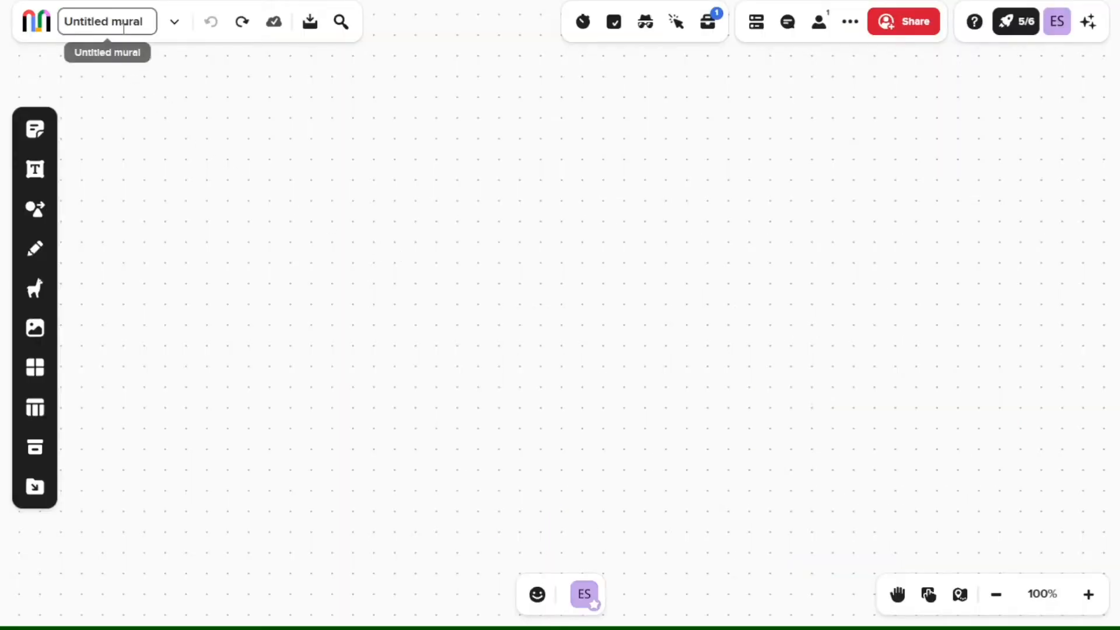
type("Our Channel")
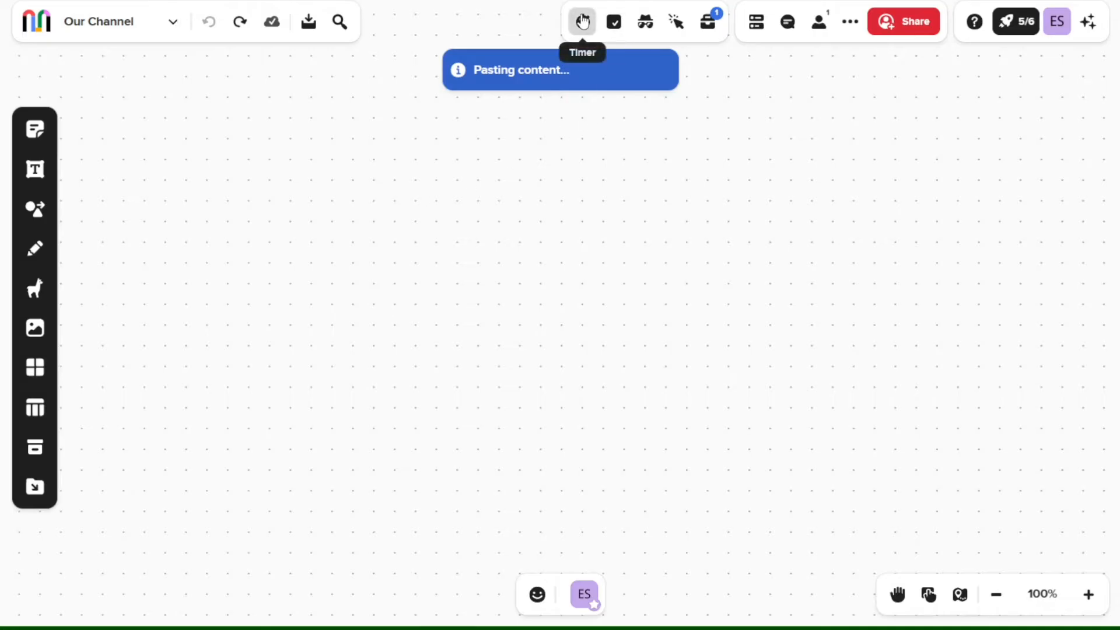
left_click(581, 21)
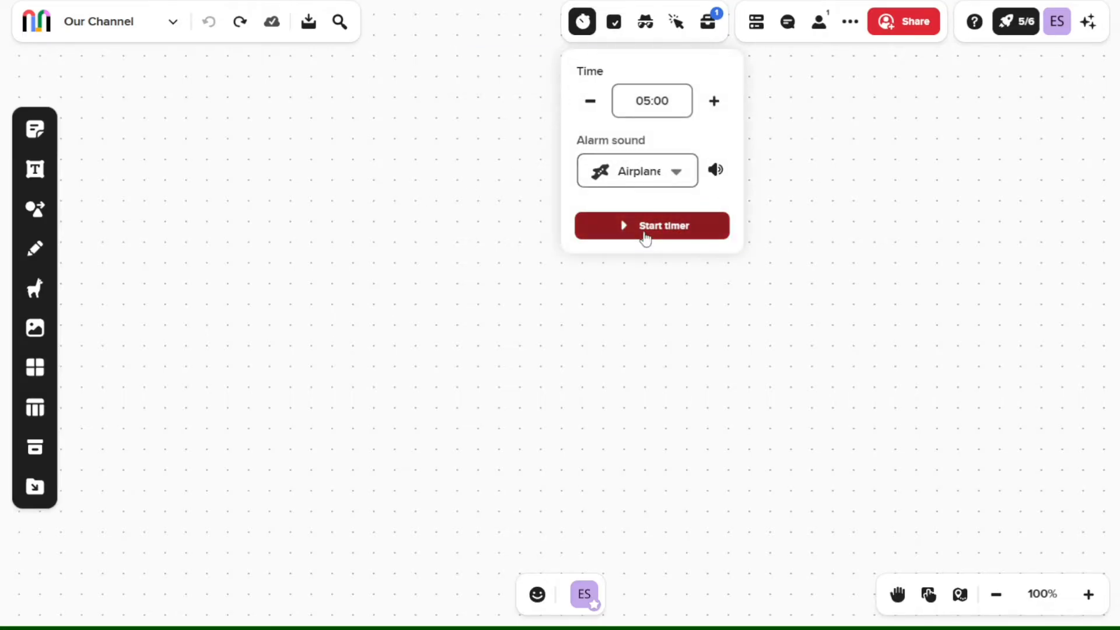
left_click(651, 225)
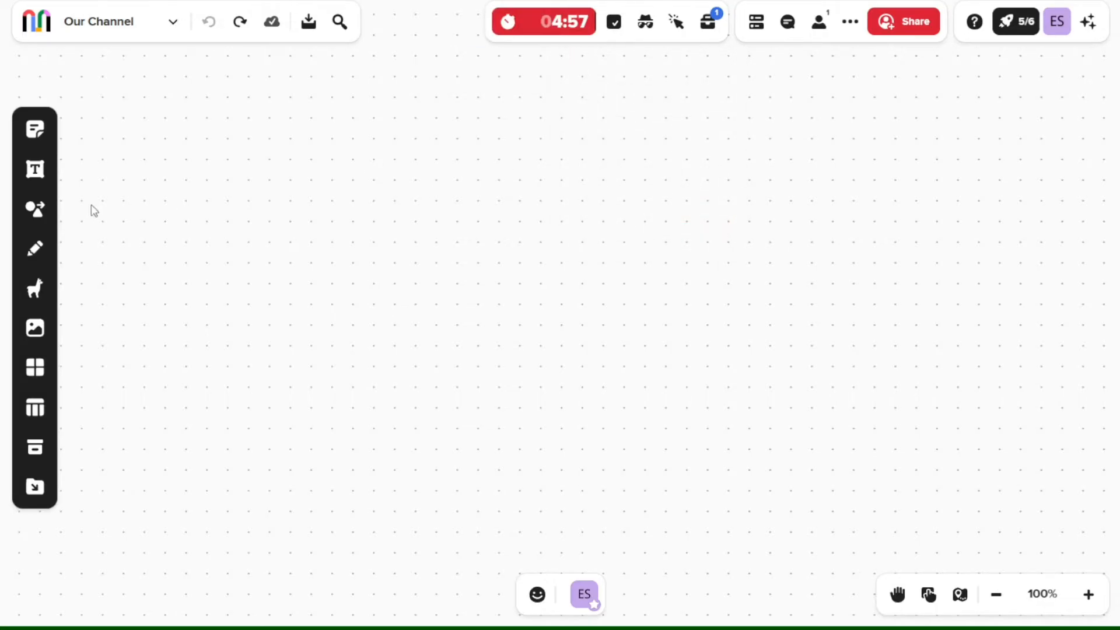
Add a circle from the Shapes library and connect it to the diamond on the canvas
left_click(34, 208)
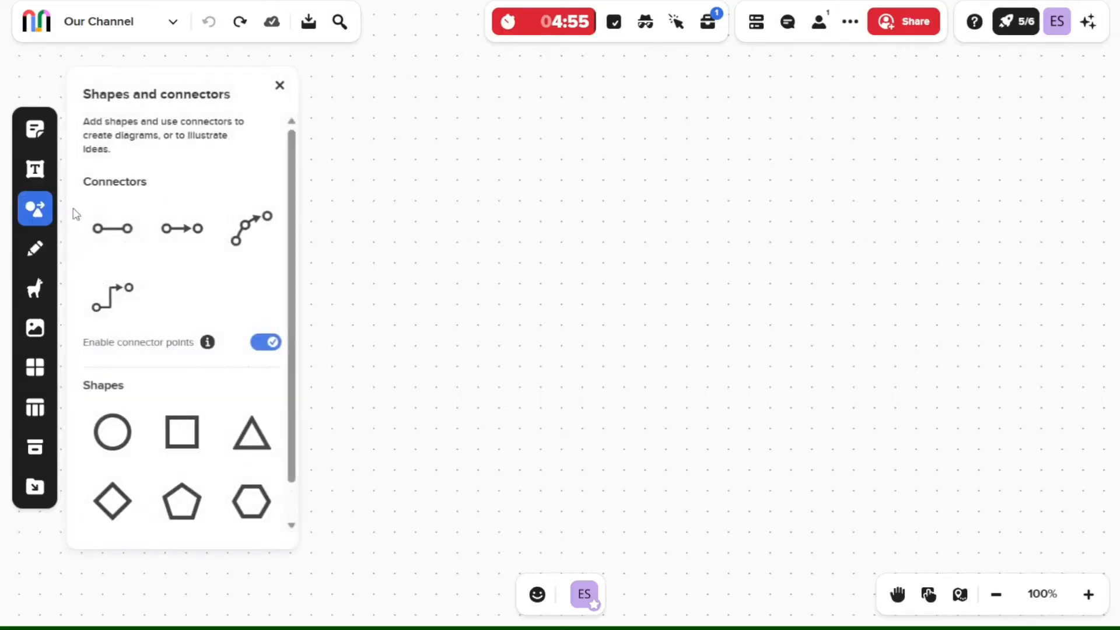
left_click(112, 431)
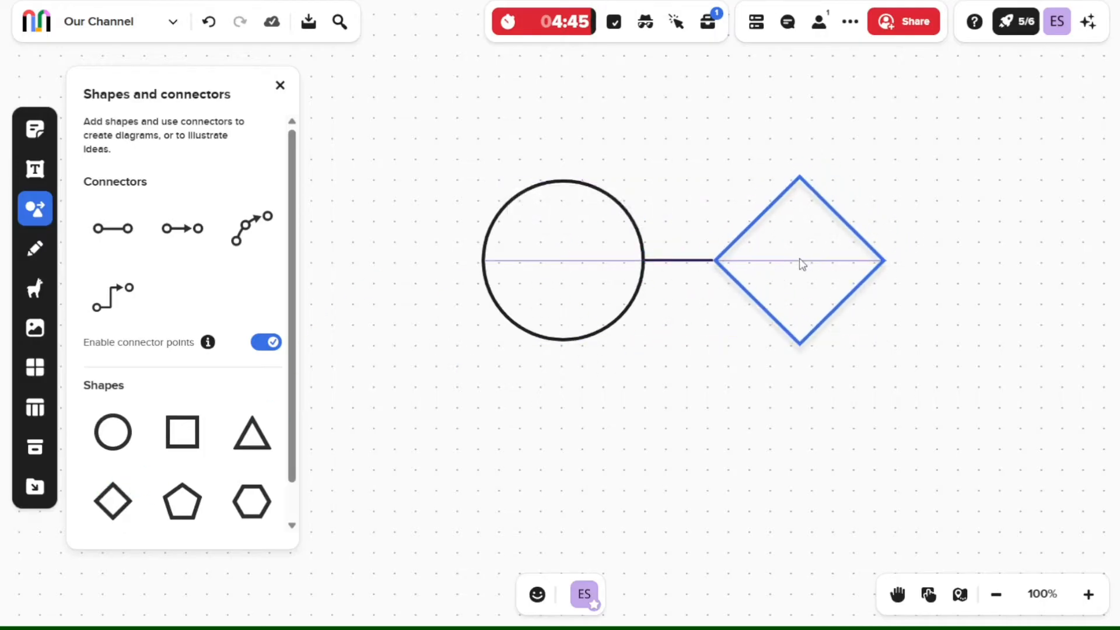
left_click(797, 260)
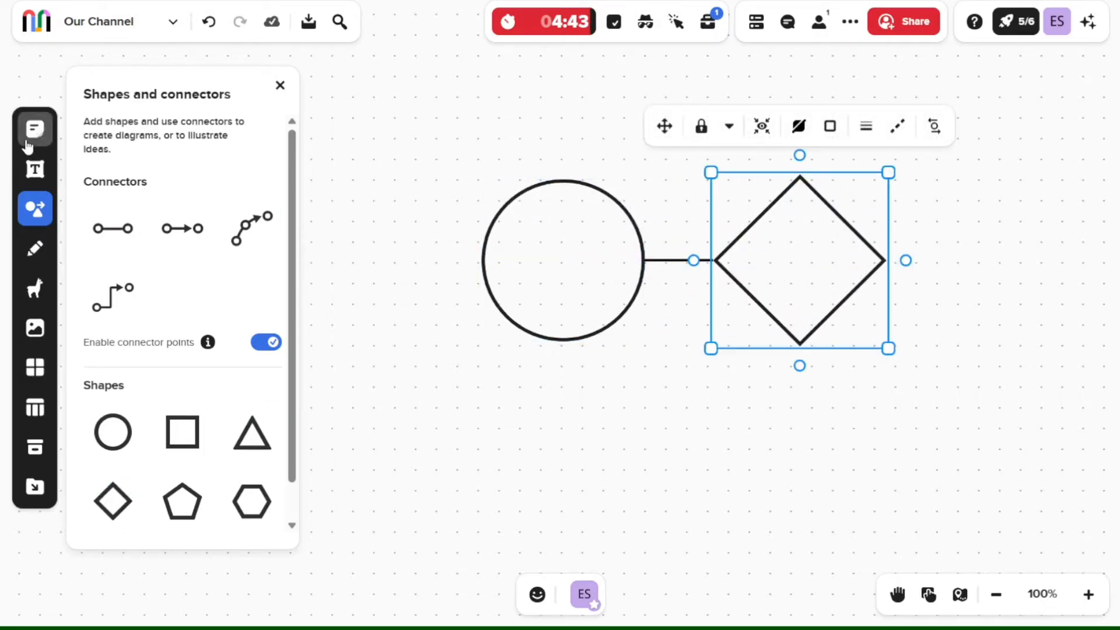
Draw a freehand highlighter-pen stroke on the canvas
left_click(34, 247)
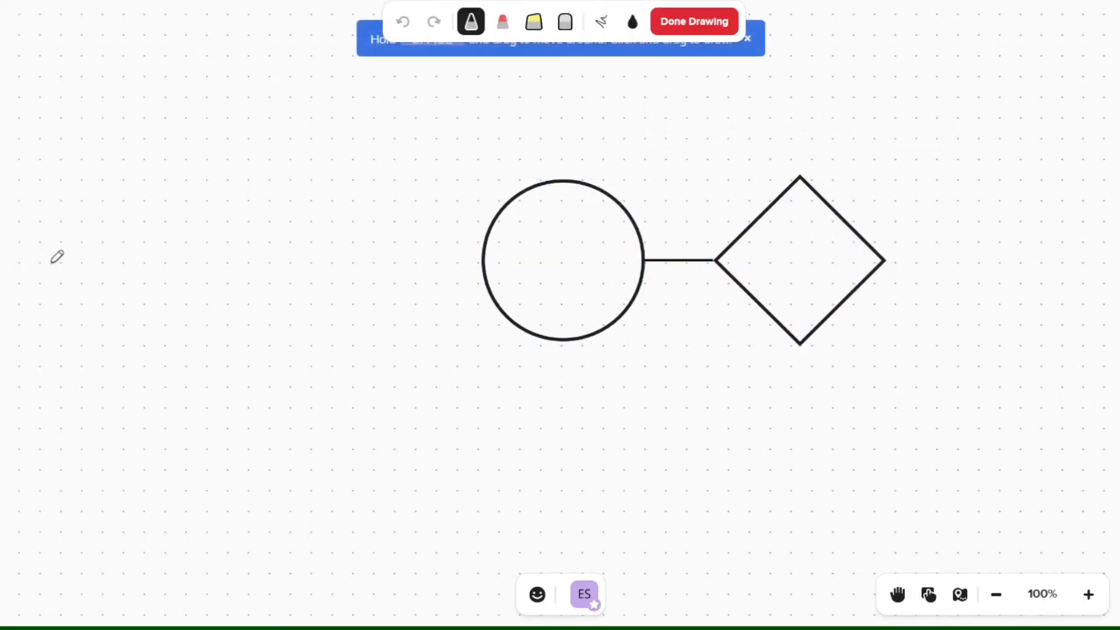
left_click(501, 21)
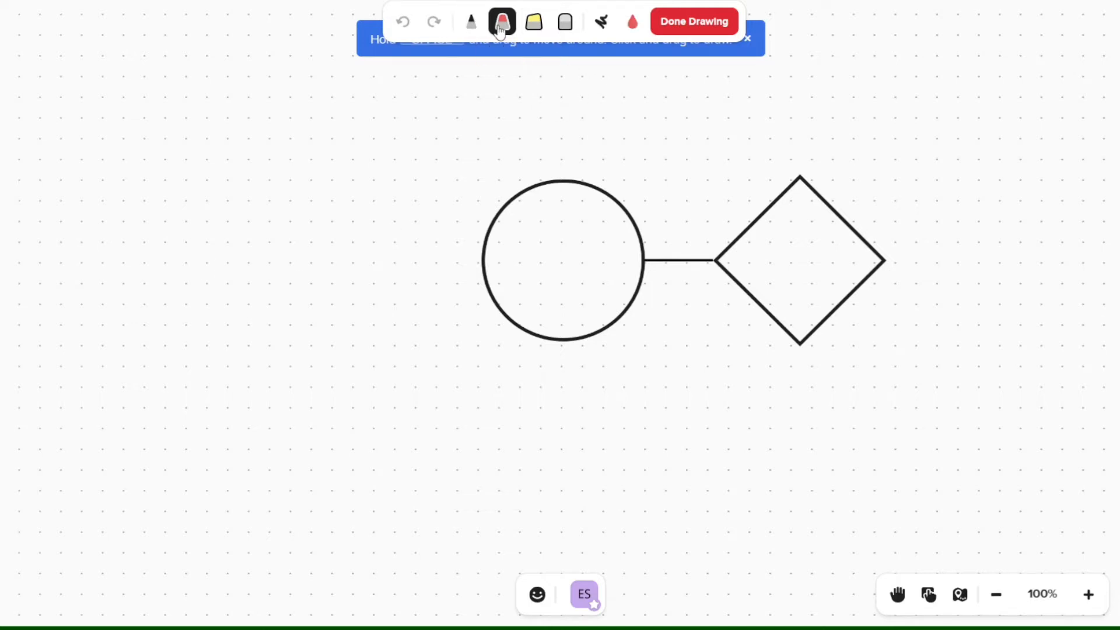
left_click_drag(237, 188, 279, 285)
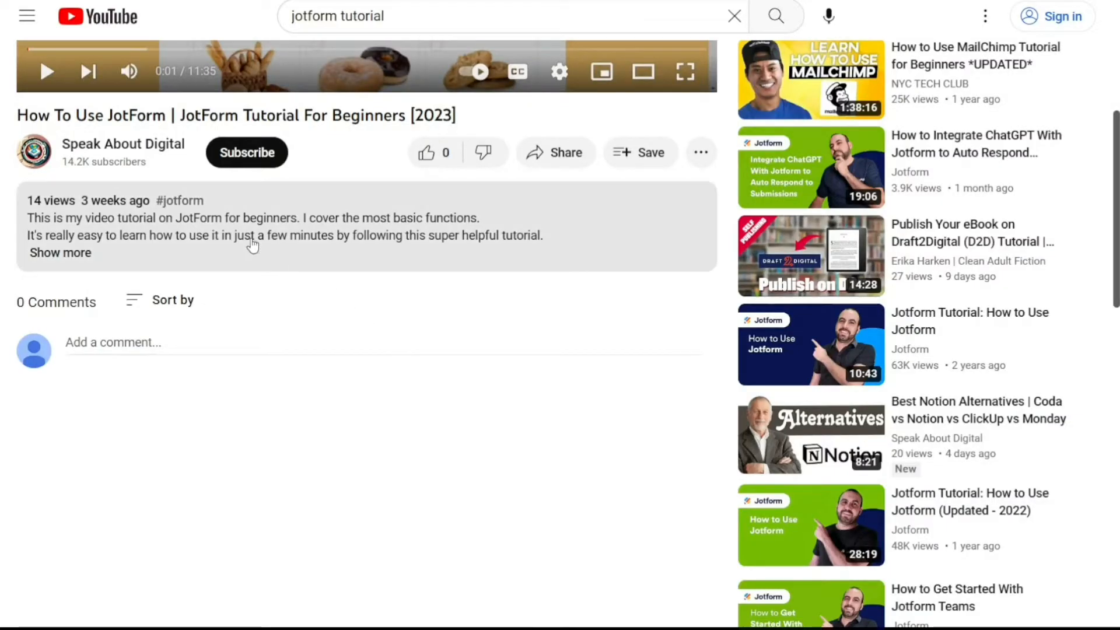
Fill in name and email on the Mural sign-up form and submit it
left_click(59, 252)
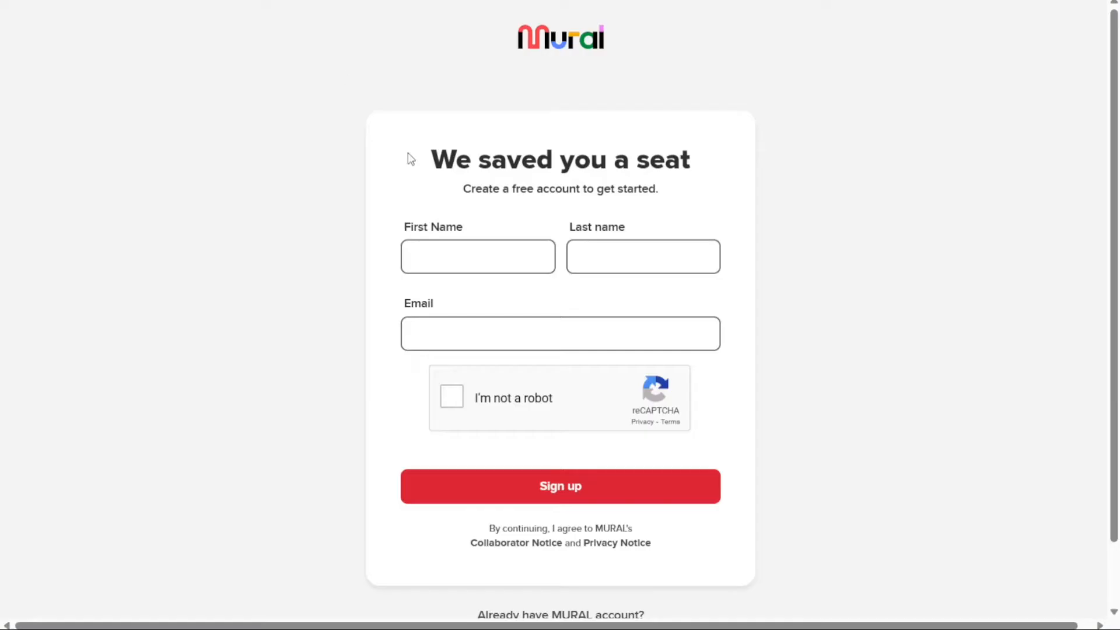
left_click(560, 334)
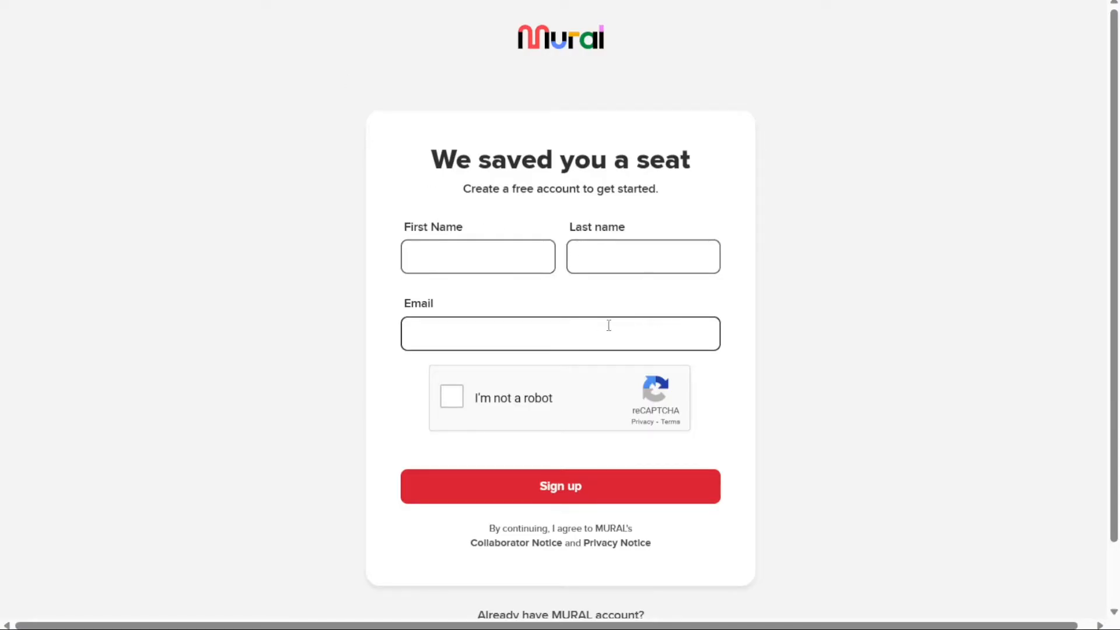
left_click(560, 485)
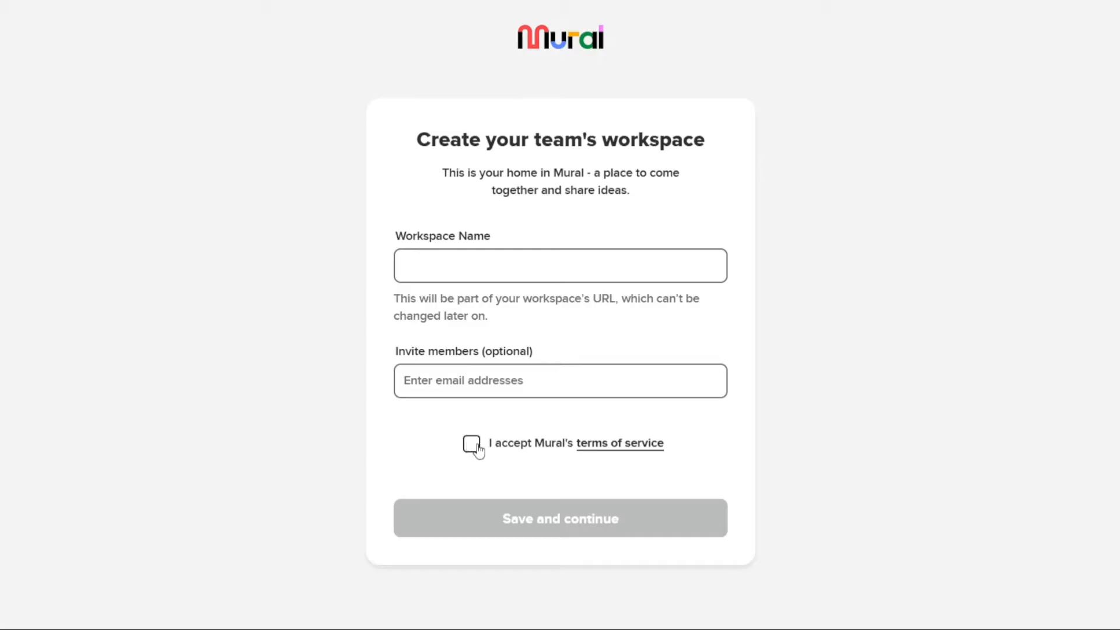
Accept Mural's terms, then choose Design as the team and Business intelligence as the role
left_click(471, 443)
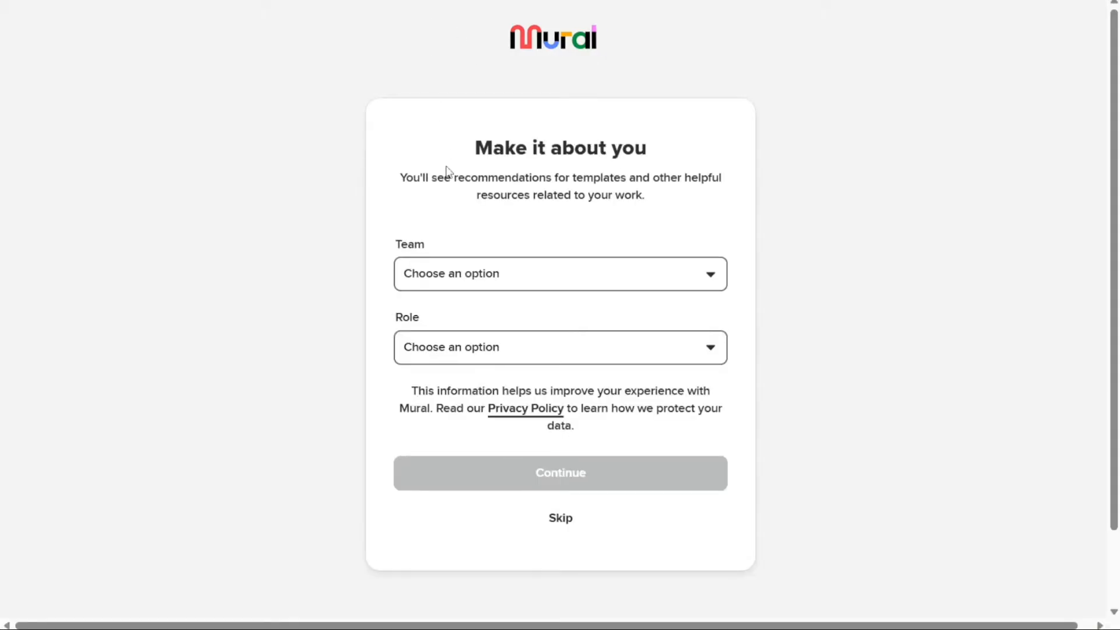
left_click(559, 273)
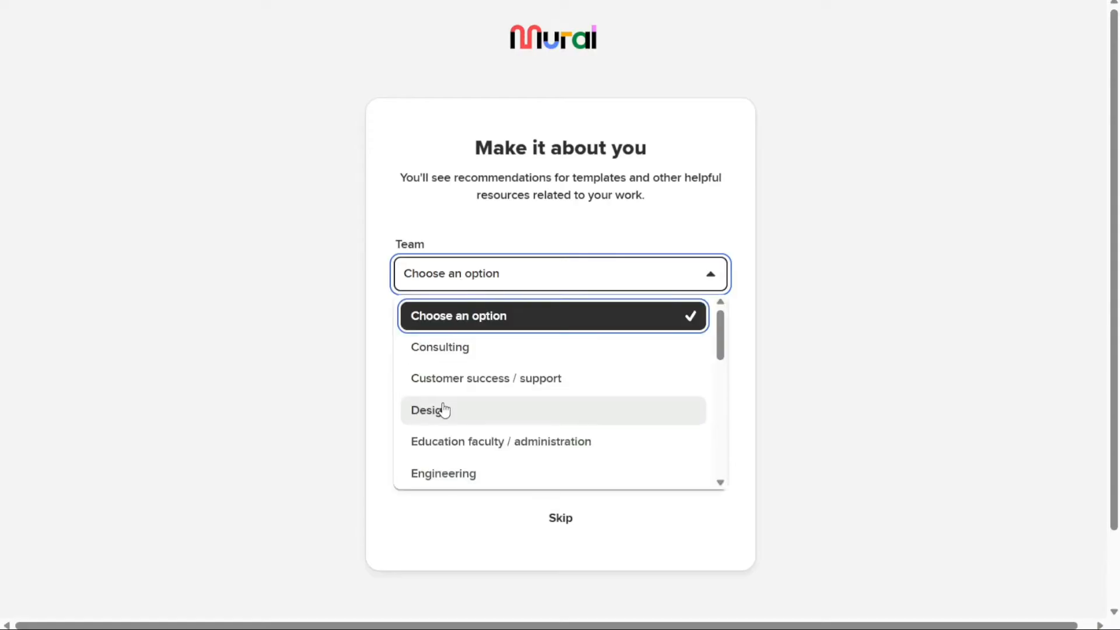
left_click(428, 409)
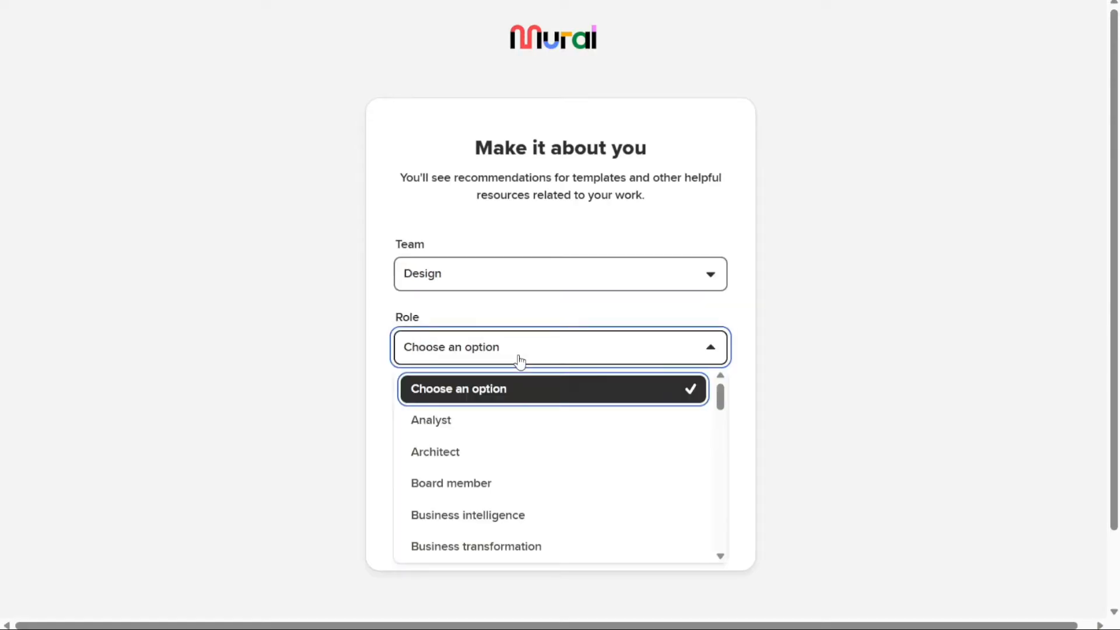
mouse_move(467, 514)
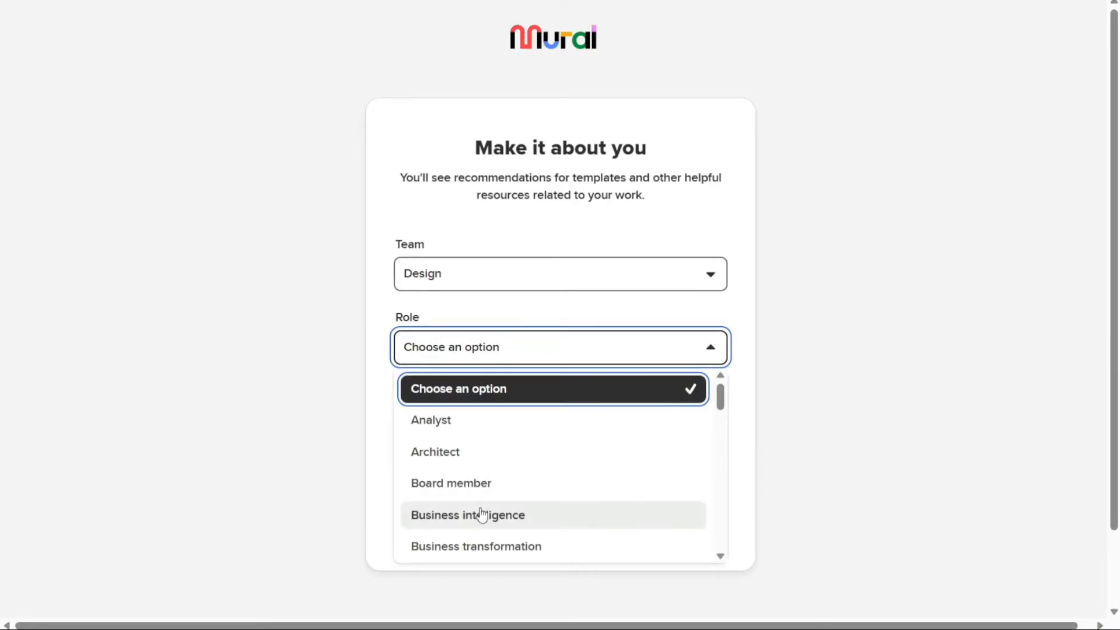
left_click(559, 273)
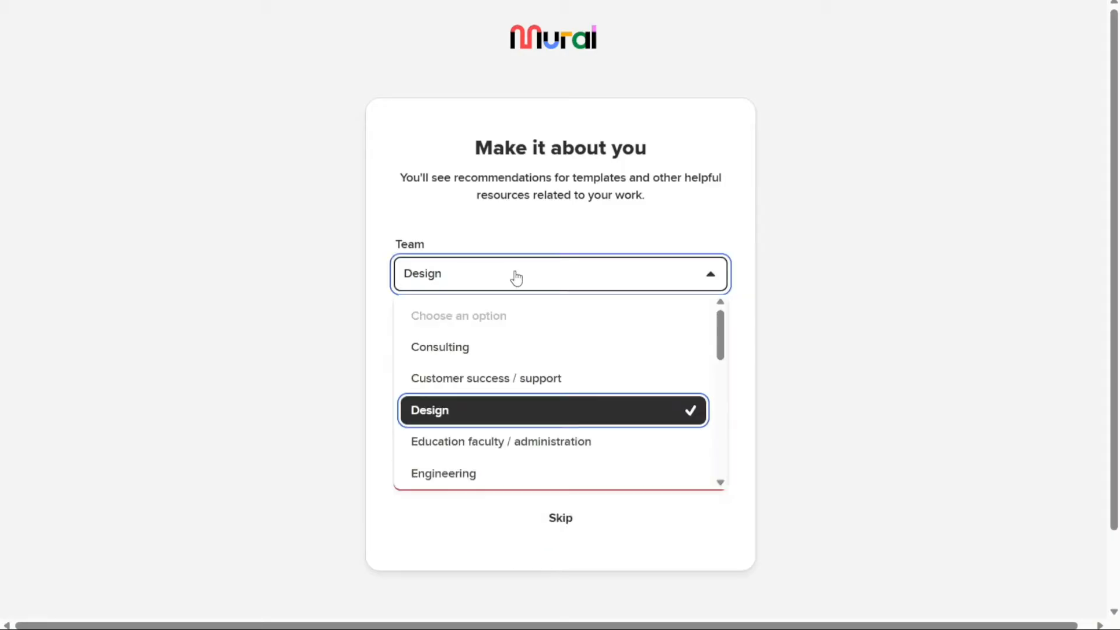
mouse_move(598, 225)
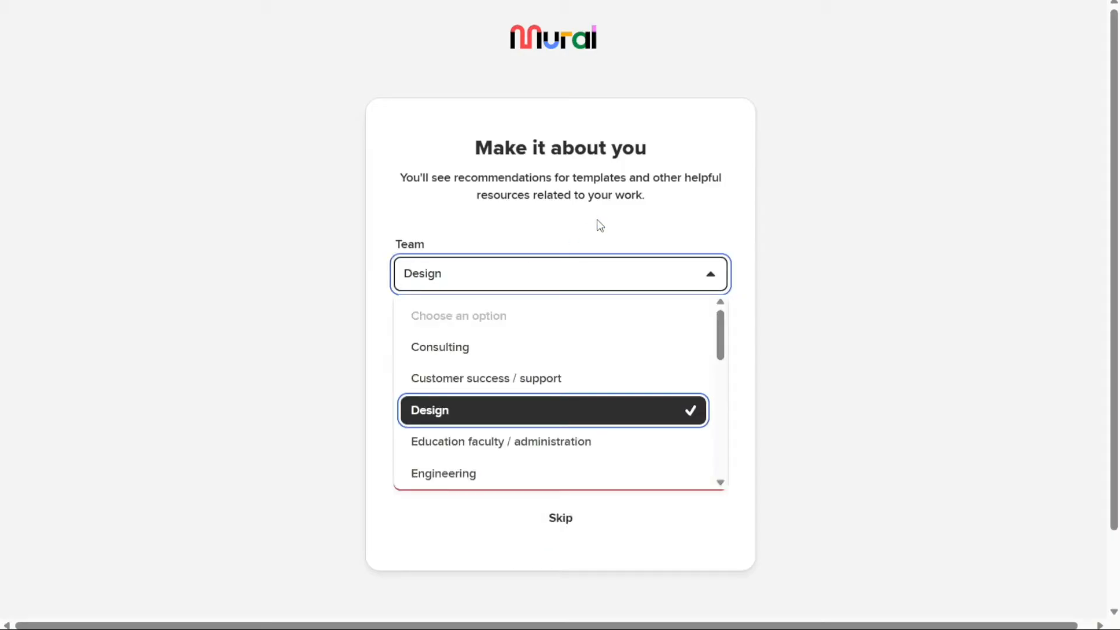
left_click(429, 410)
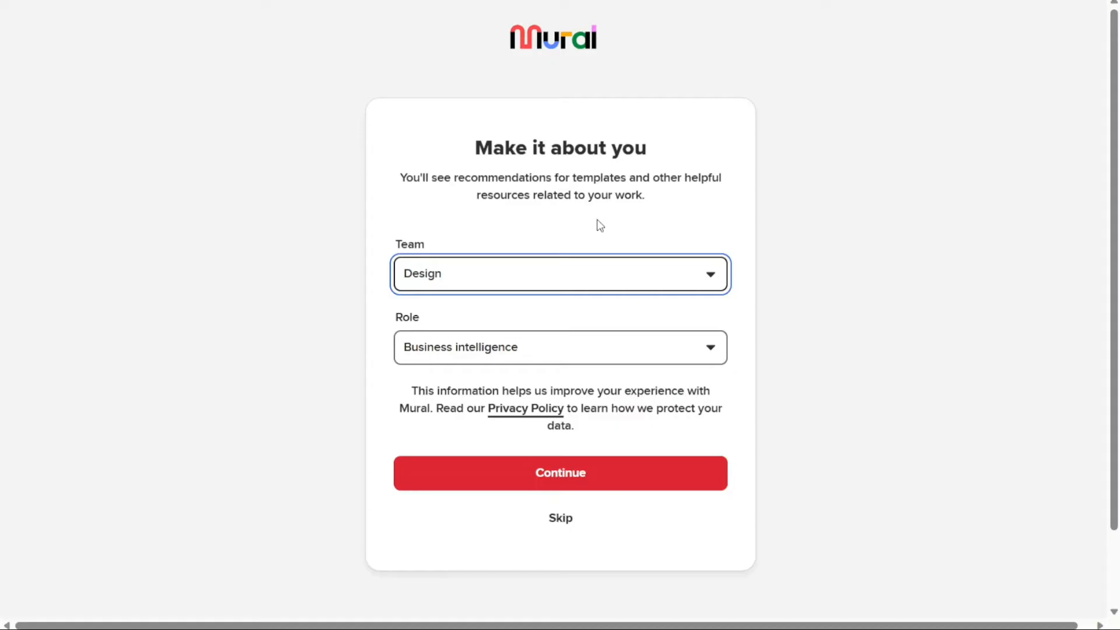
mouse_move(450, 427)
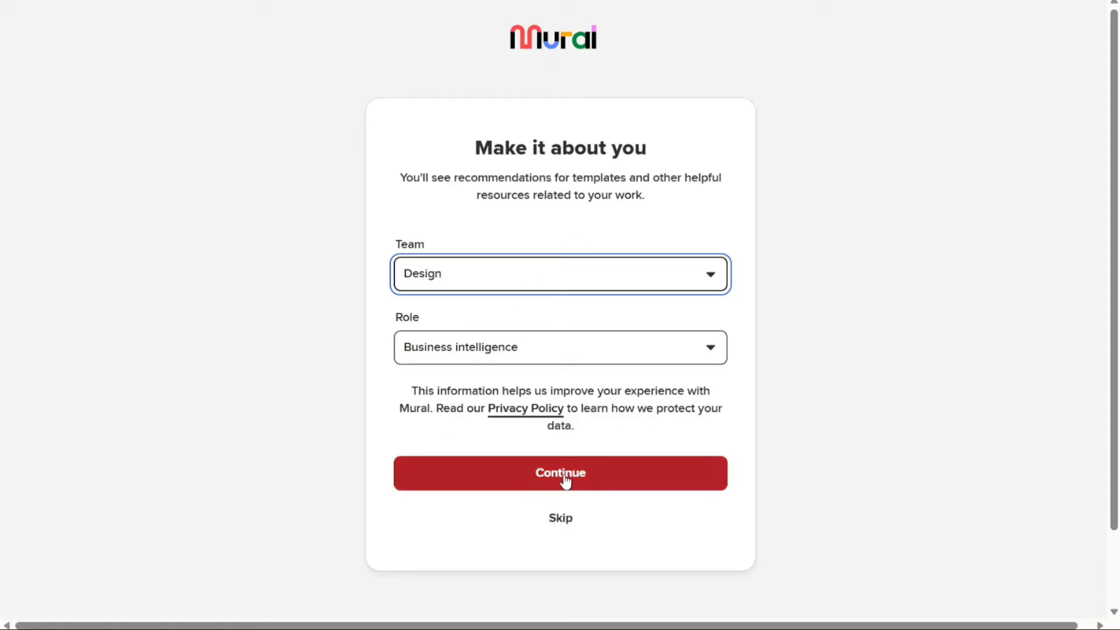
mouse_move(597, 267)
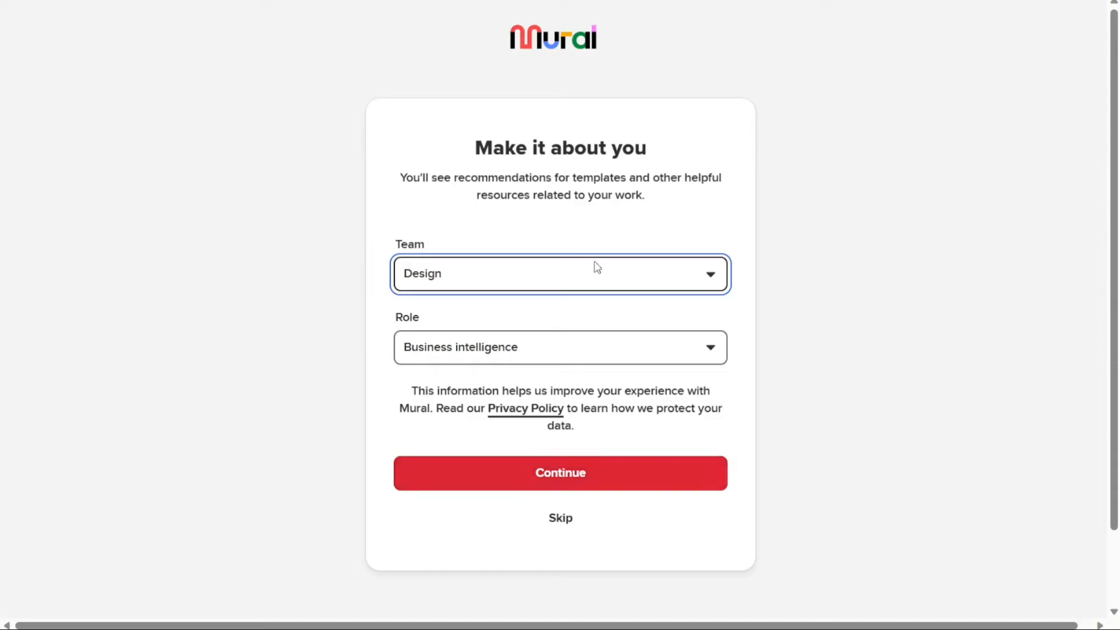
left_click(559, 473)
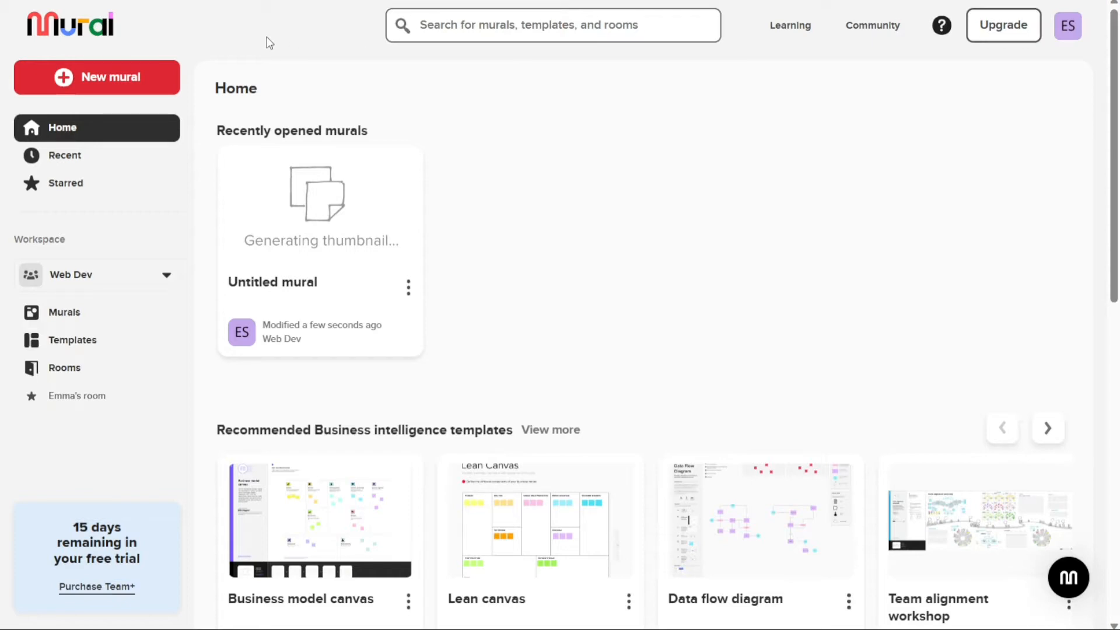
mouse_move(147, 136)
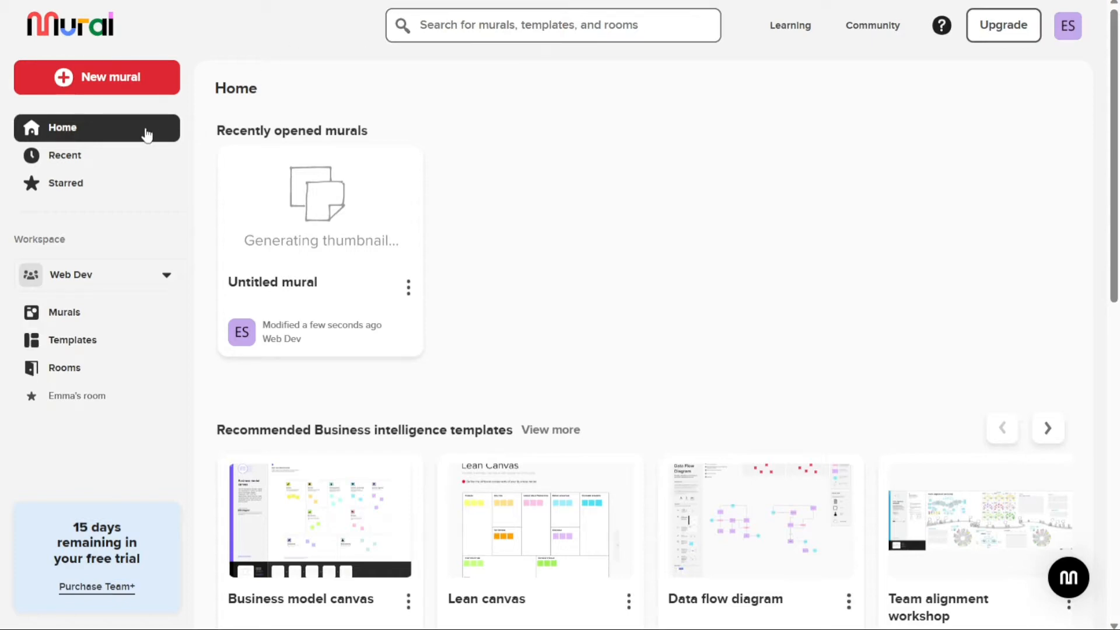
mouse_move(281, 72)
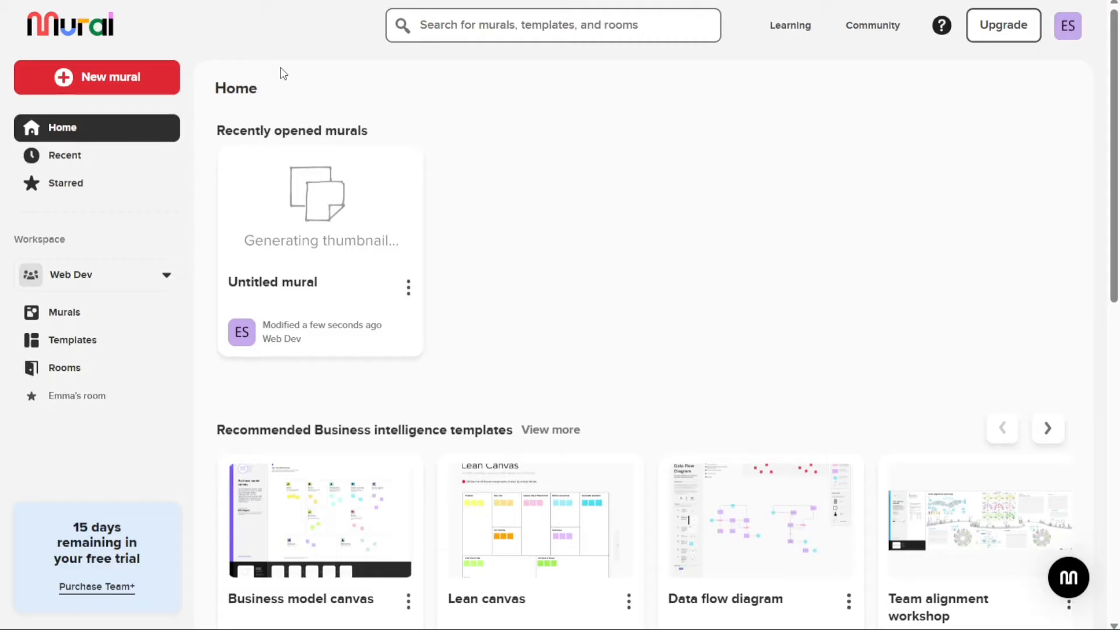
mouse_move(122, 114)
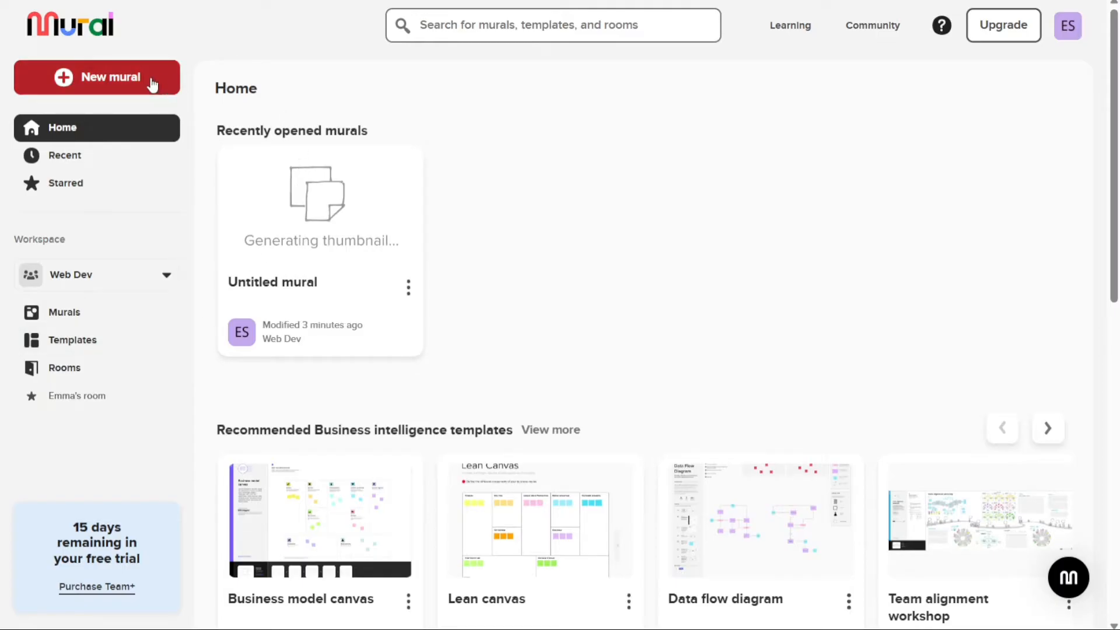
mouse_move(128, 136)
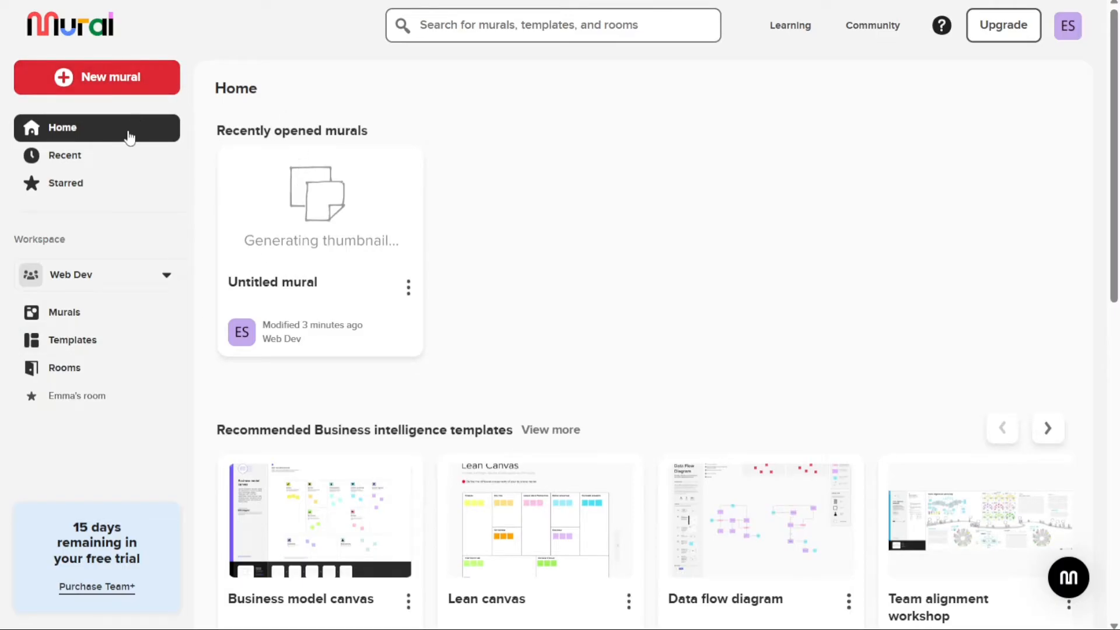
mouse_move(54, 243)
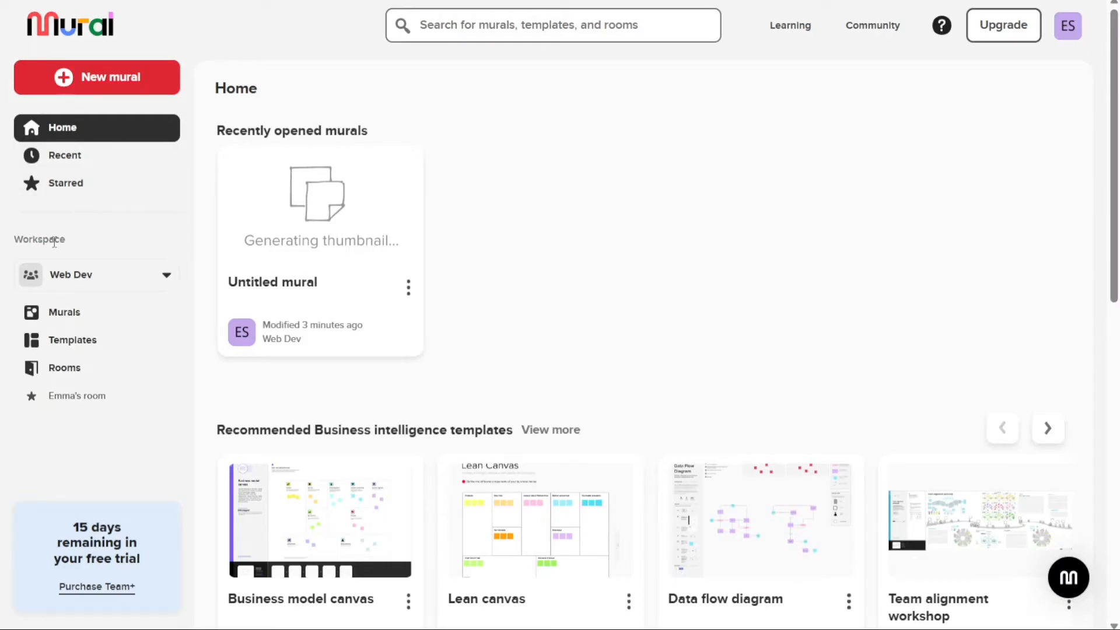
mouse_move(103, 242)
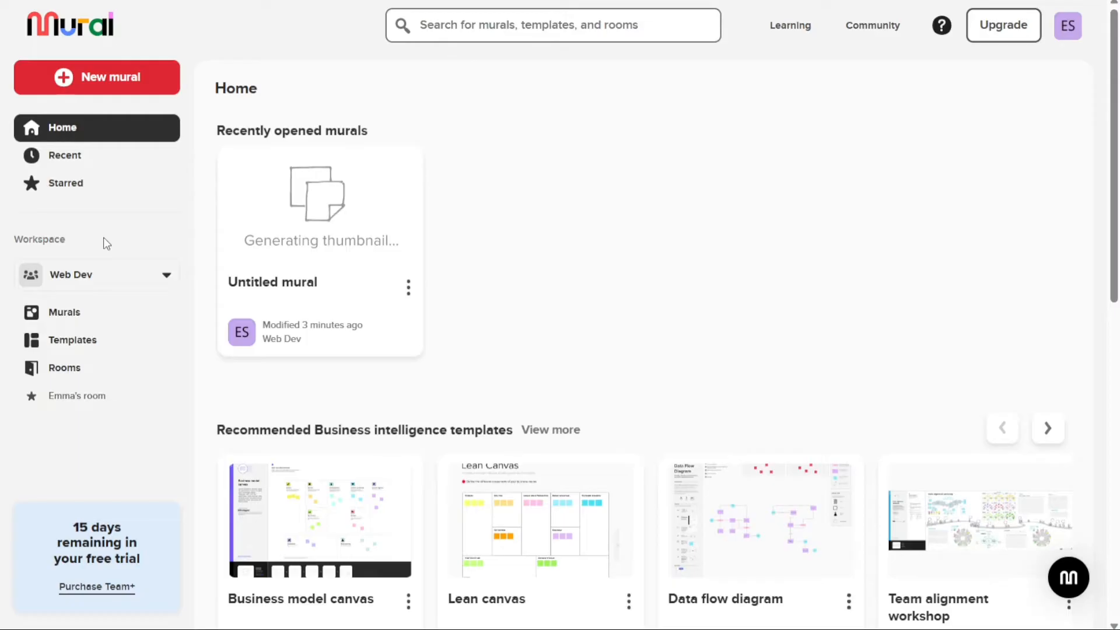
mouse_move(610, 361)
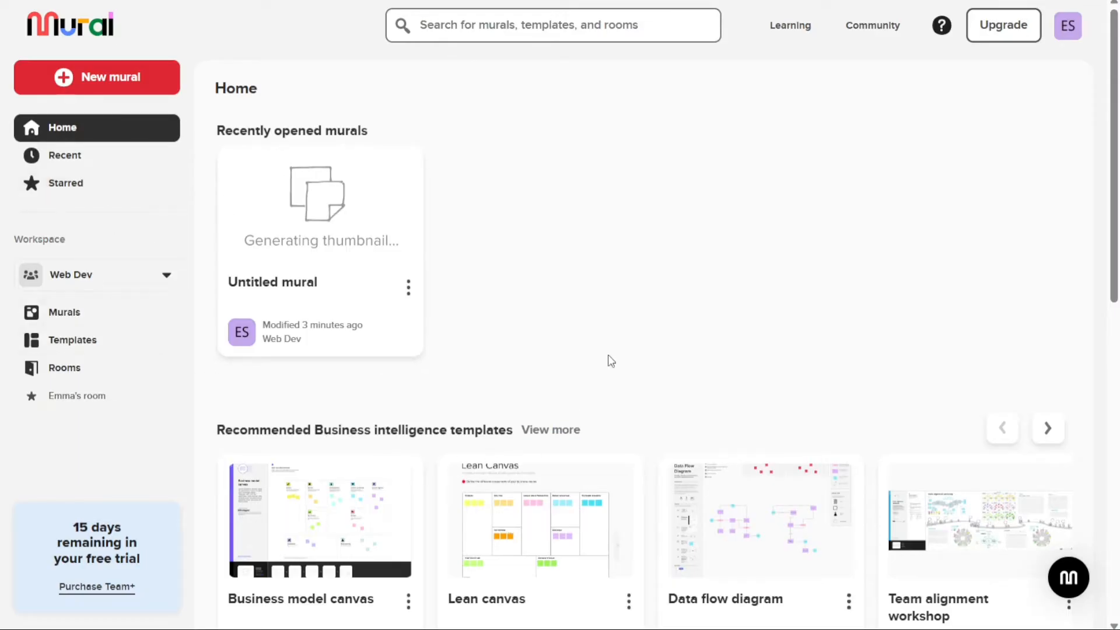
mouse_move(607, 265)
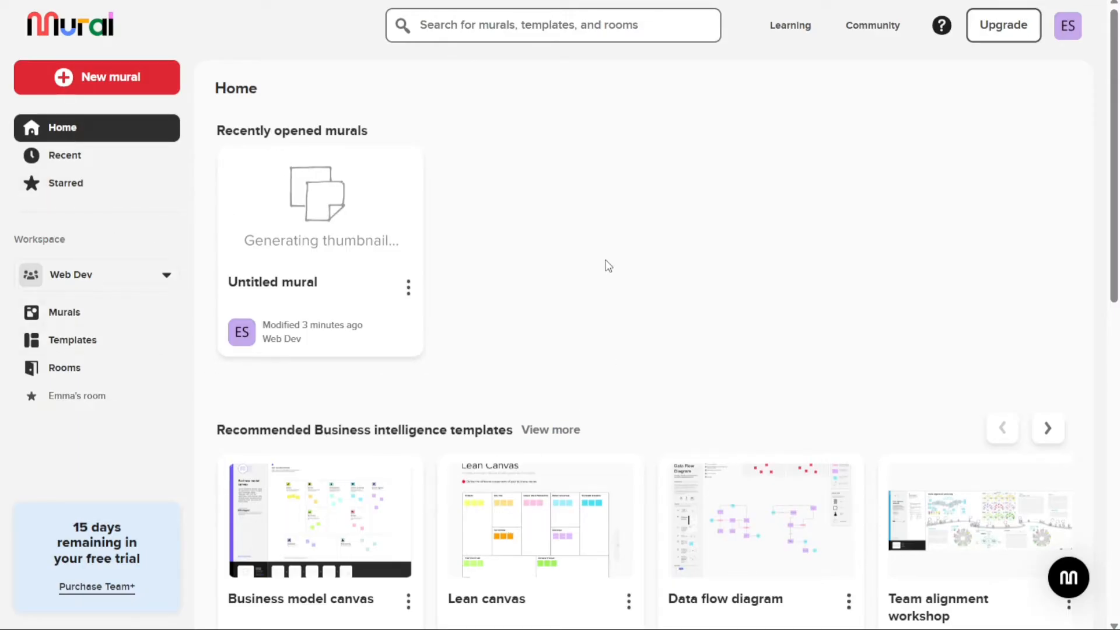
mouse_move(299, 100)
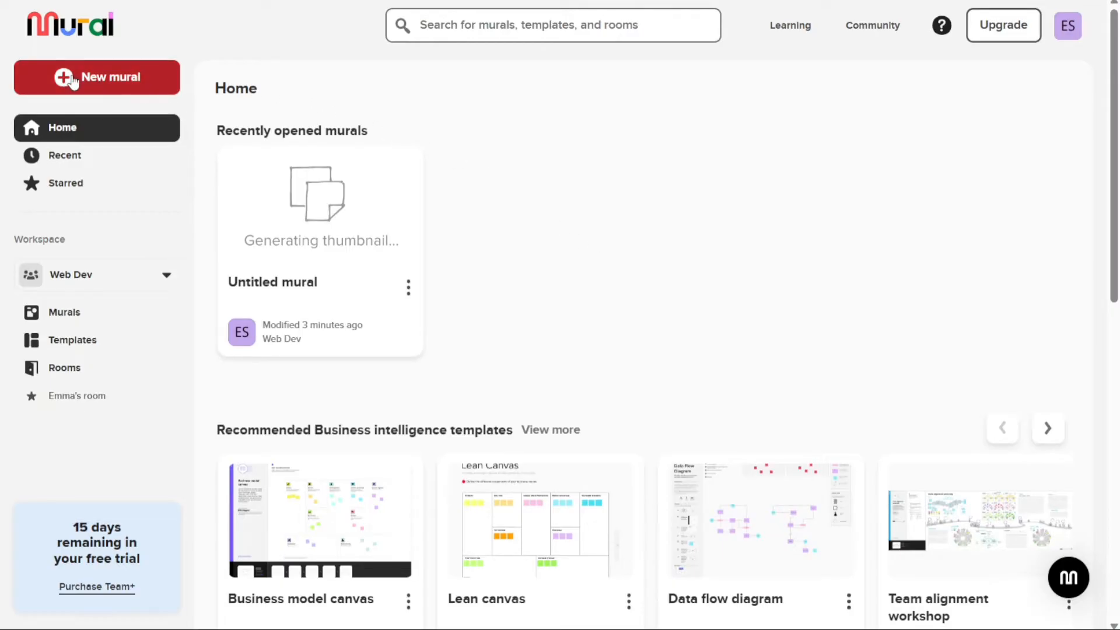
mouse_move(100, 81)
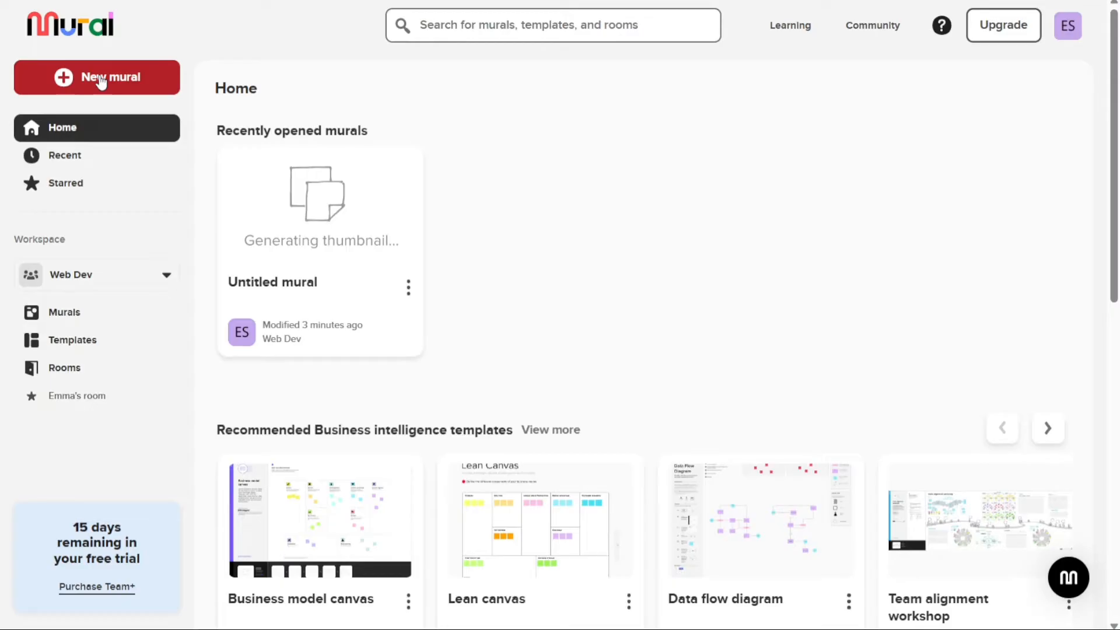
left_click(96, 77)
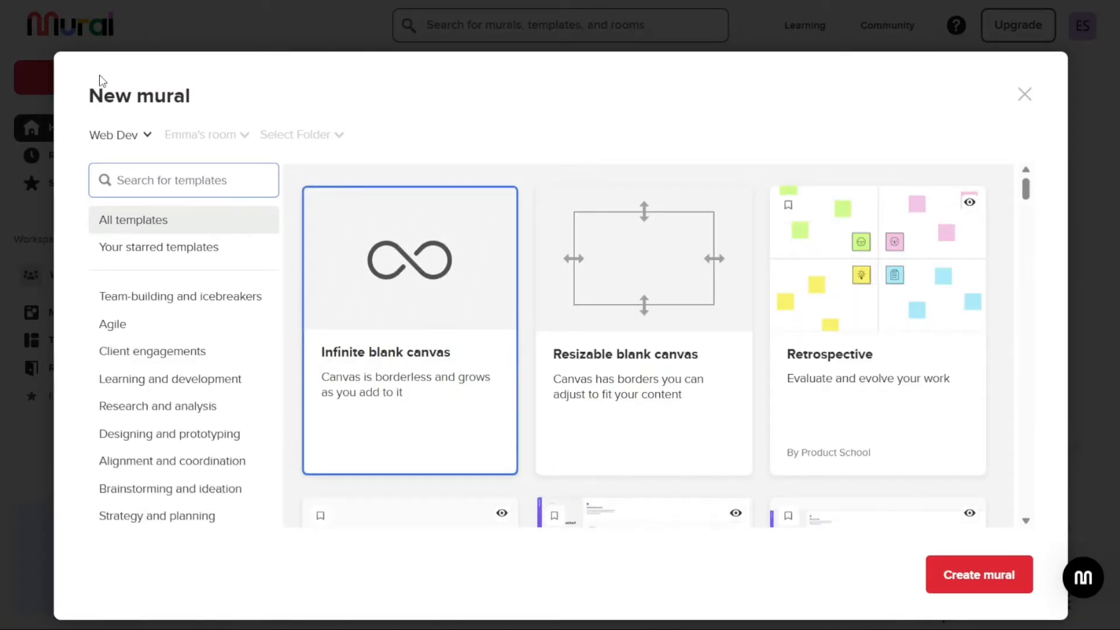
mouse_move(440, 153)
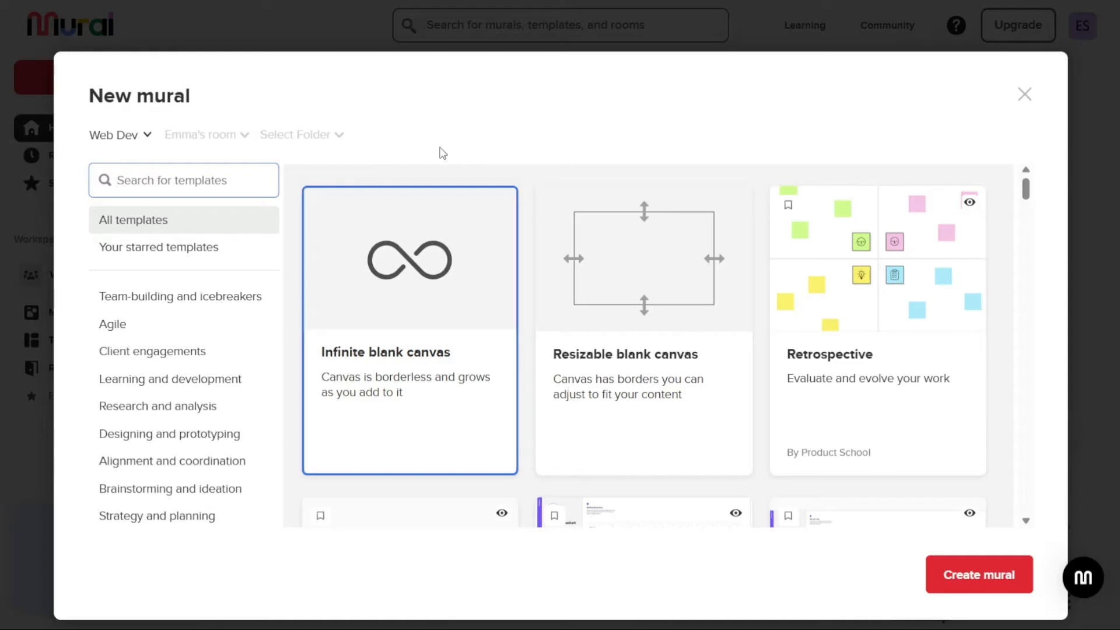
mouse_move(746, 269)
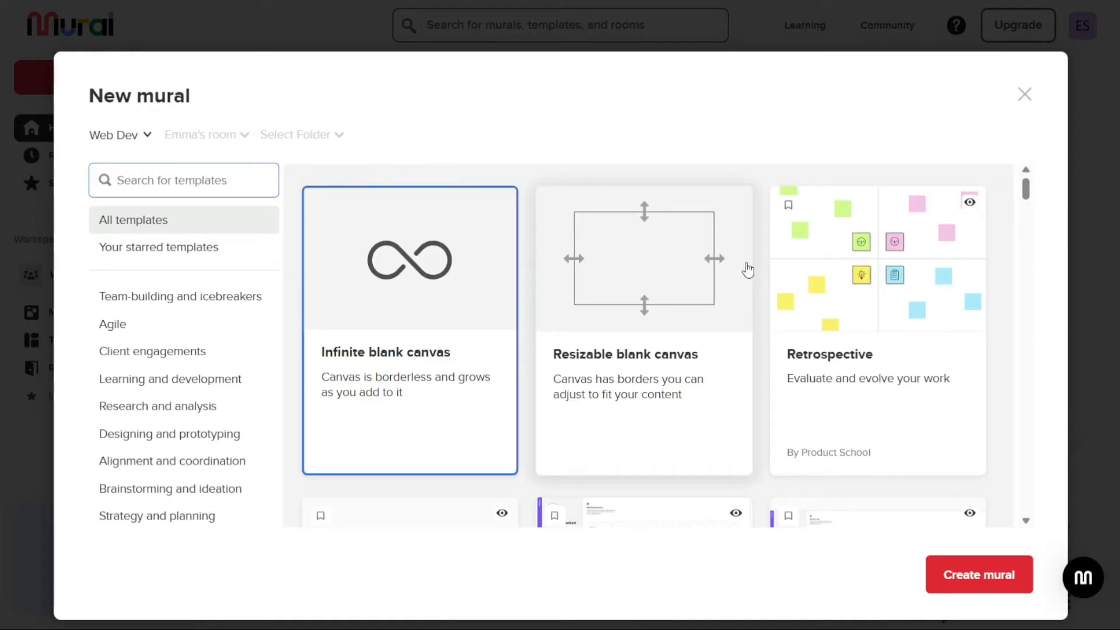
scroll("down", 3)
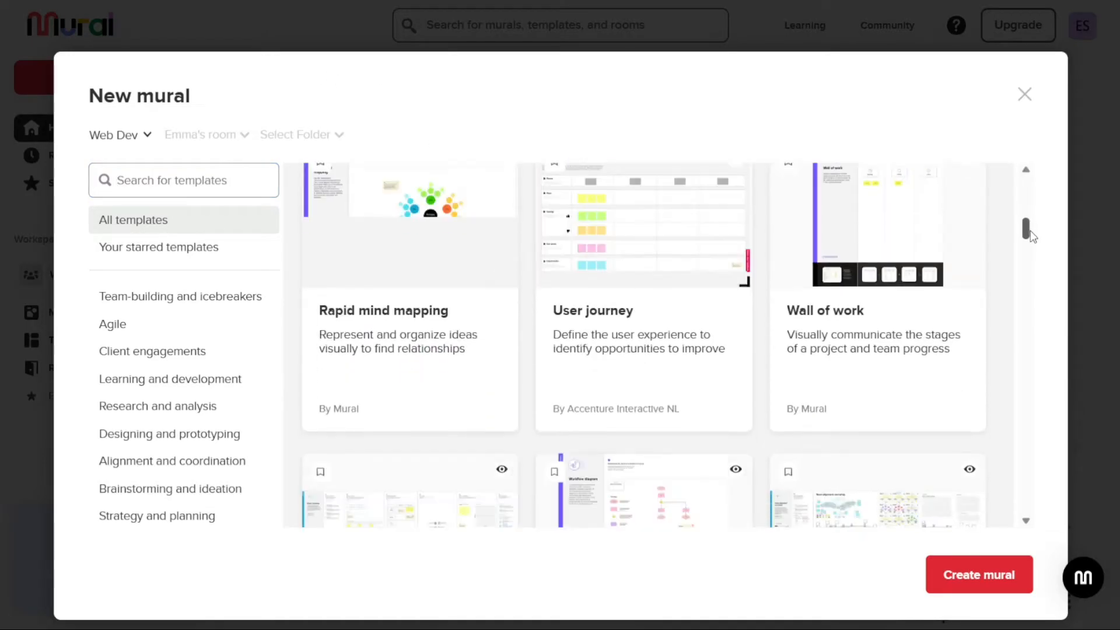
left_click(1023, 94)
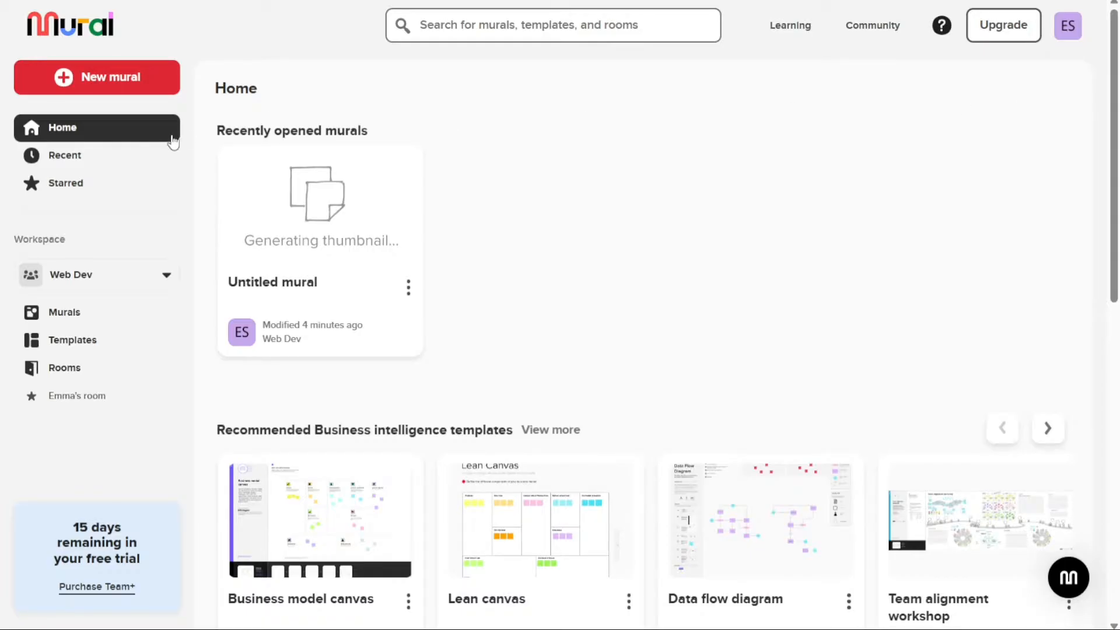
mouse_move(163, 139)
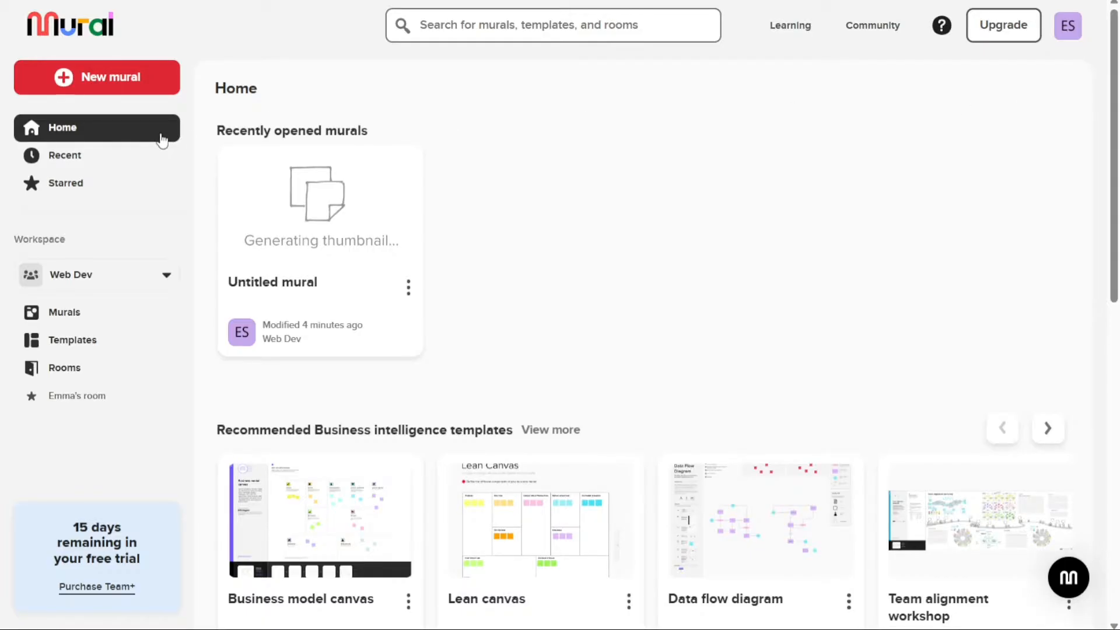
mouse_move(242, 125)
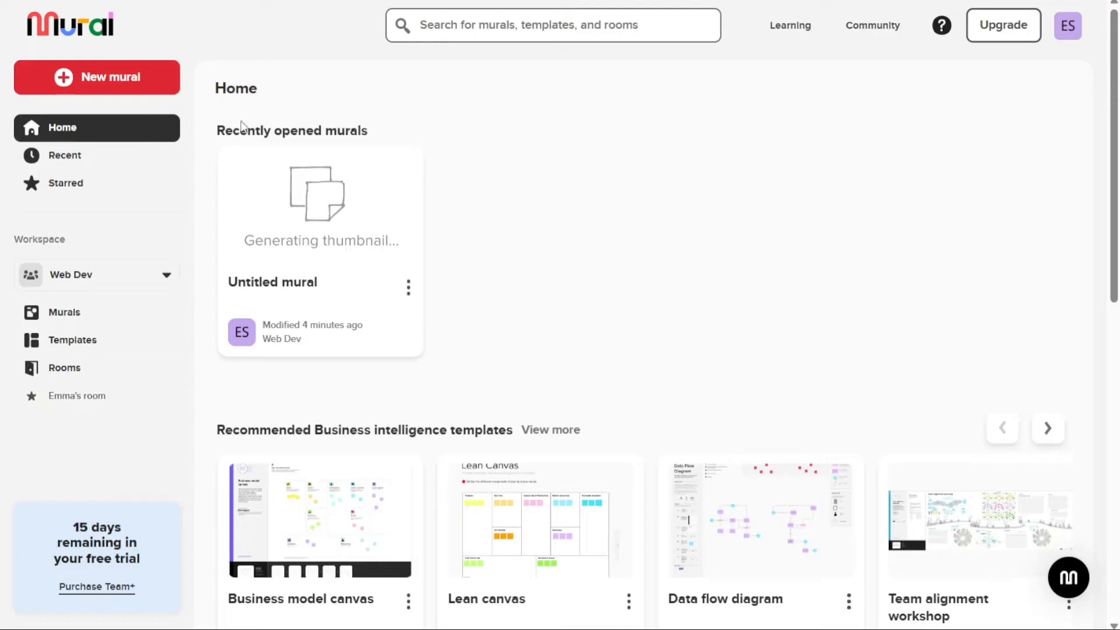
mouse_move(497, 249)
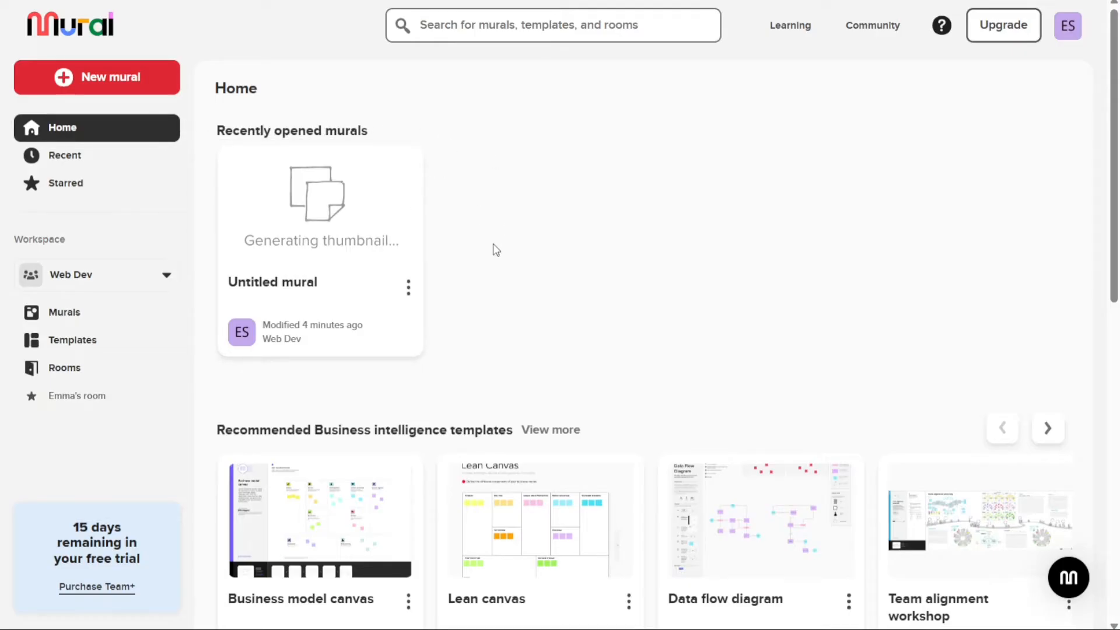
mouse_move(848, 513)
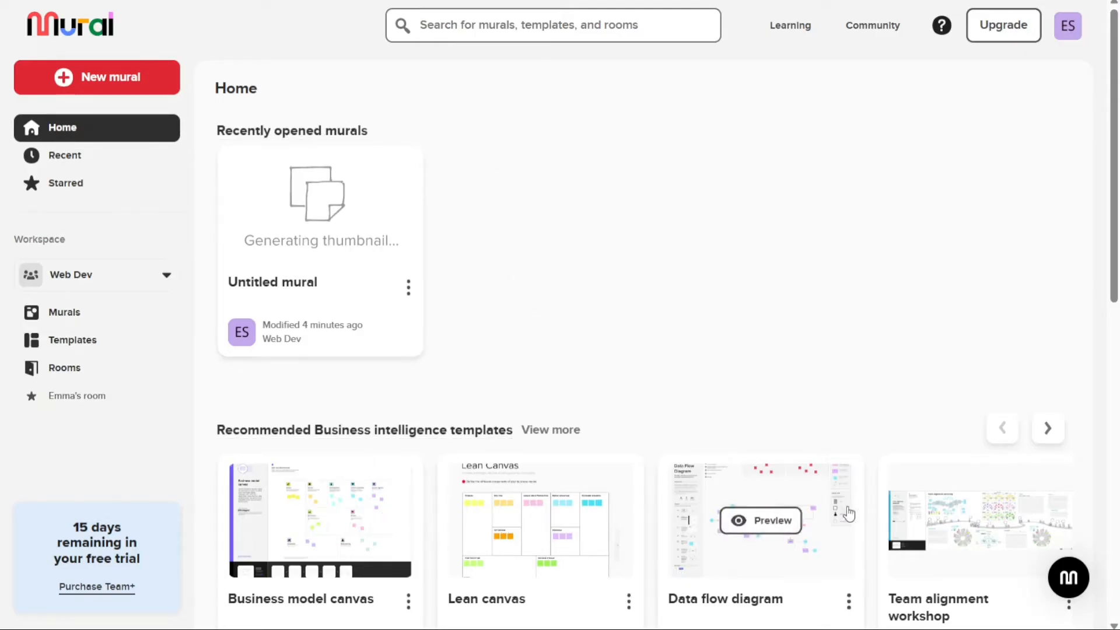
mouse_move(704, 377)
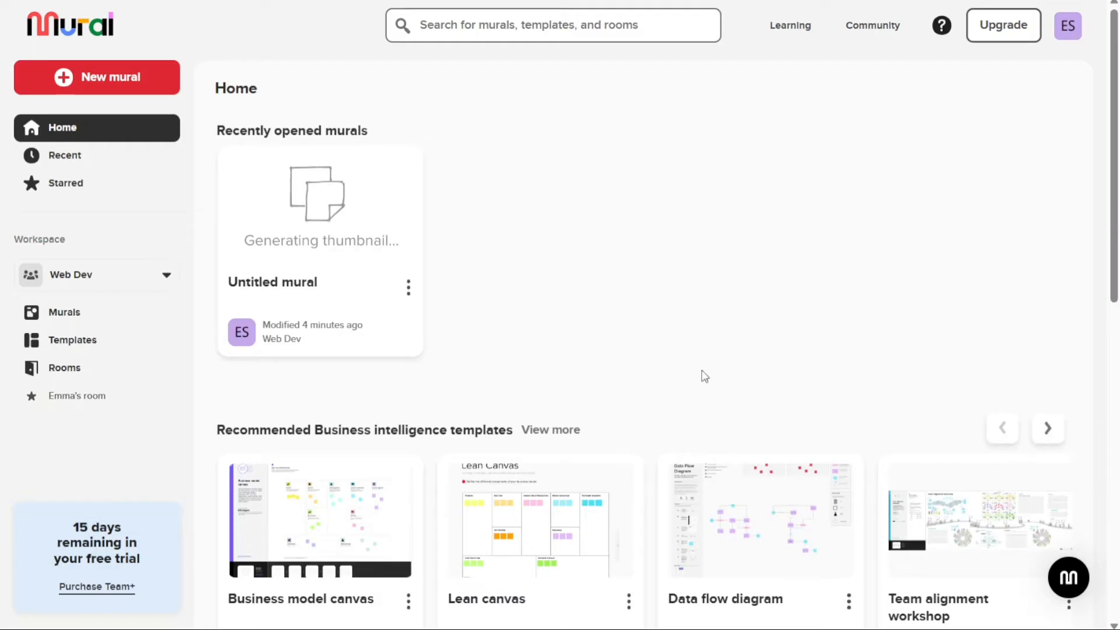
Show the Recents page listing the one untitled mural from Web Dev
left_click(64, 155)
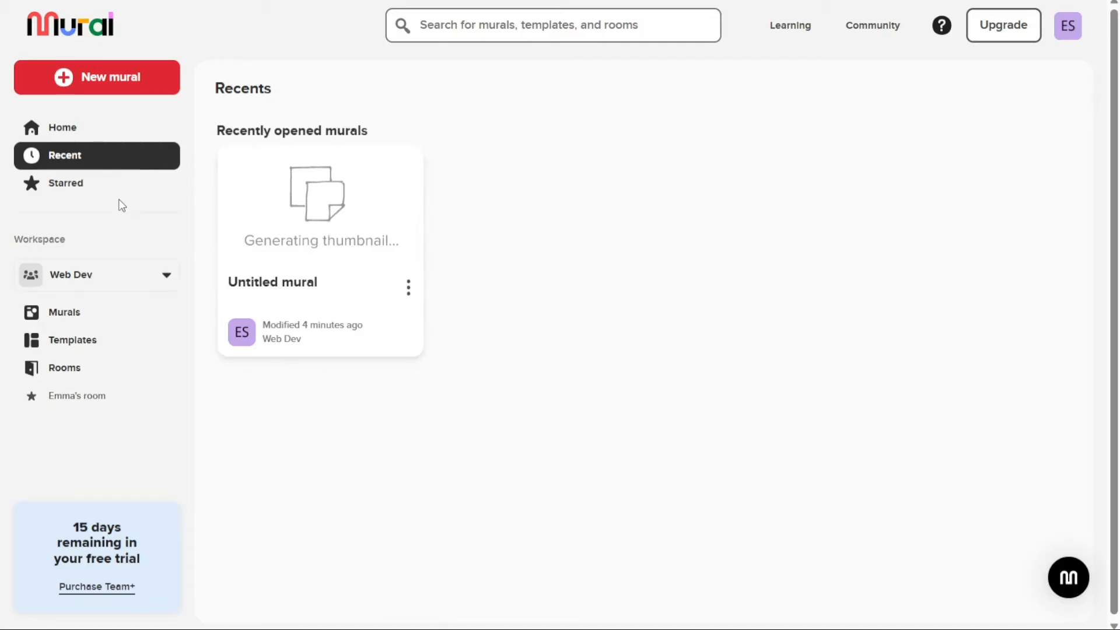
Show the Starred page with its one room, briefly opening the Web Dev workspace options
left_click(65, 183)
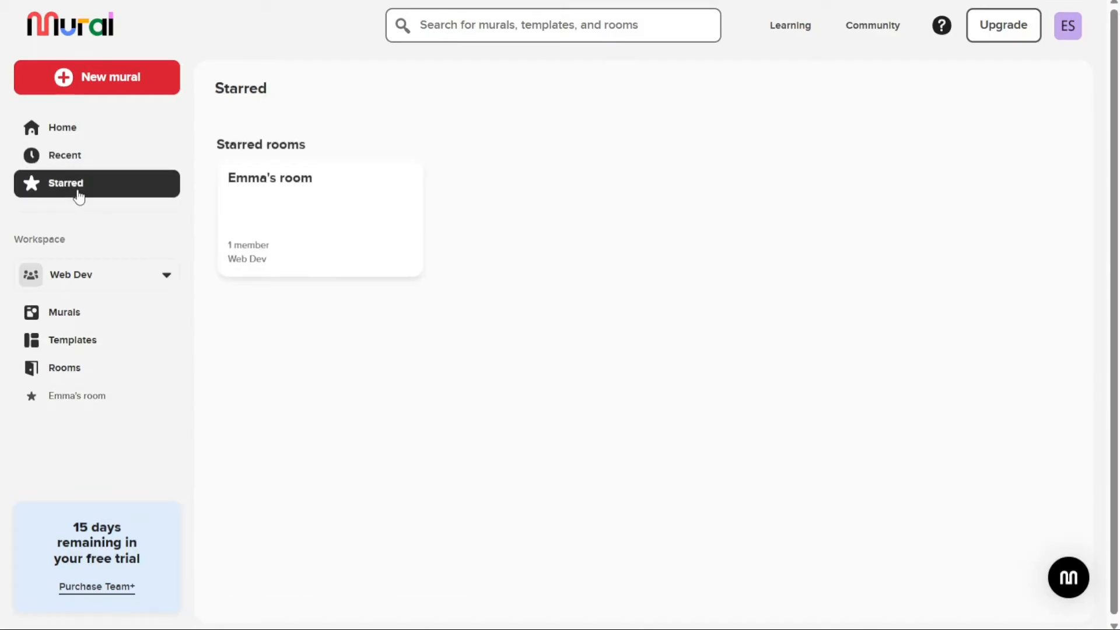
mouse_move(84, 190)
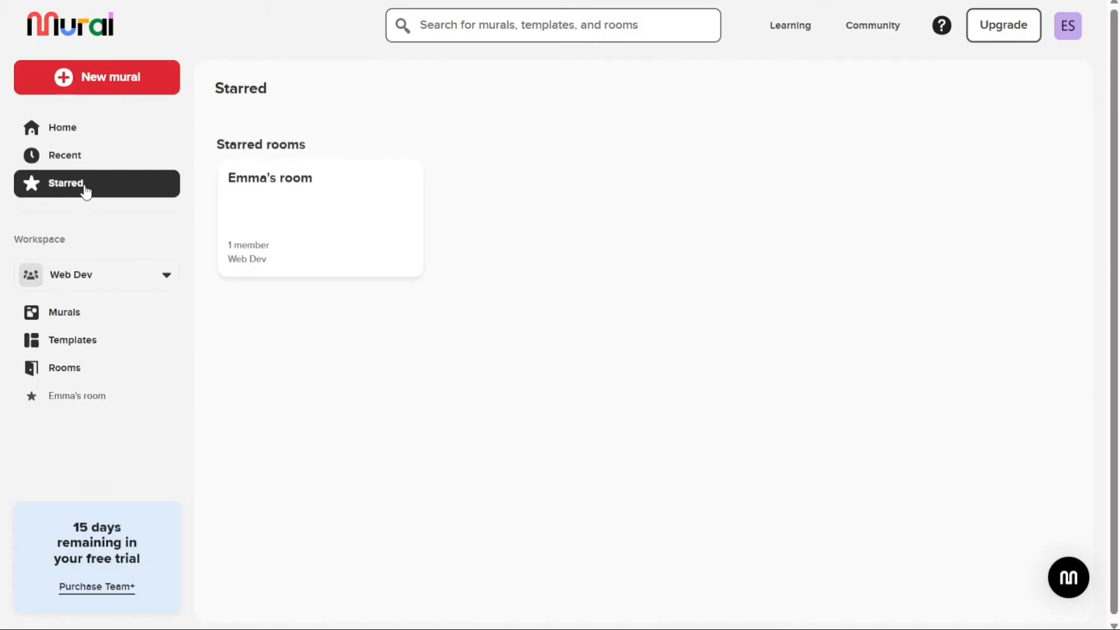
mouse_move(358, 87)
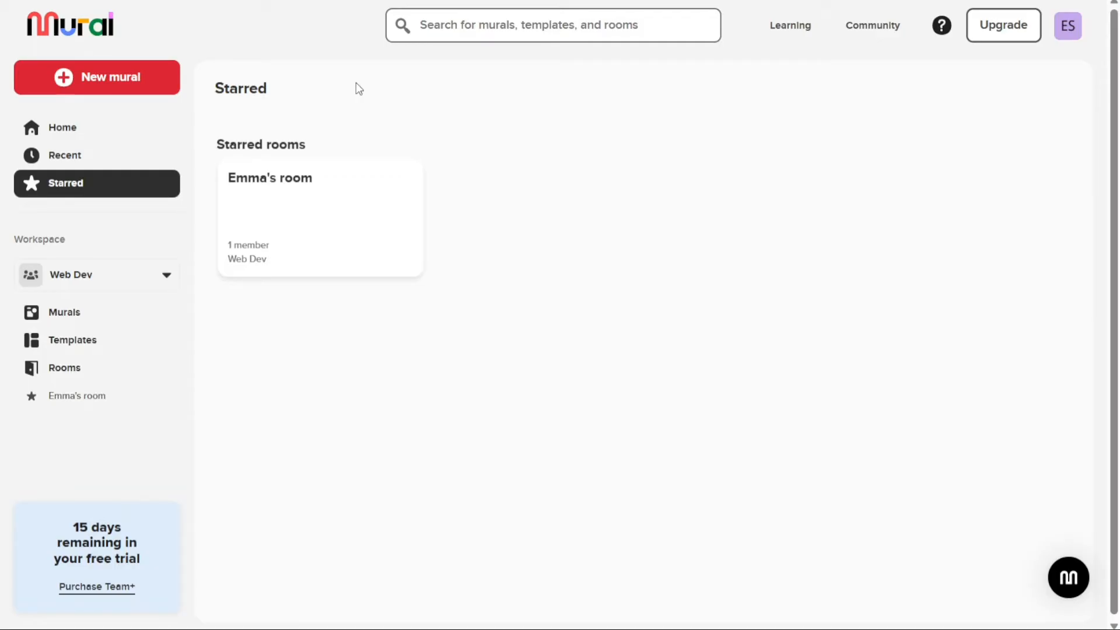
mouse_move(85, 245)
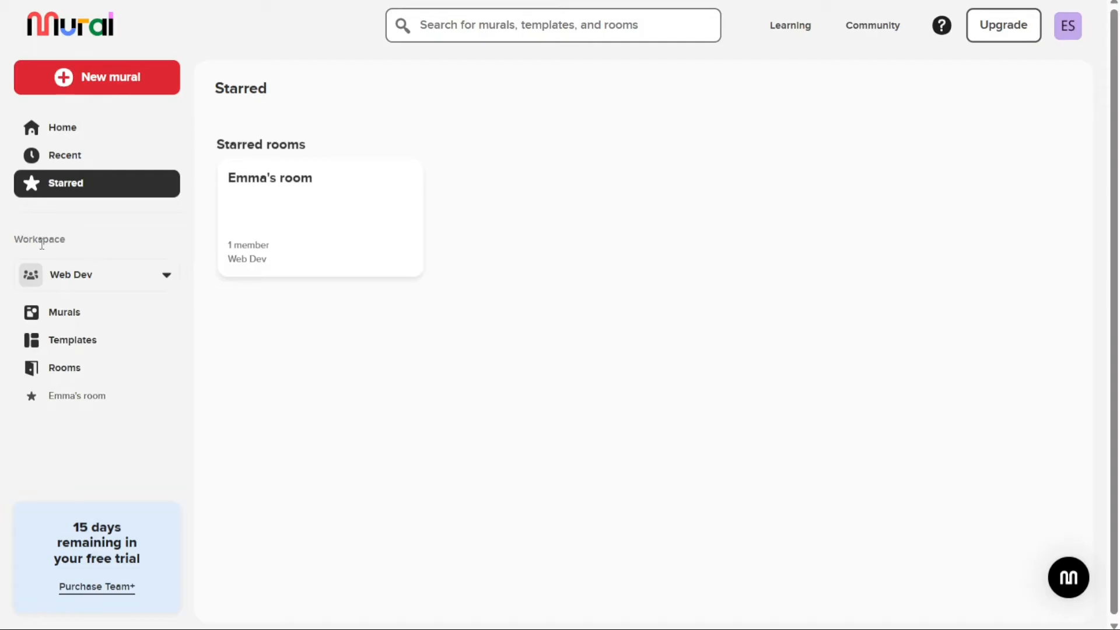
left_click(165, 275)
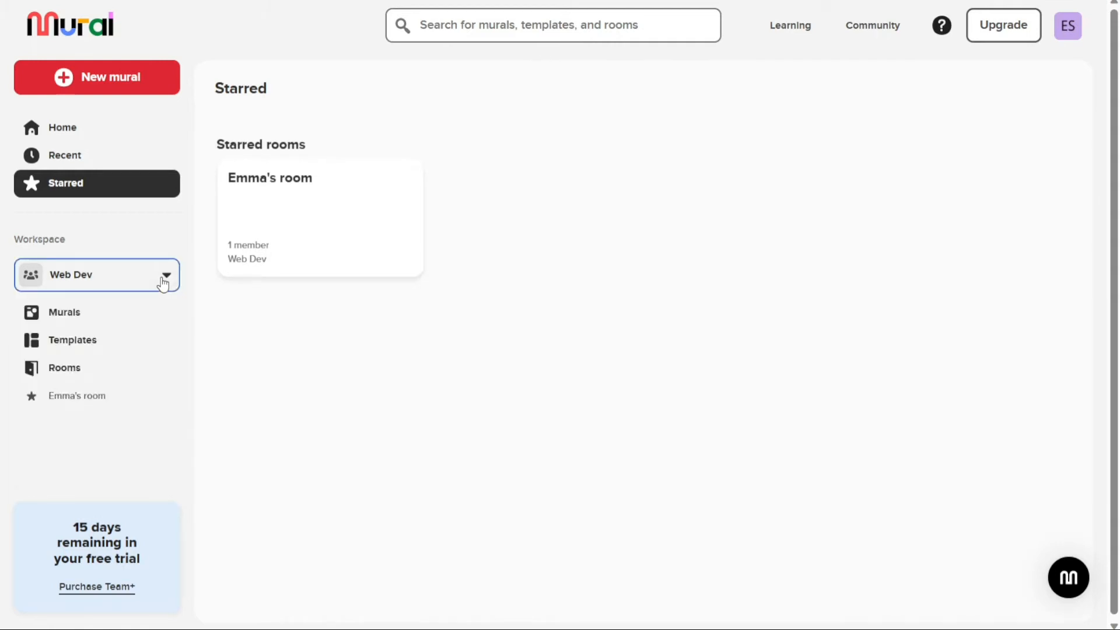
mouse_move(95, 343)
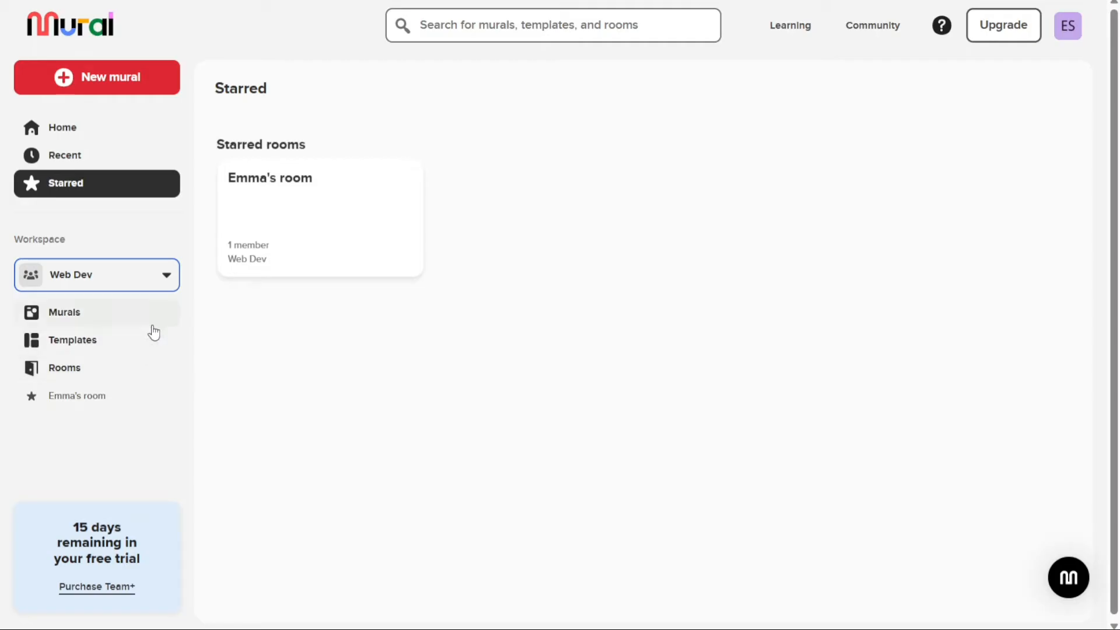
left_click(97, 275)
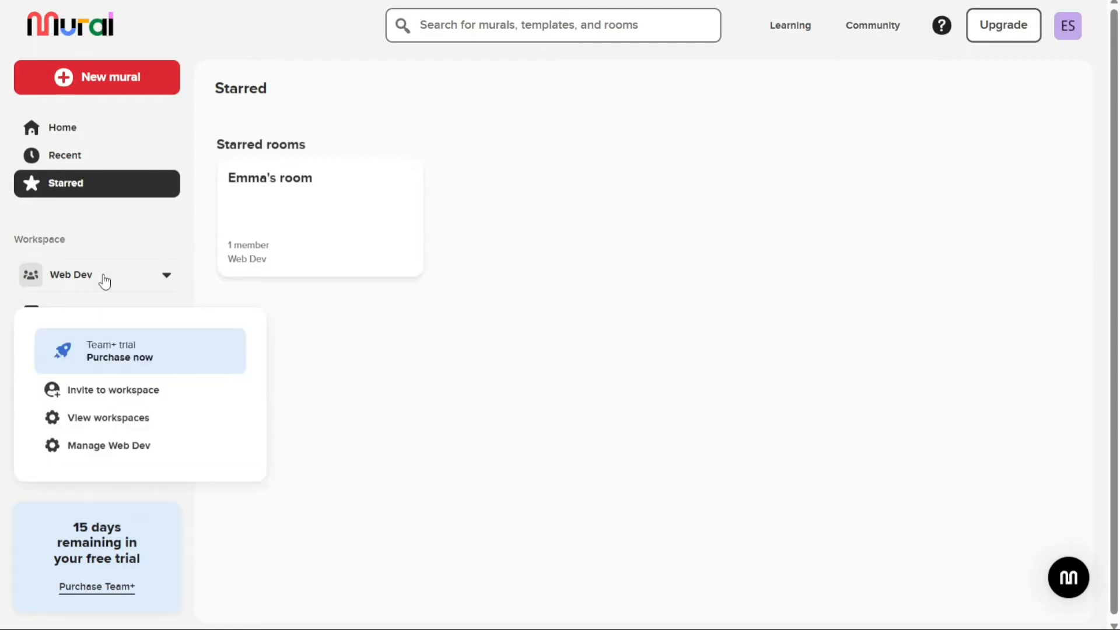
mouse_move(155, 287)
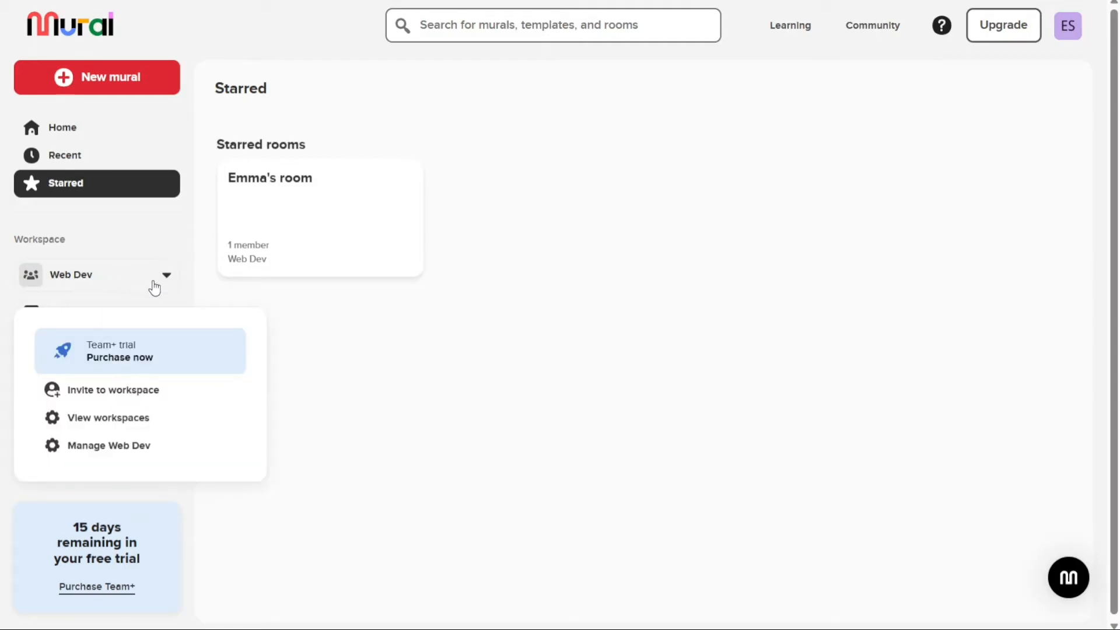
left_click(167, 275)
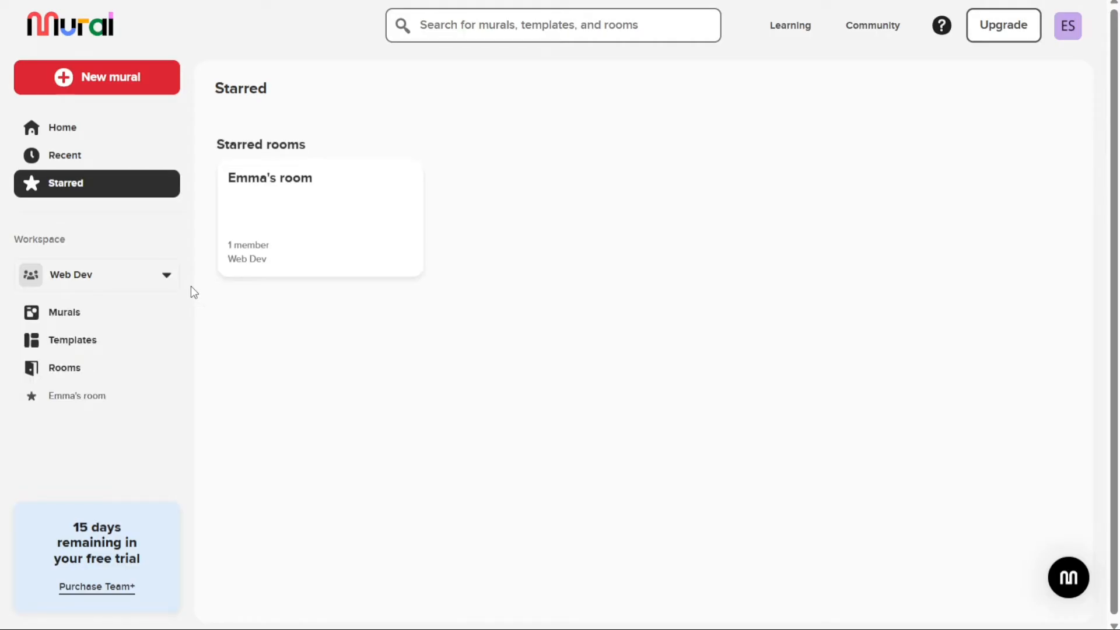
mouse_move(101, 325)
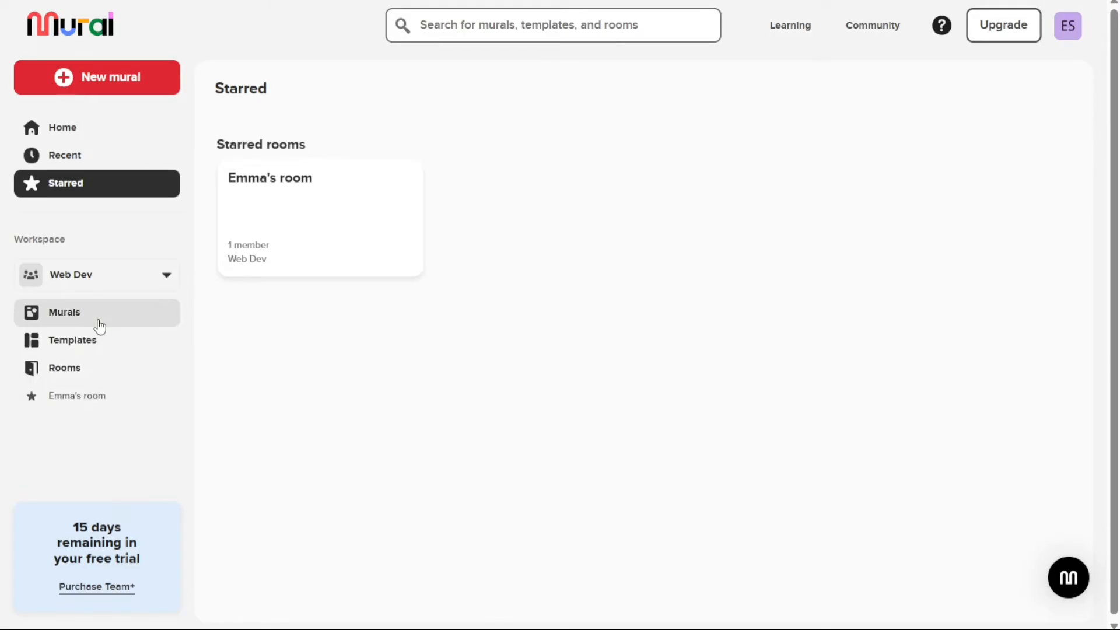
List the workspace's murals, then browse down through the template gallery cards
left_click(64, 312)
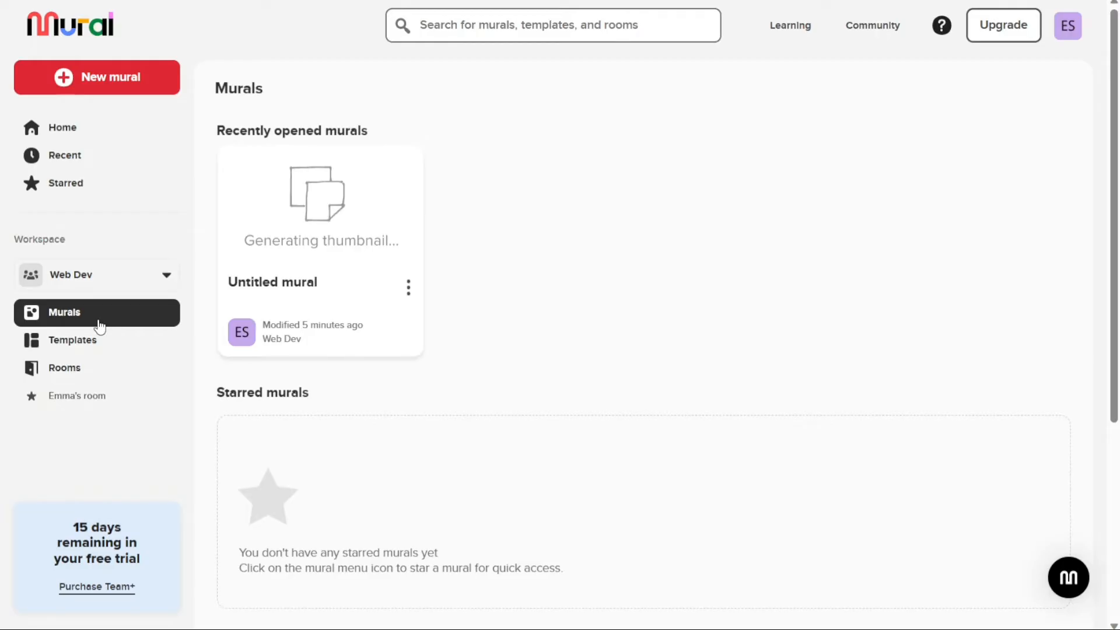
mouse_move(159, 351)
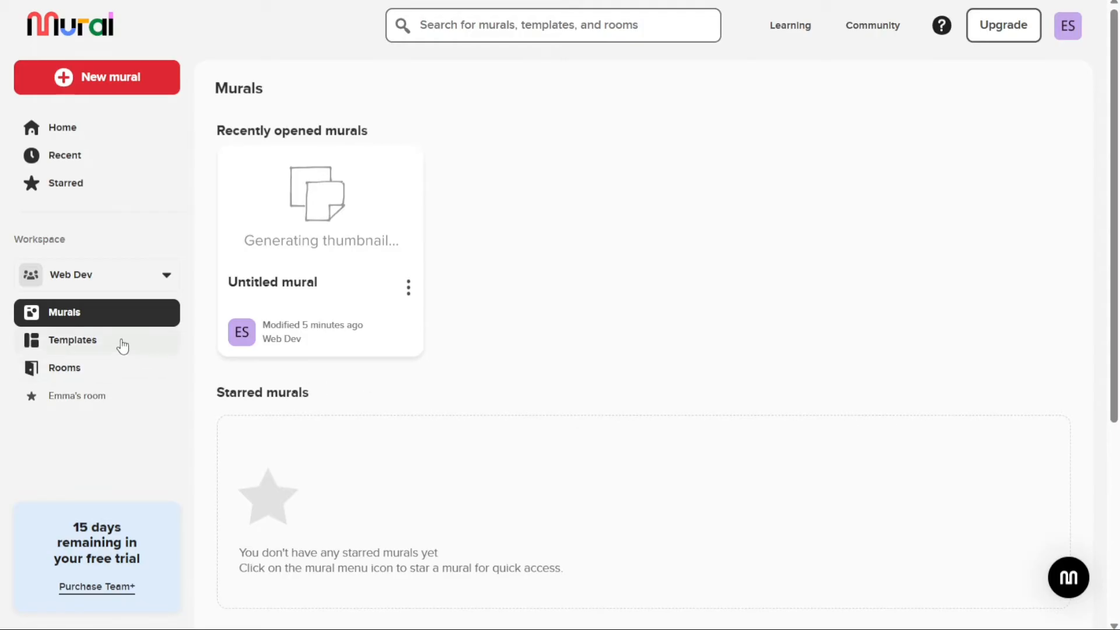
left_click(72, 339)
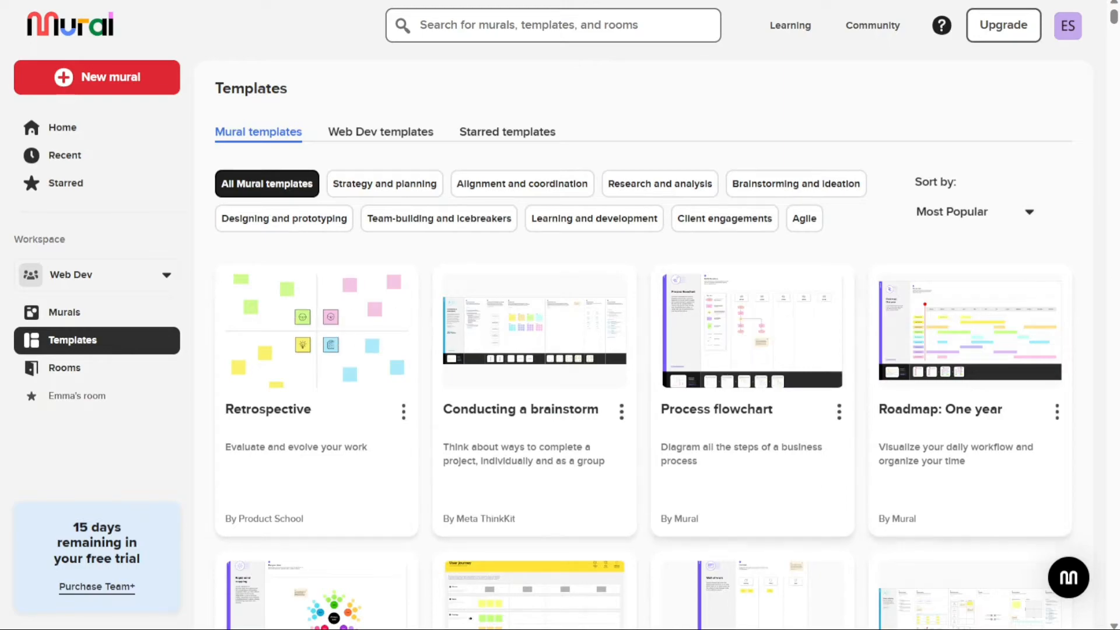
scroll("down", 3)
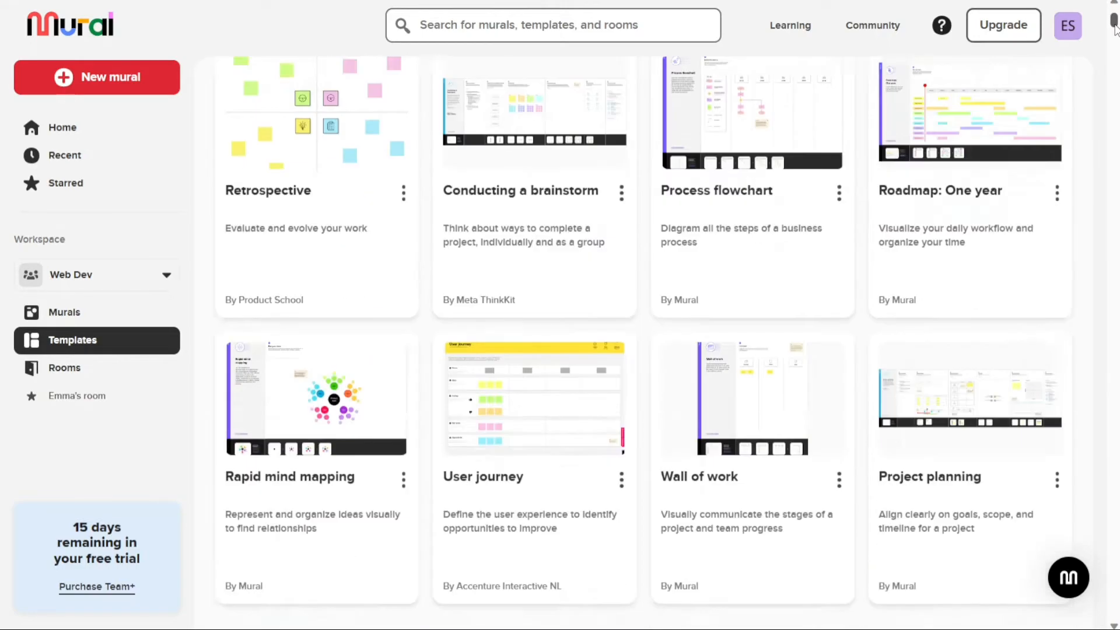
scroll("down", 3)
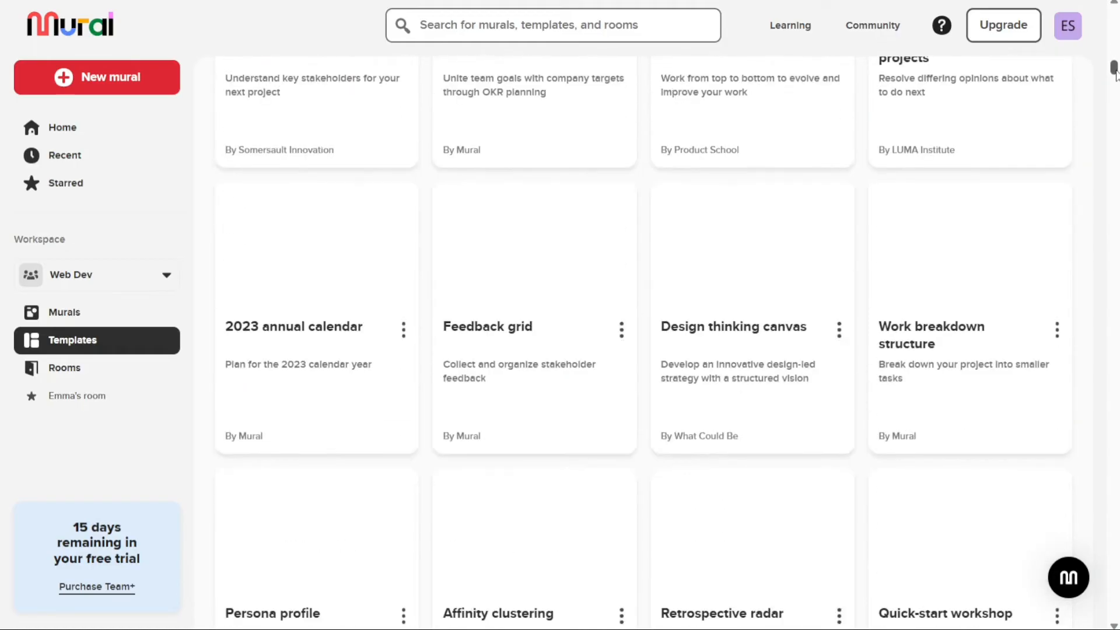
scroll("down", 3)
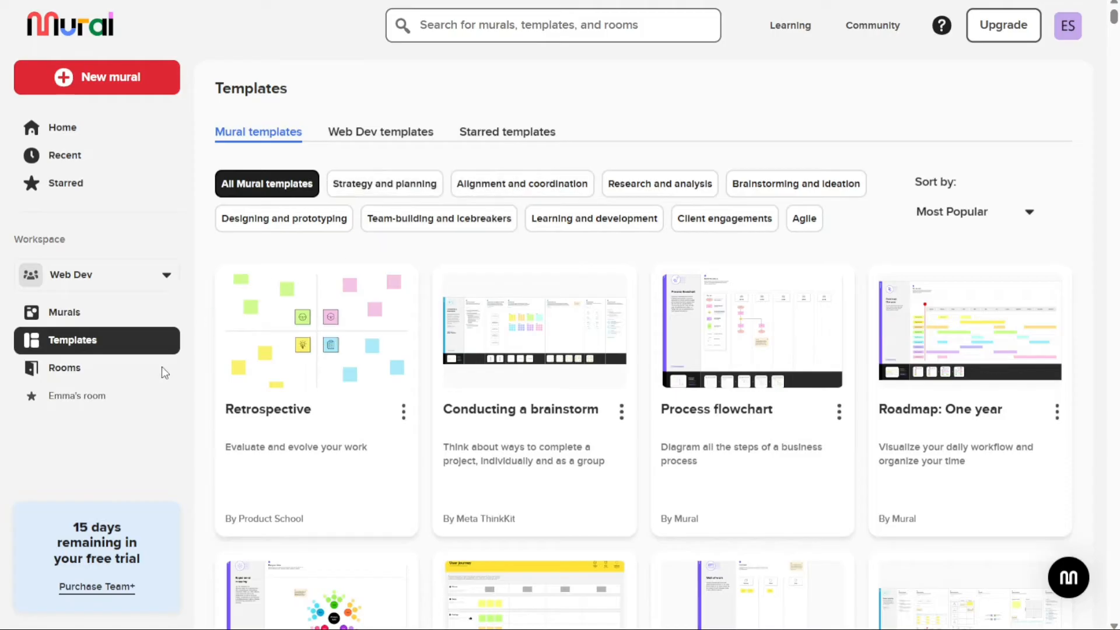
Visit the rooms list and the private room's page, returning to the home dashboard
left_click(64, 367)
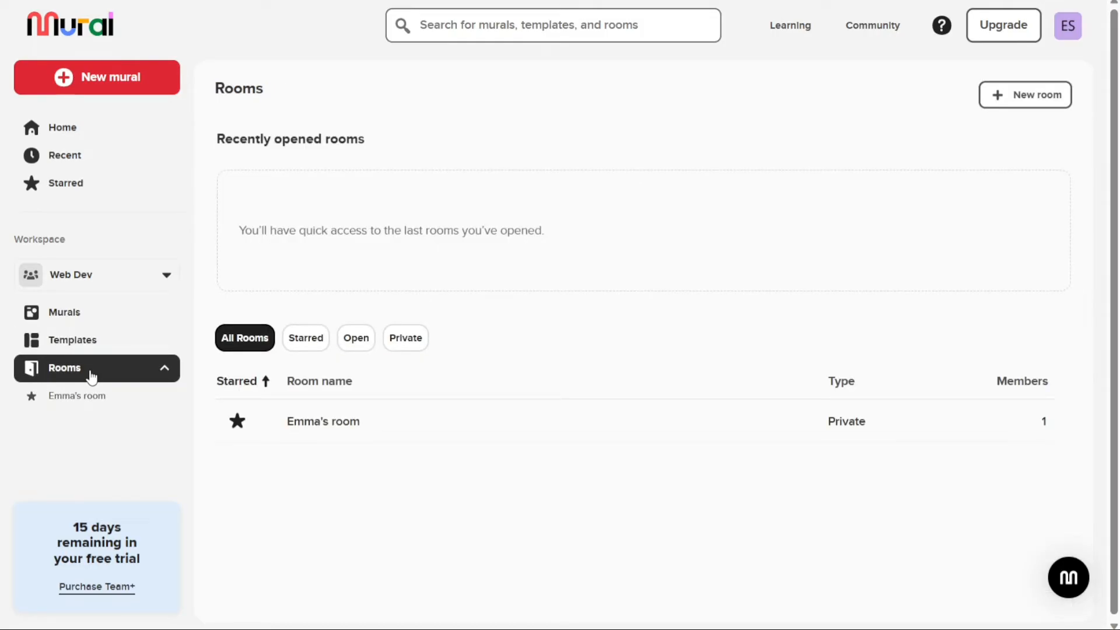
mouse_move(364, 495)
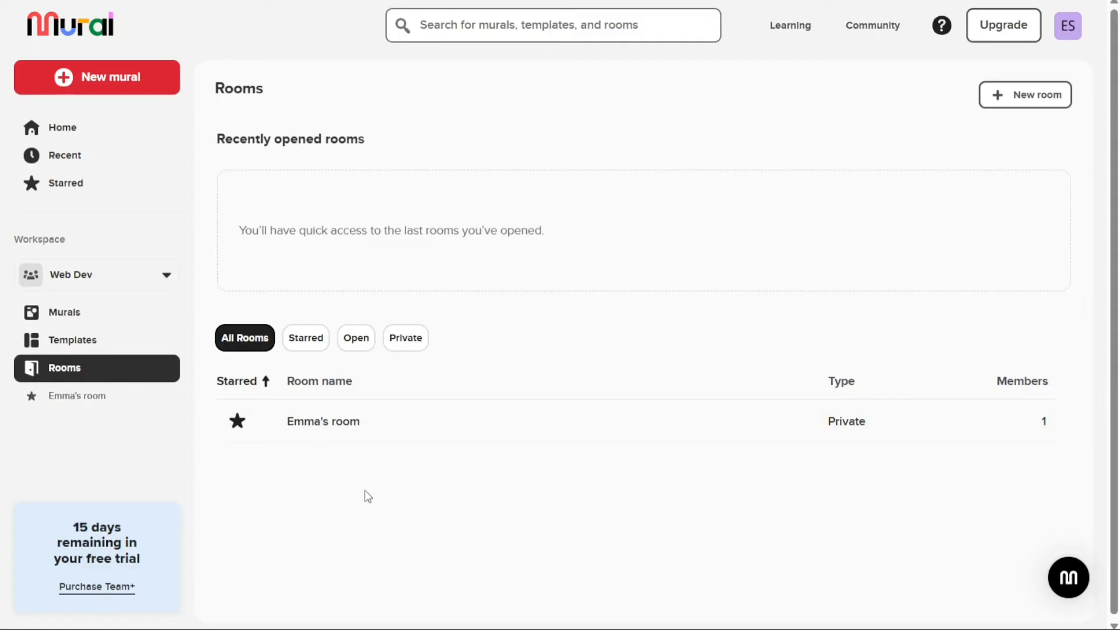
mouse_move(432, 311)
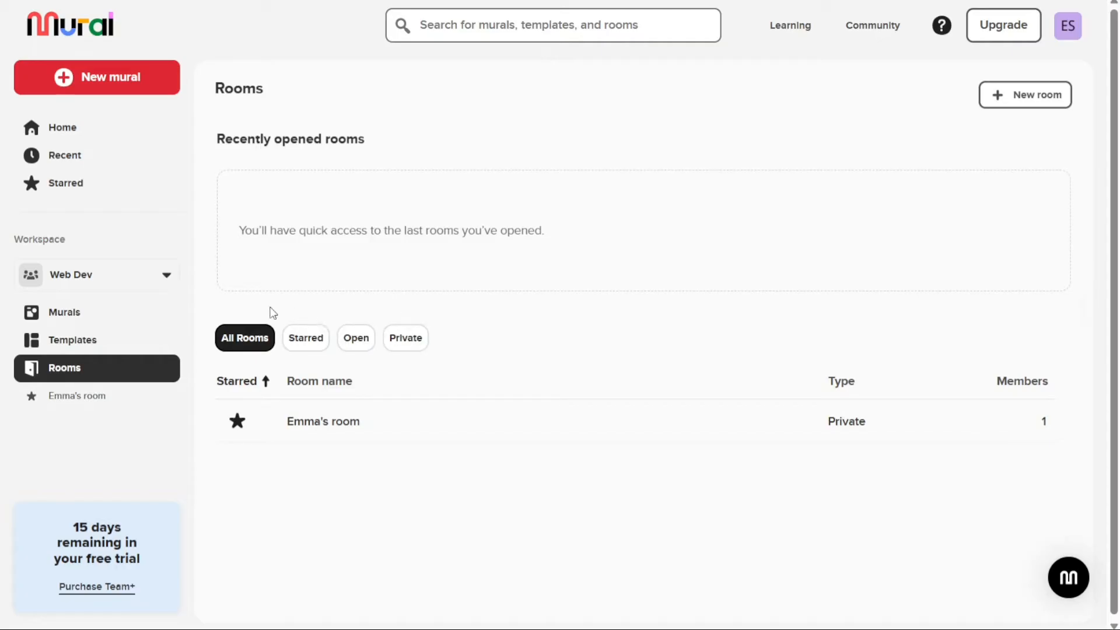
mouse_move(197, 351)
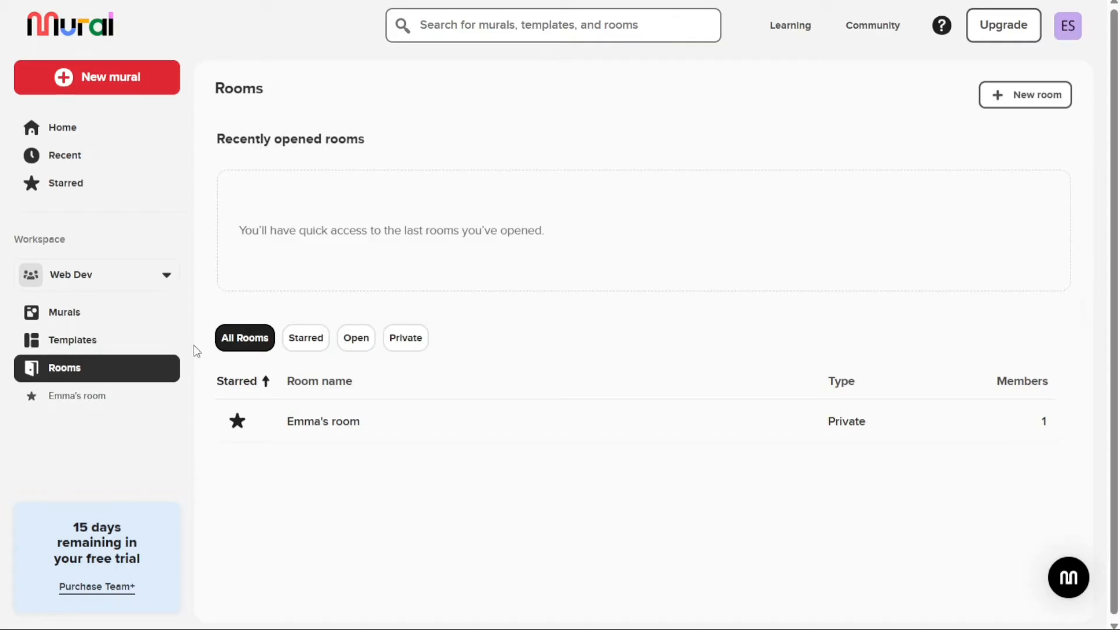
mouse_move(224, 427)
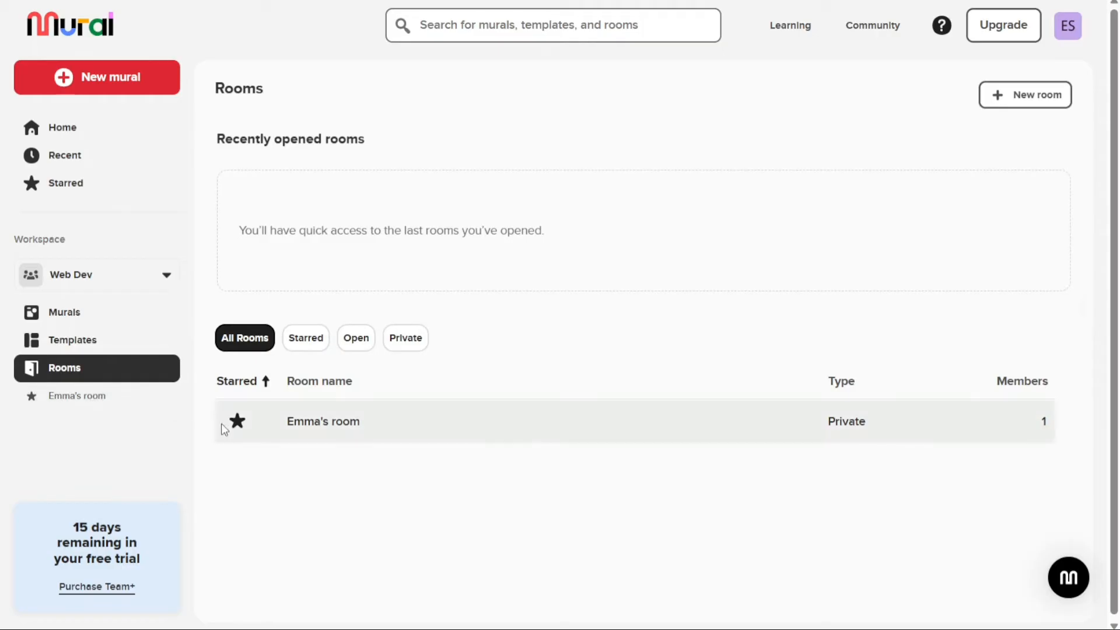
mouse_move(200, 423)
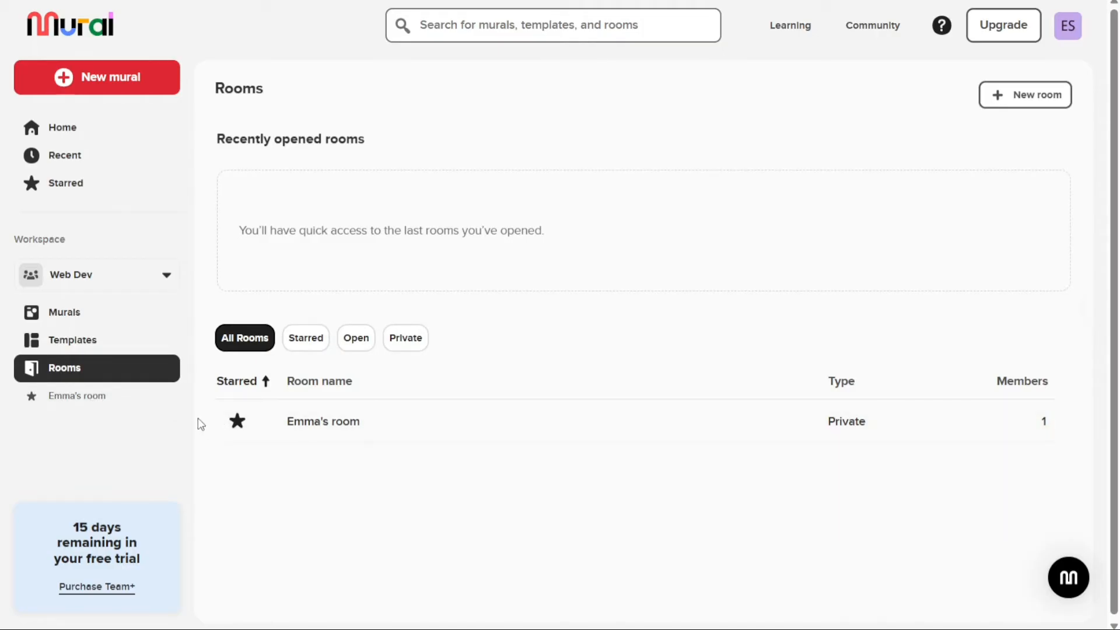
mouse_move(107, 138)
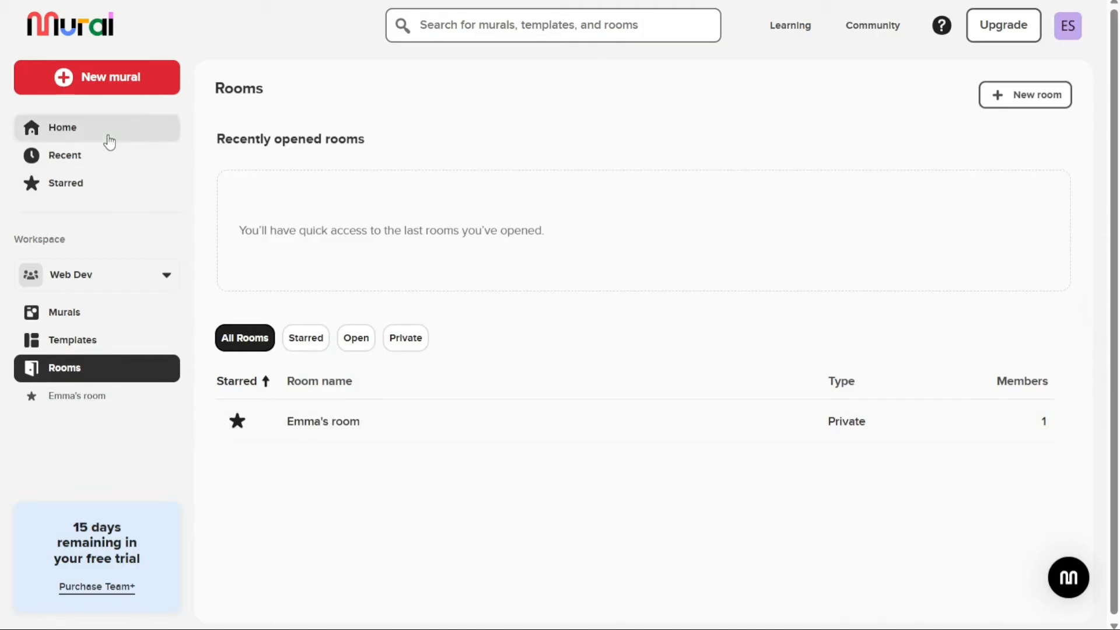
left_click(62, 127)
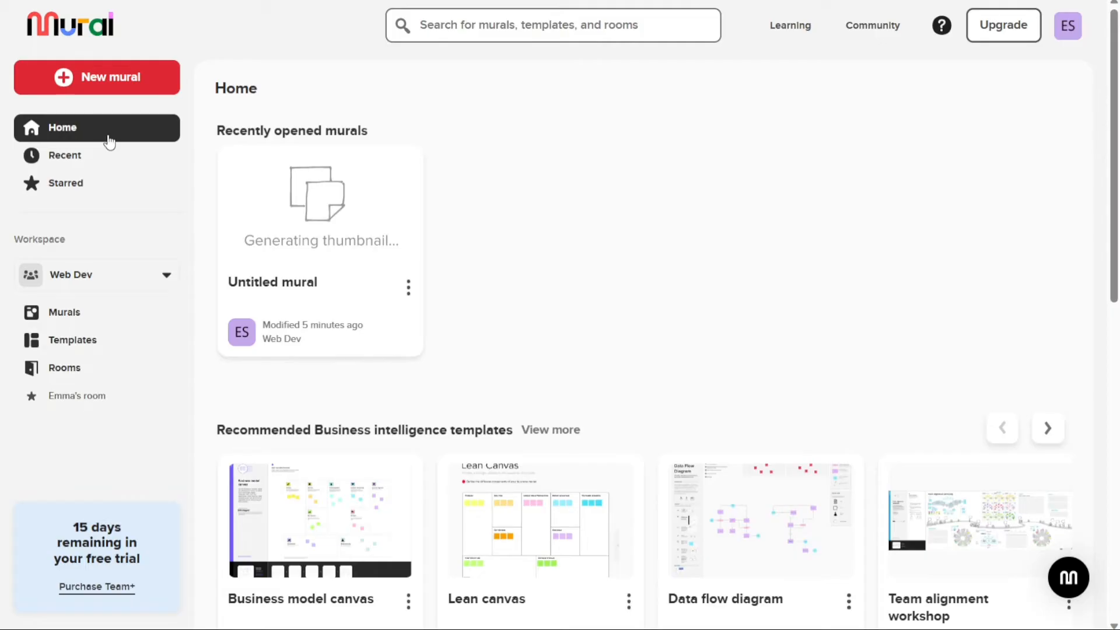
mouse_move(131, 135)
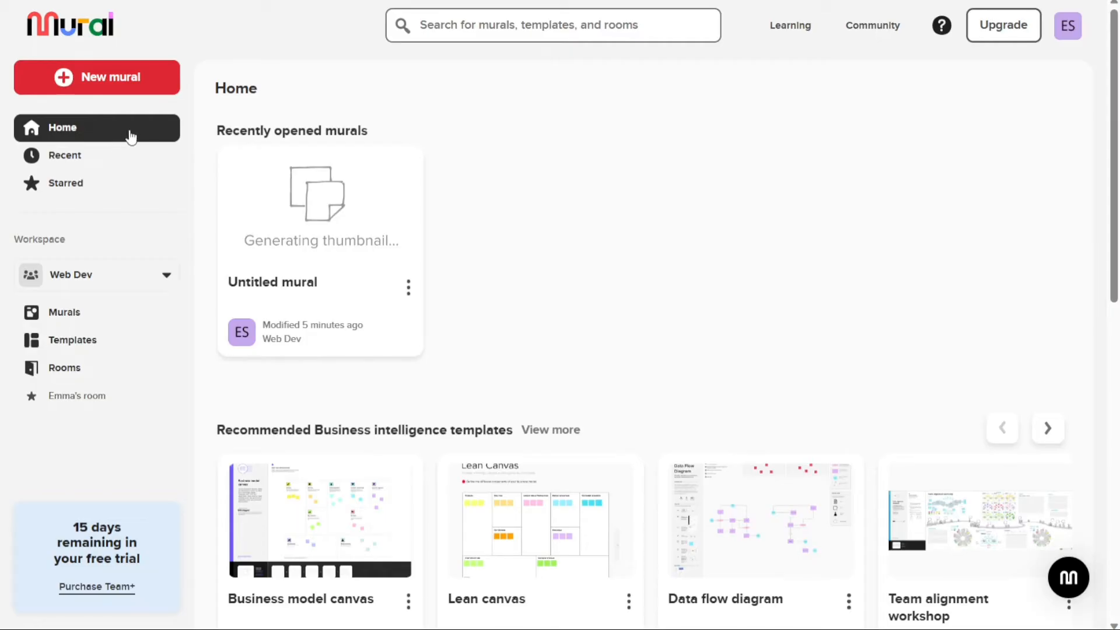
mouse_move(115, 160)
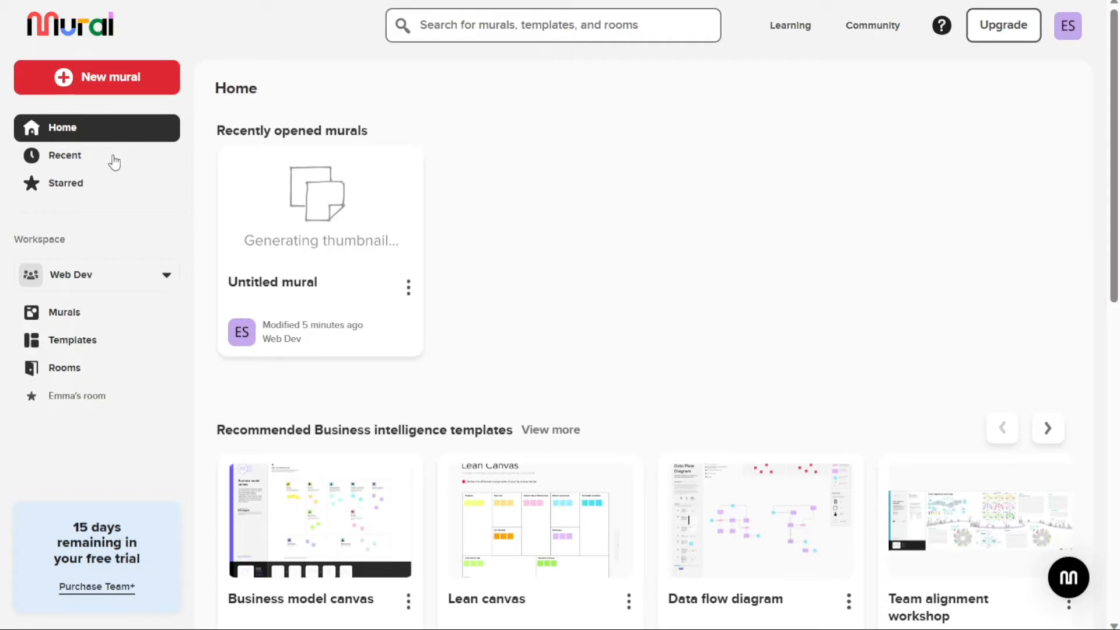
mouse_move(75, 411)
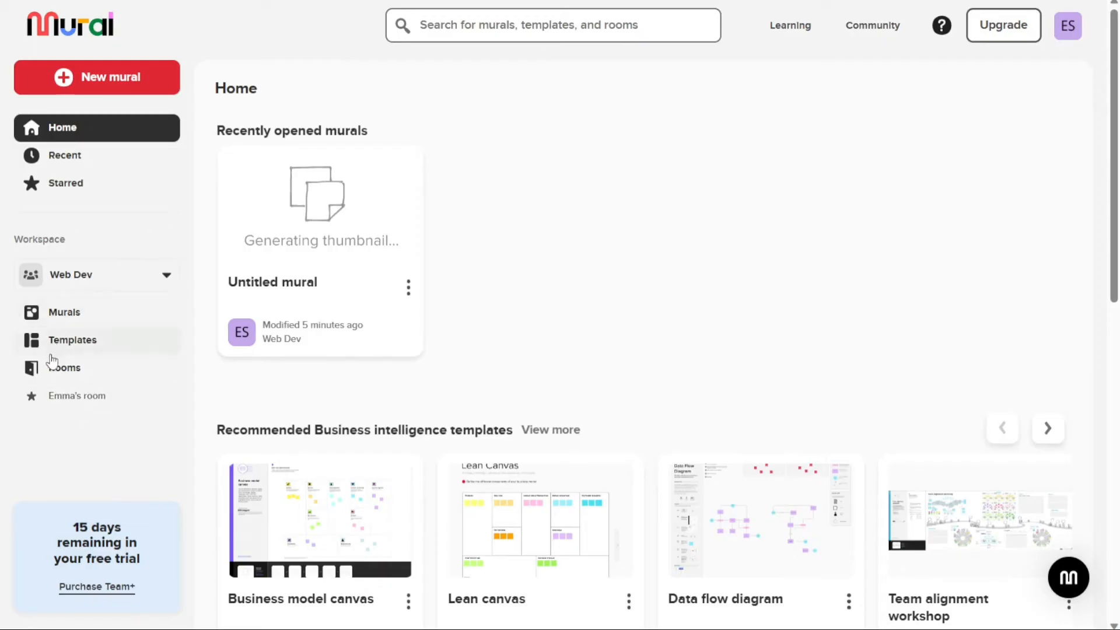
left_click(76, 395)
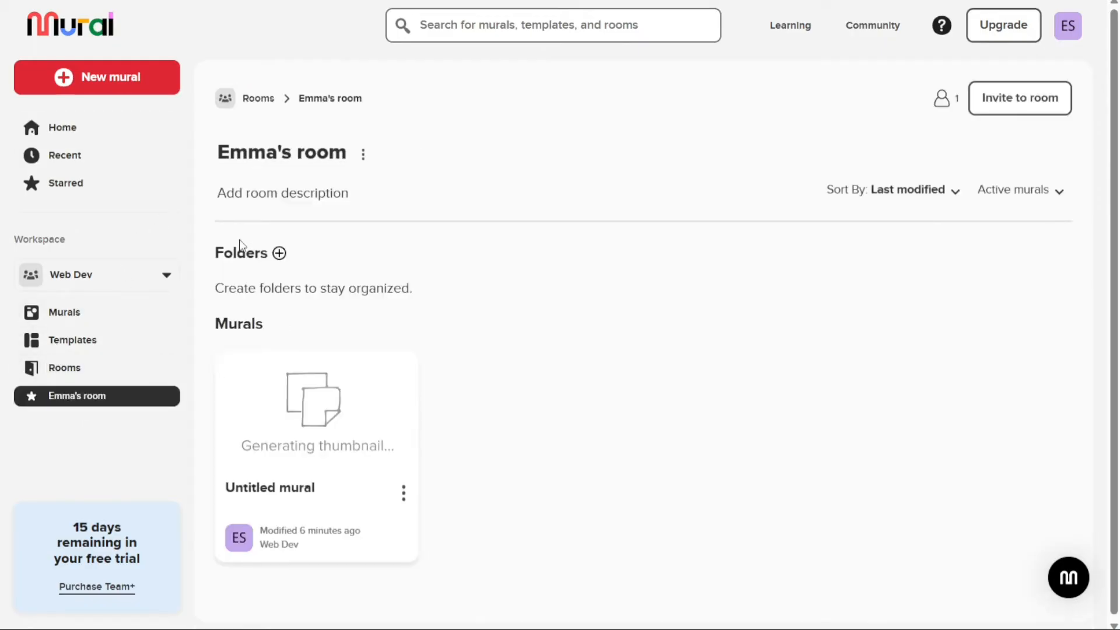
mouse_move(105, 127)
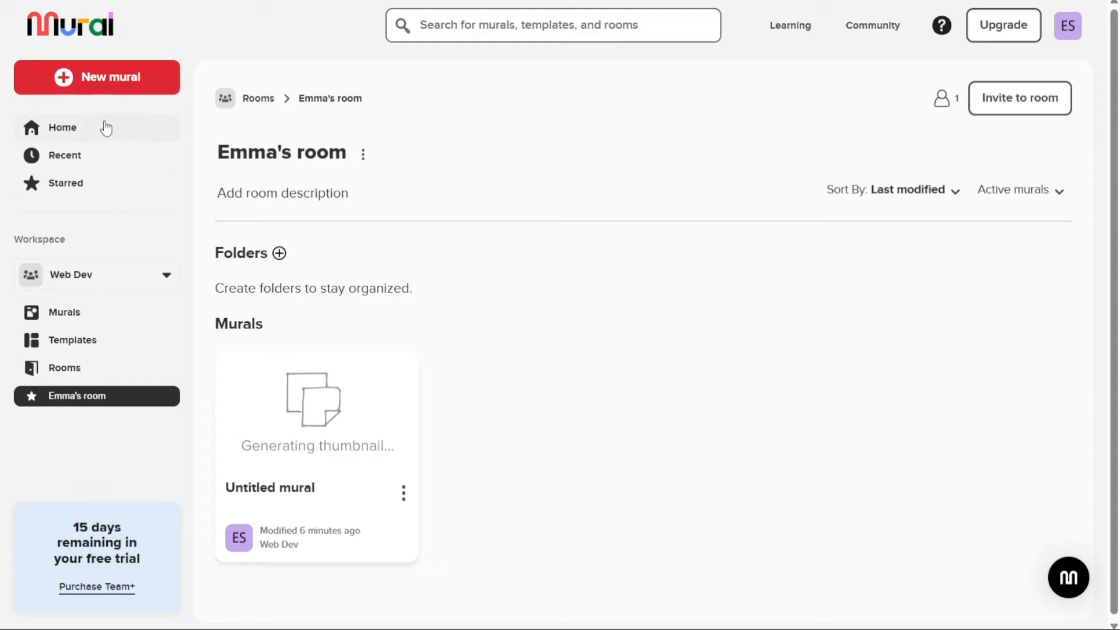
left_click(62, 127)
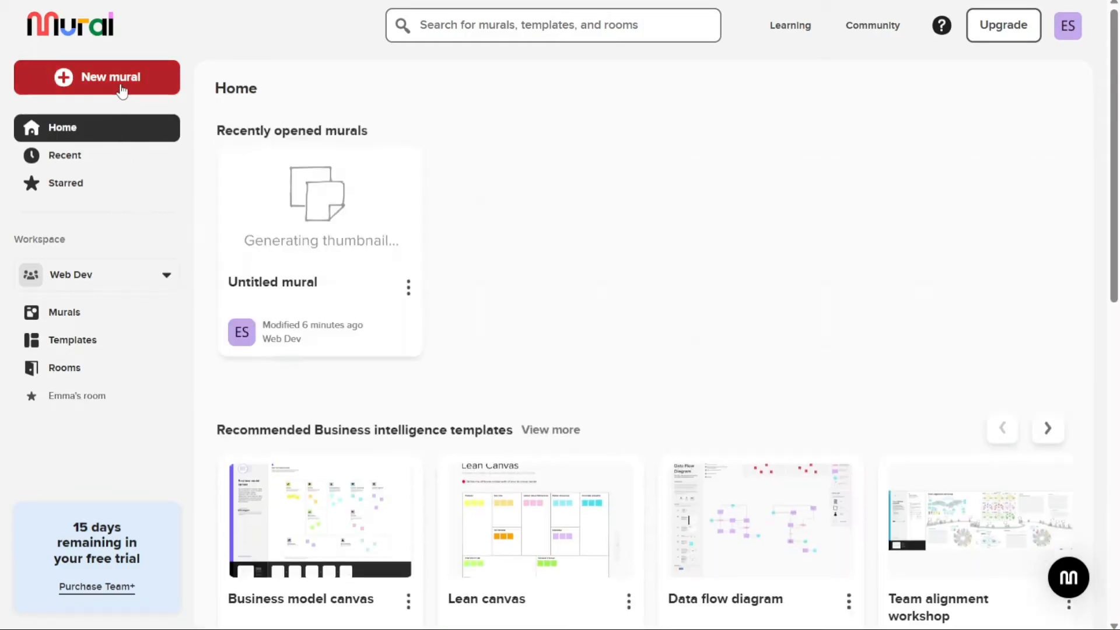
Create a new mural as an infinite blank canvas
left_click(97, 77)
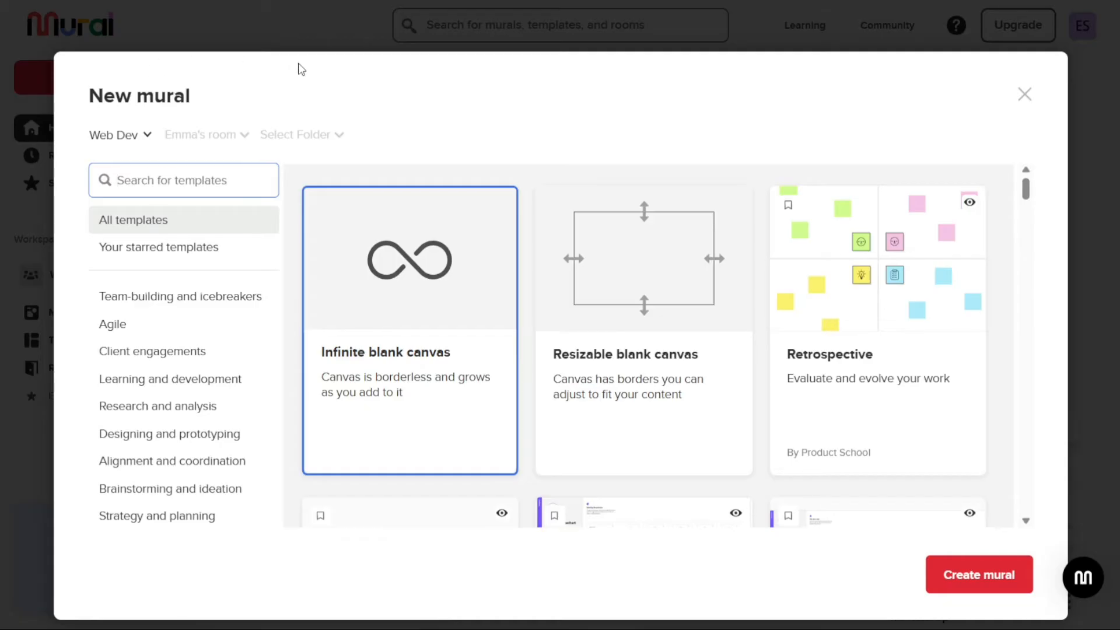
mouse_move(863, 112)
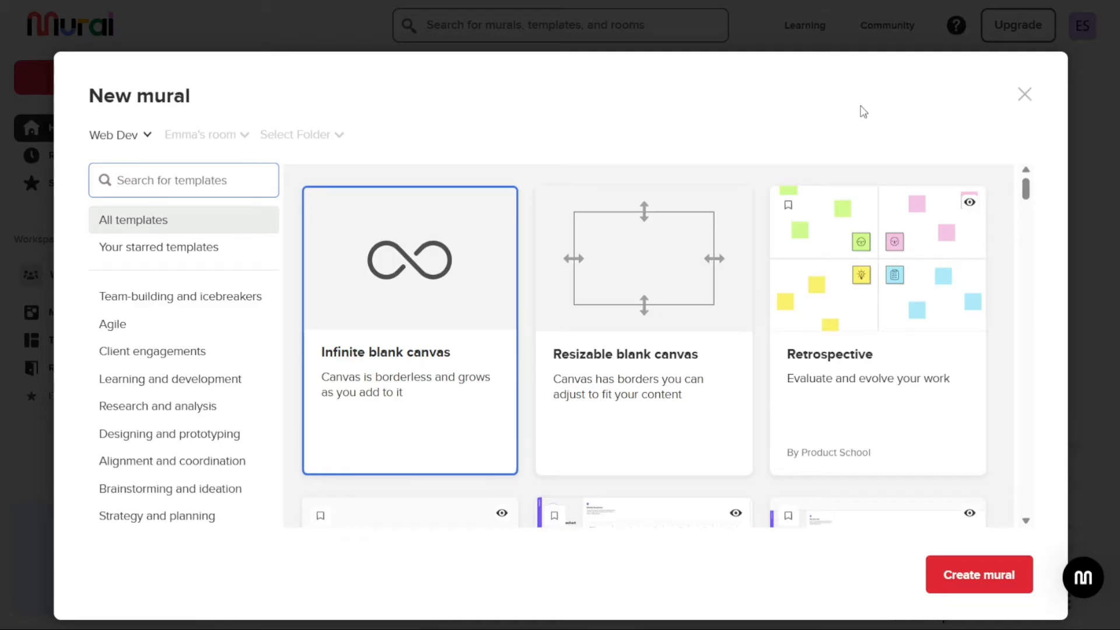
mouse_move(666, 280)
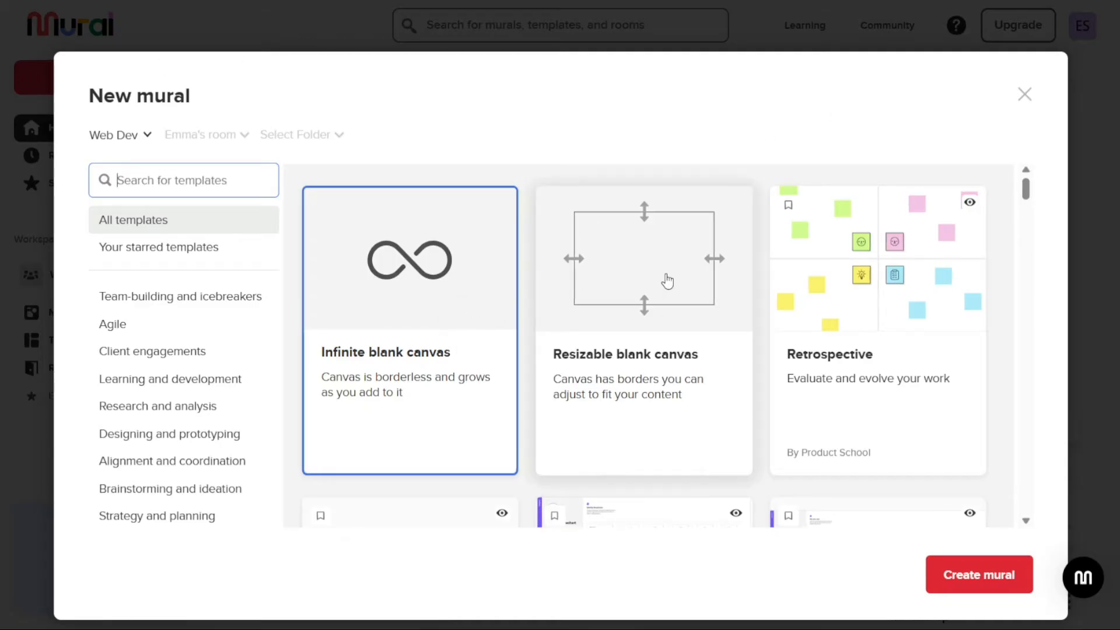
mouse_move(684, 279)
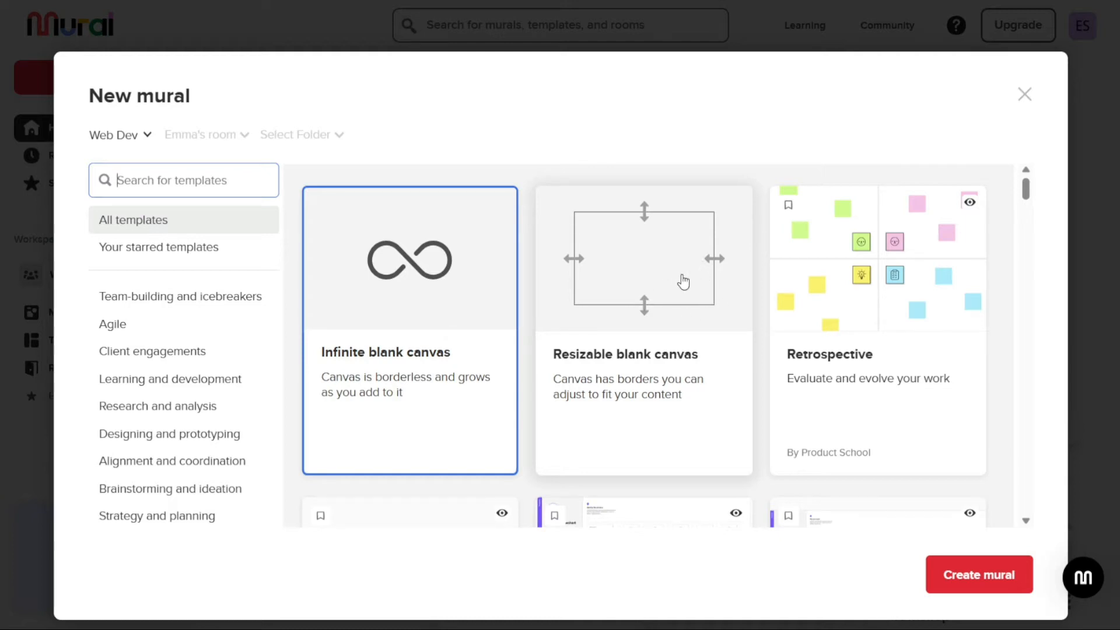
mouse_move(183, 334)
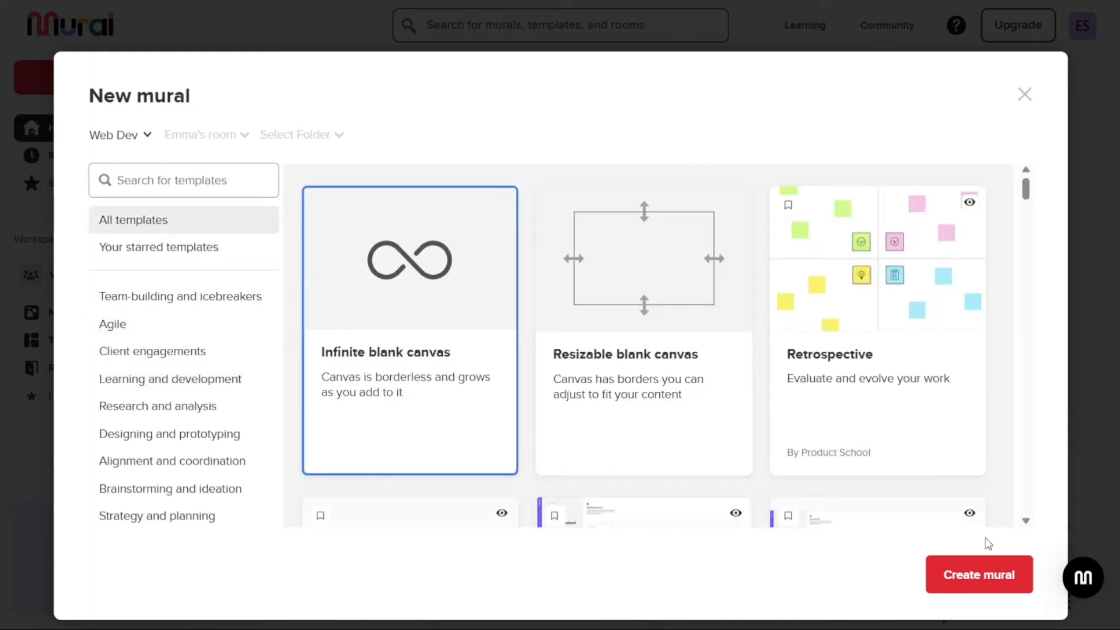
left_click(978, 574)
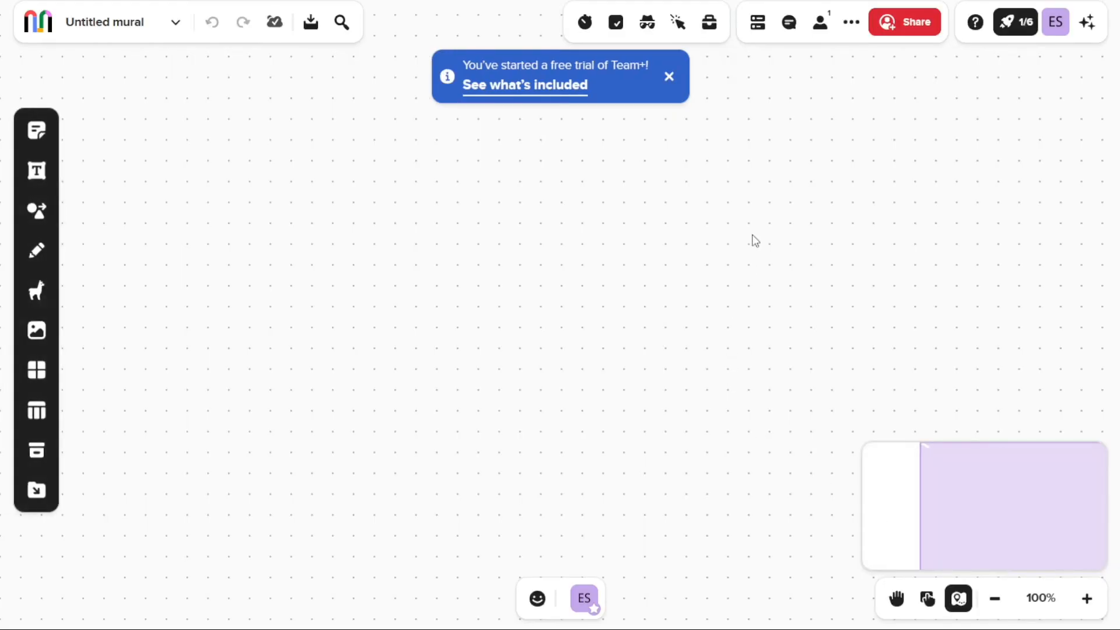
Dismiss the blue free-trial banner on the new canvas
left_click(668, 77)
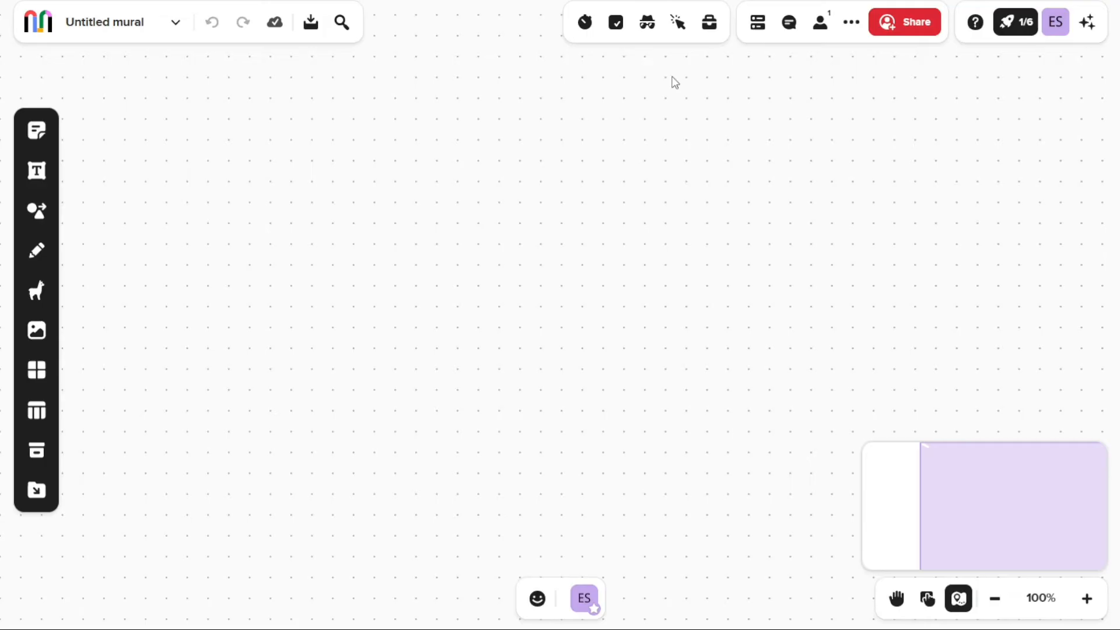
mouse_move(371, 272)
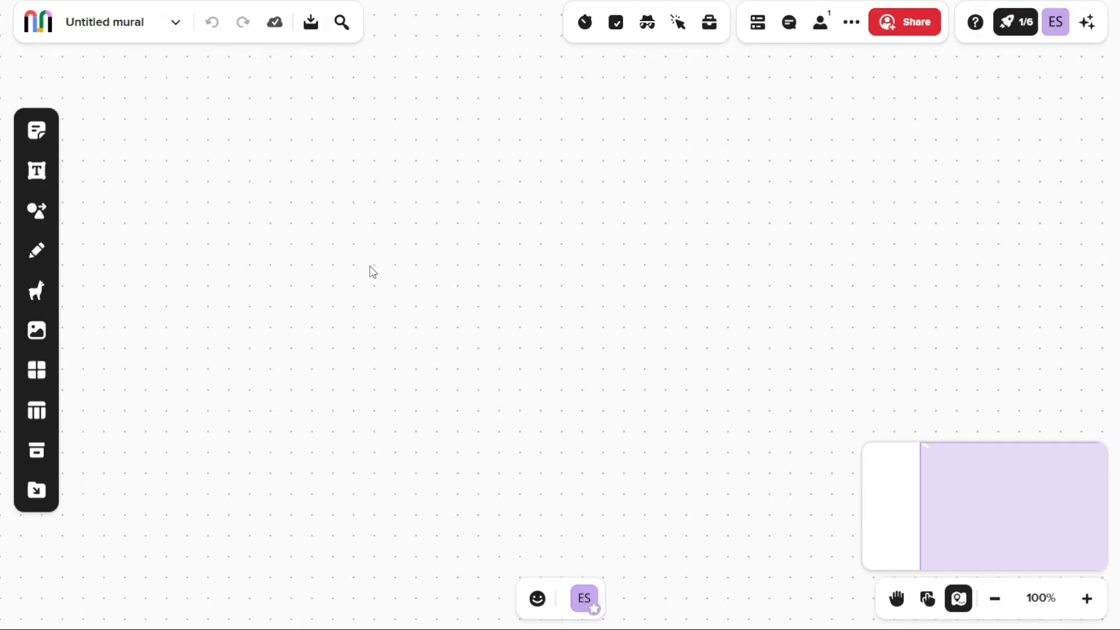
mouse_move(132, 271)
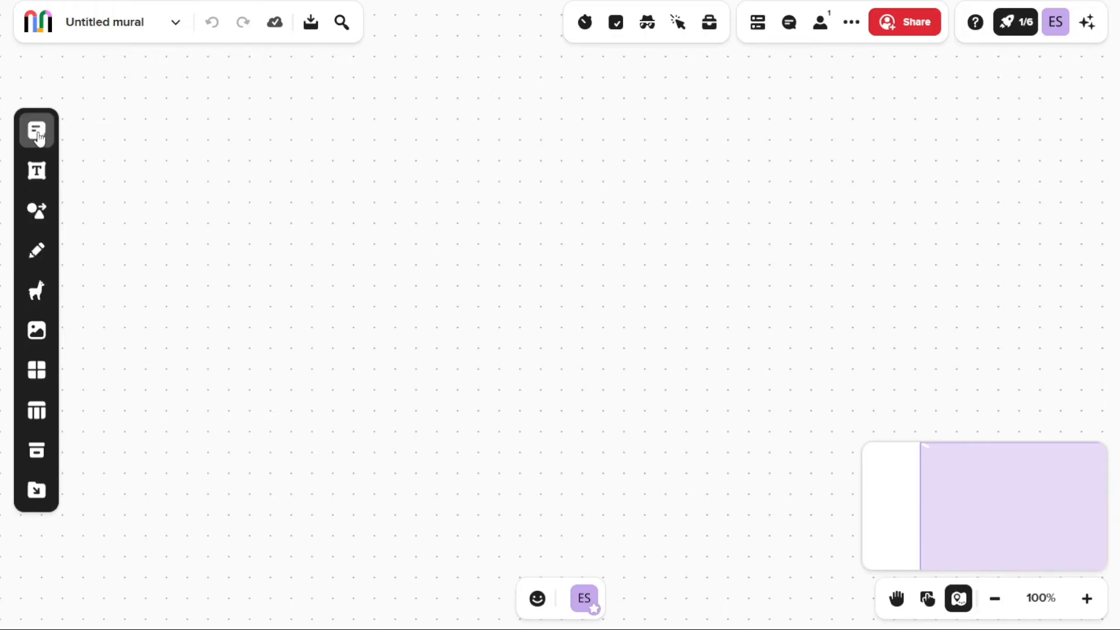
mouse_move(36, 209)
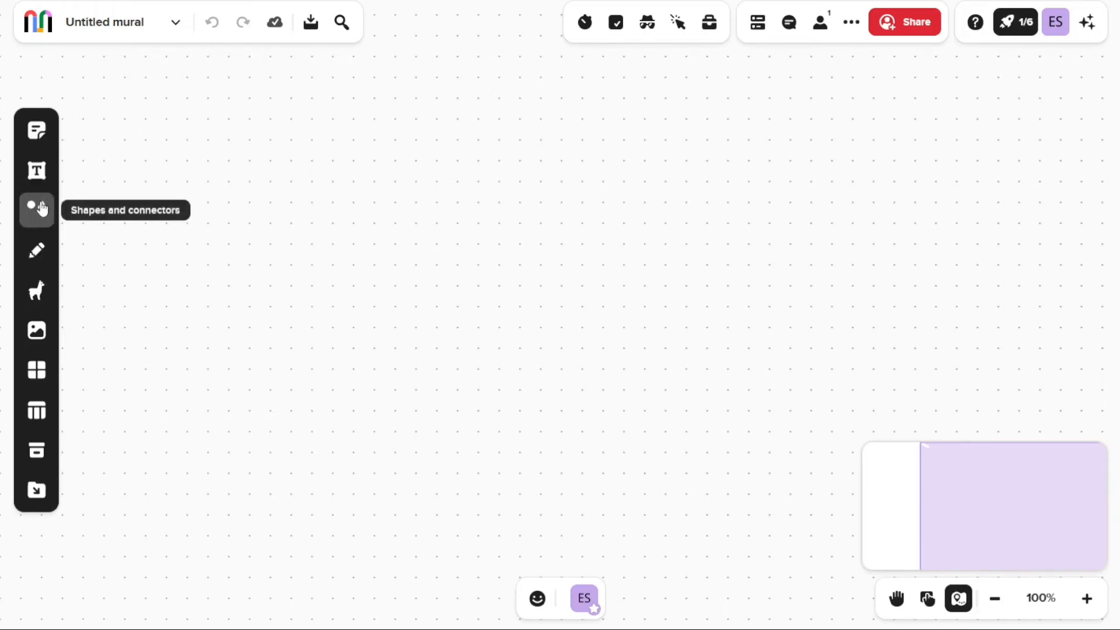
mouse_move(36, 289)
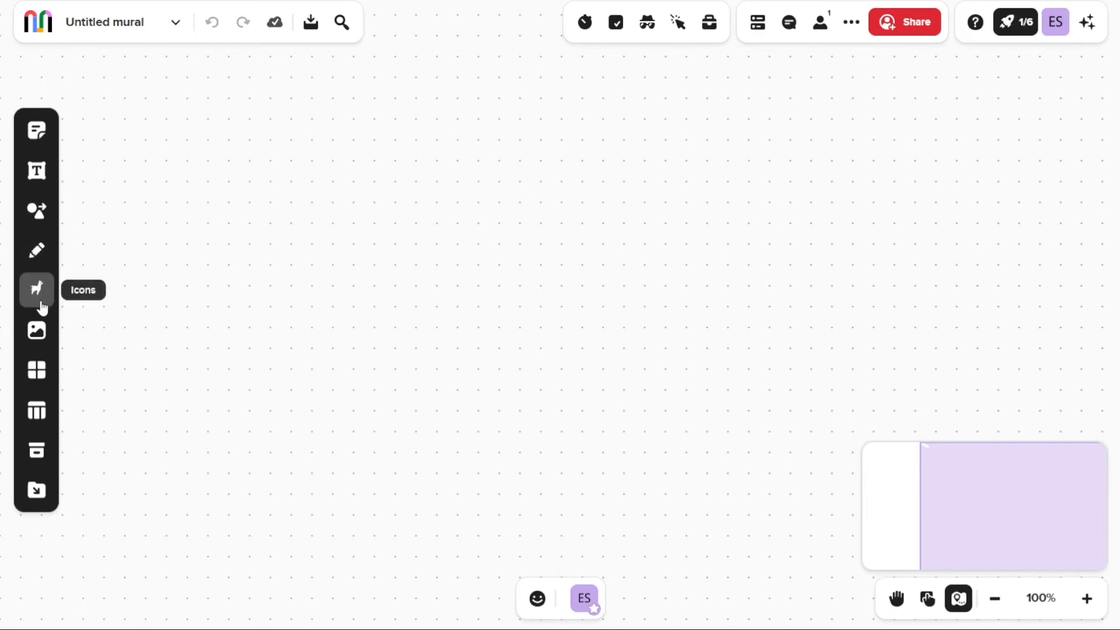
mouse_move(36, 370)
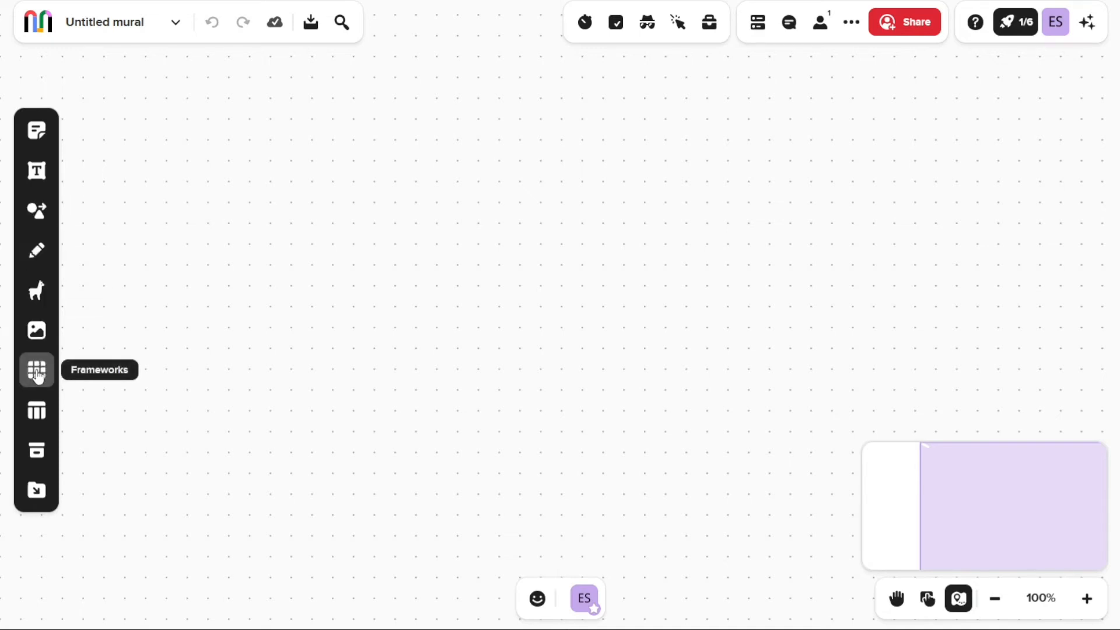
mouse_move(36, 450)
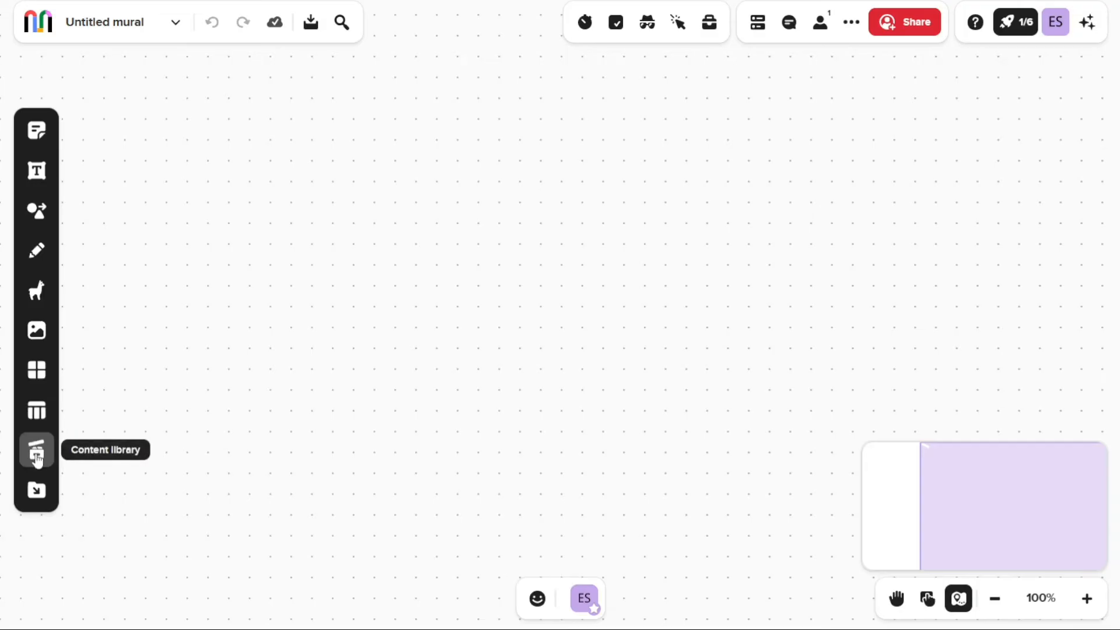
mouse_move(36, 489)
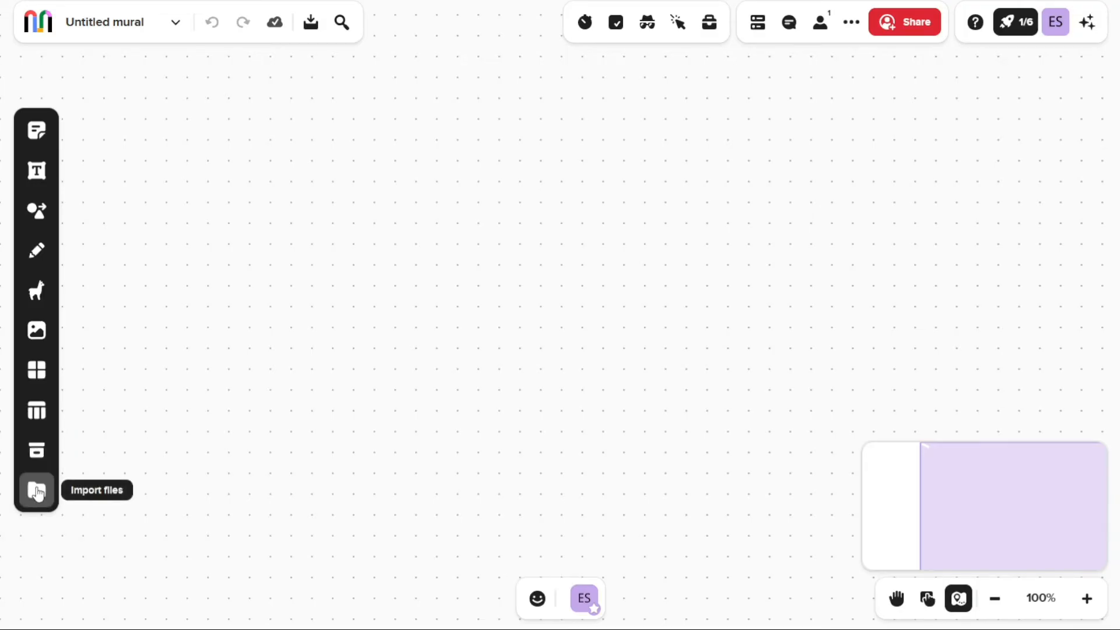
Add an orange square sticky note and an overlapping yellow rectangular one
left_click(36, 129)
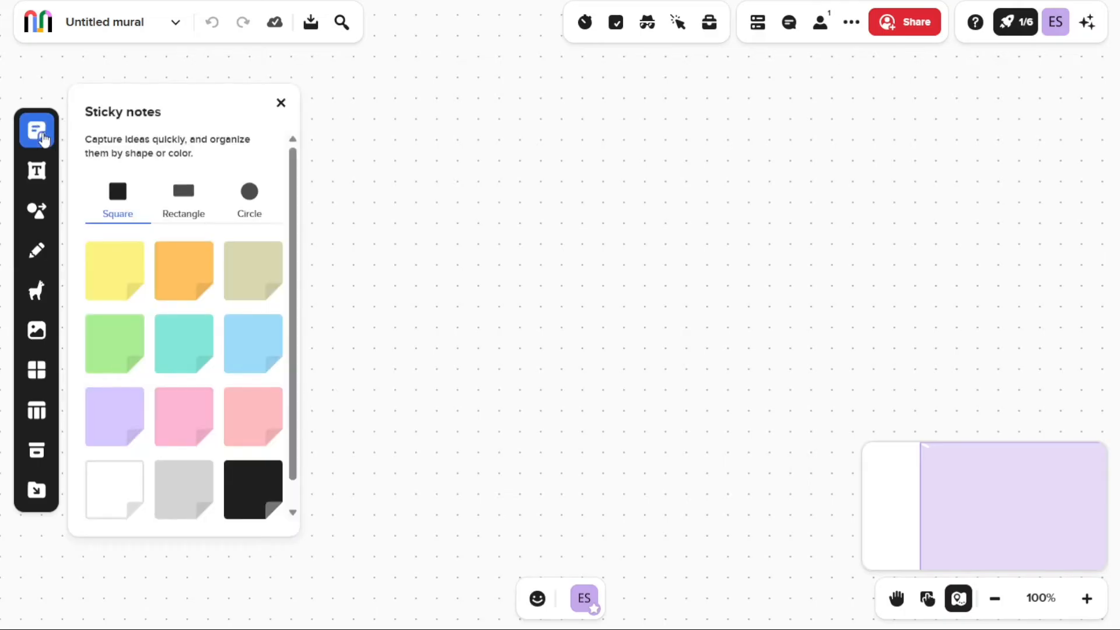
left_click(183, 269)
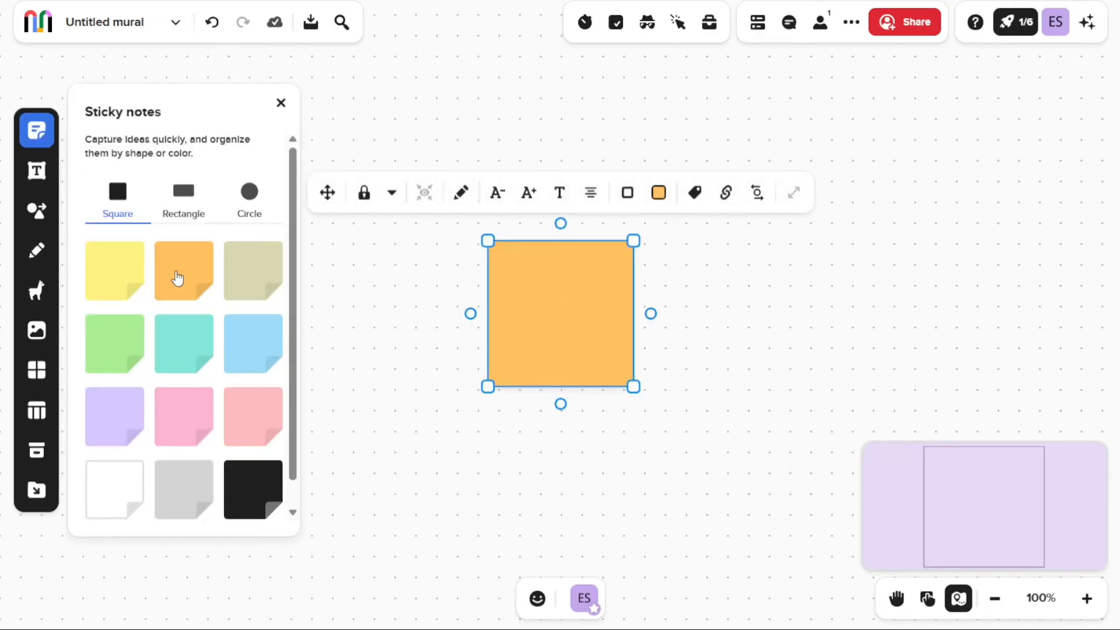
double_click(559, 313)
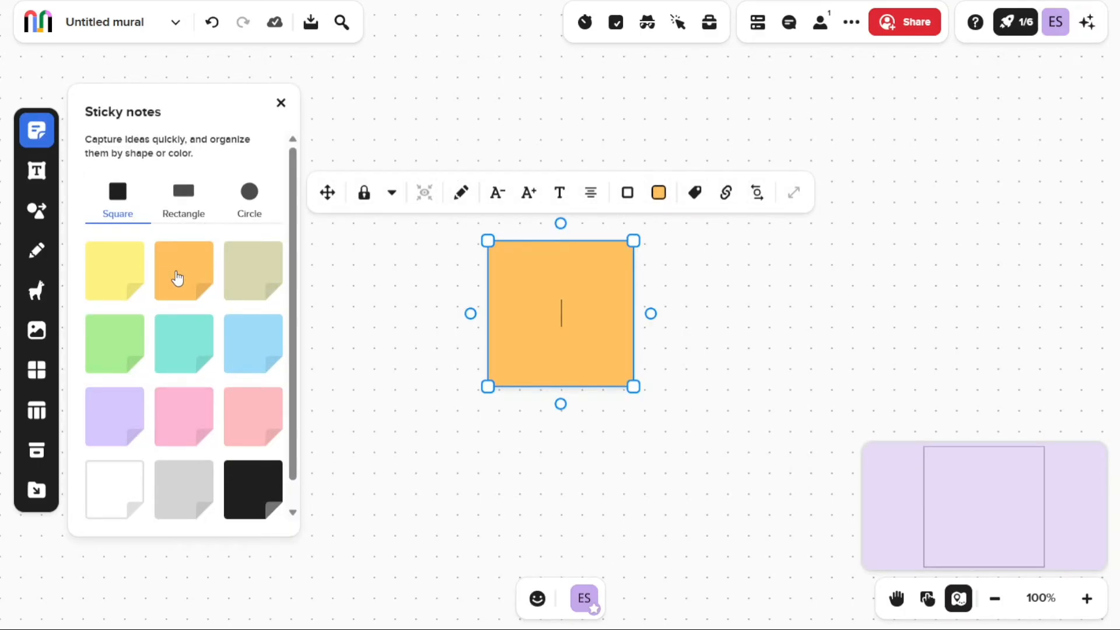
left_click(183, 203)
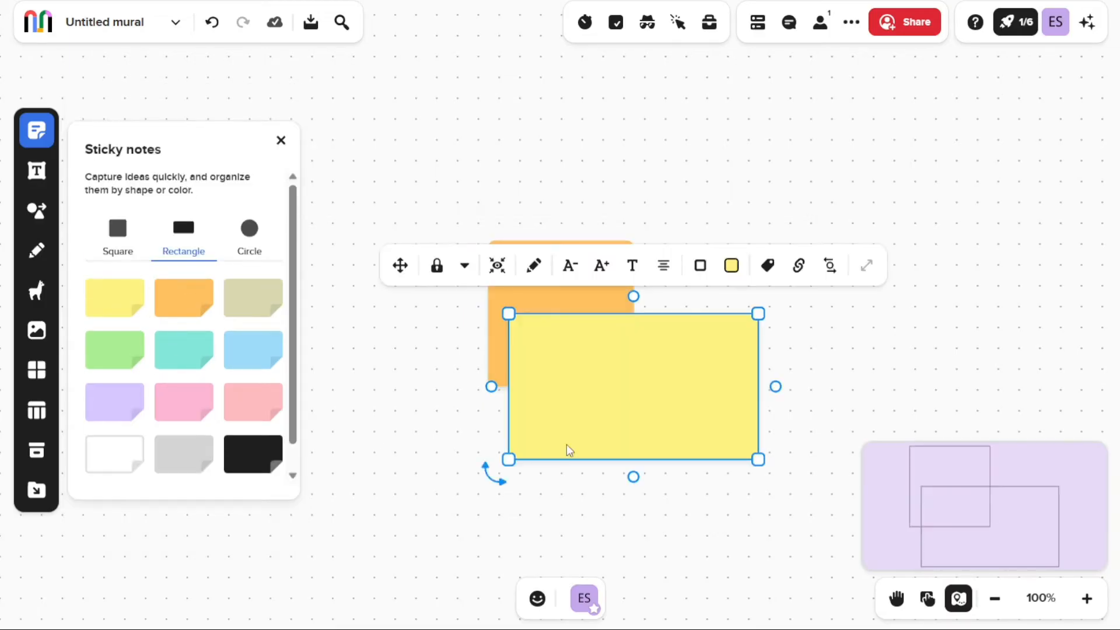
mouse_move(327, 484)
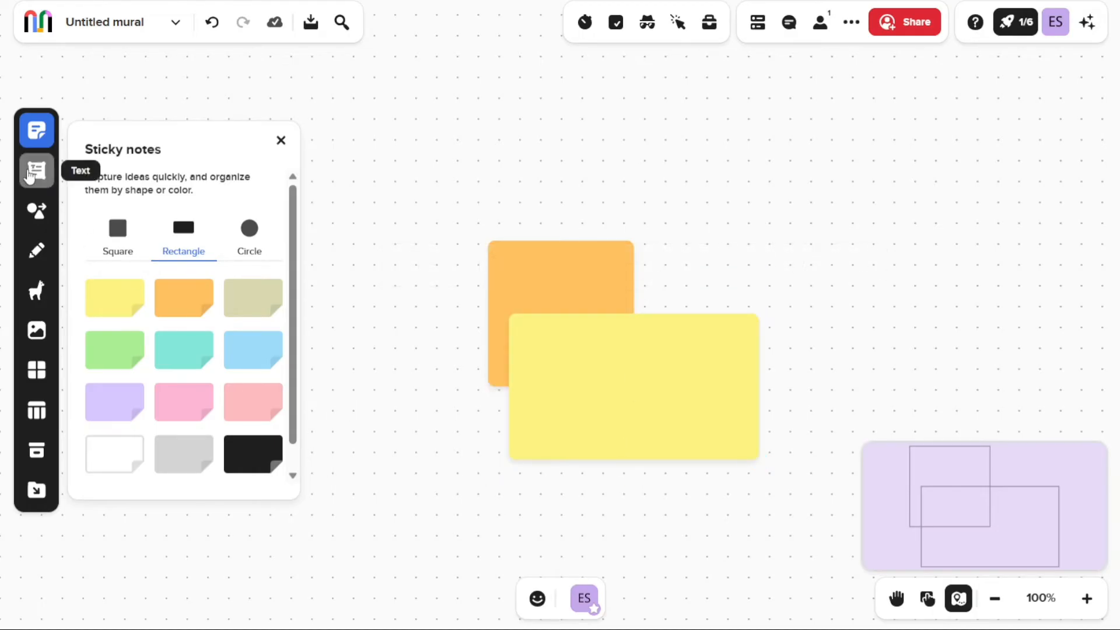
Add a circle shape, draw a check-shaped pen stroke left of it, and finish drawing
left_click(36, 170)
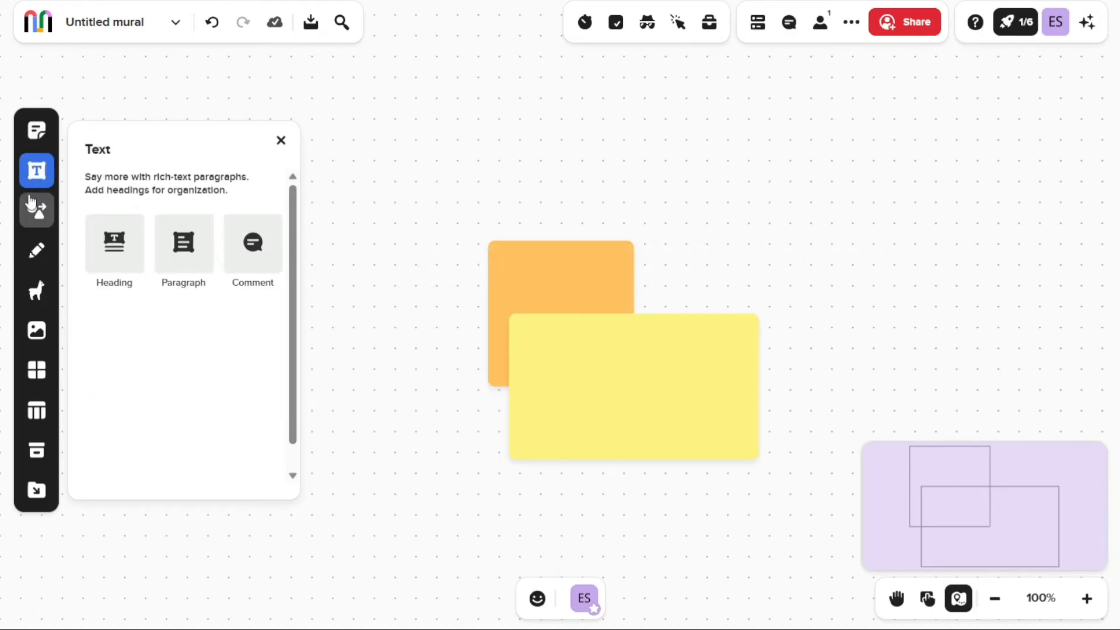
left_click(36, 210)
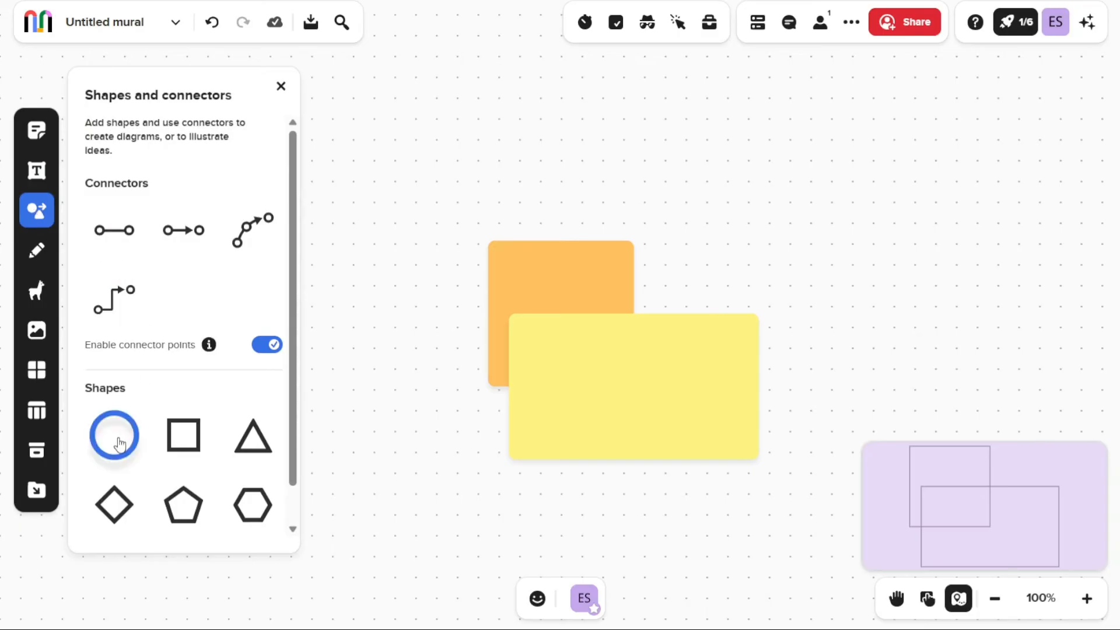
left_click(113, 435)
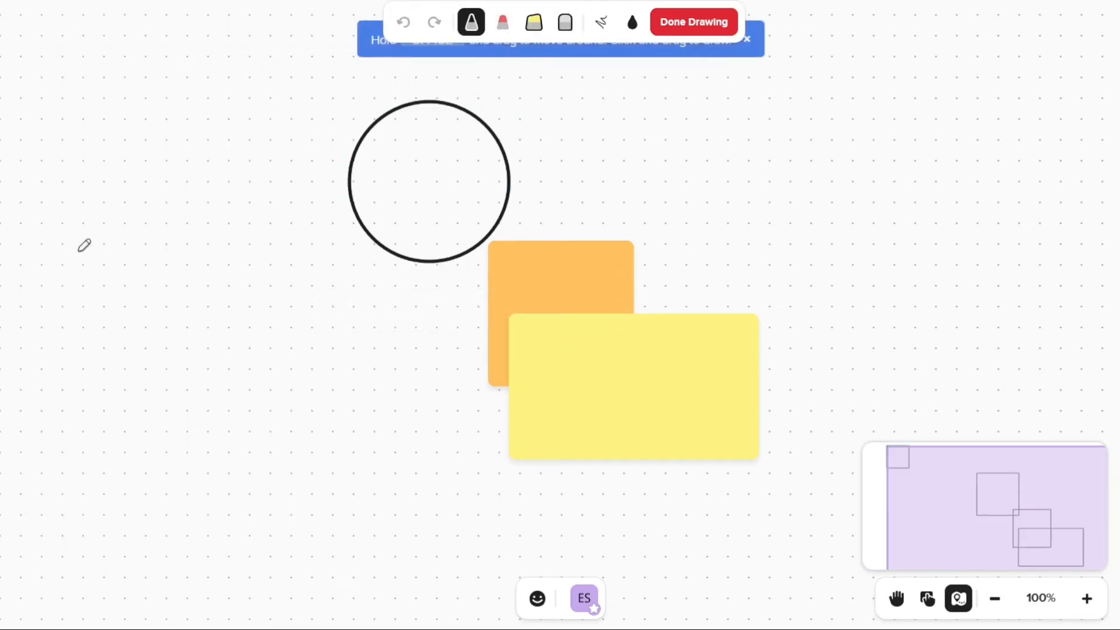
left_click_drag(175, 229, 284, 123)
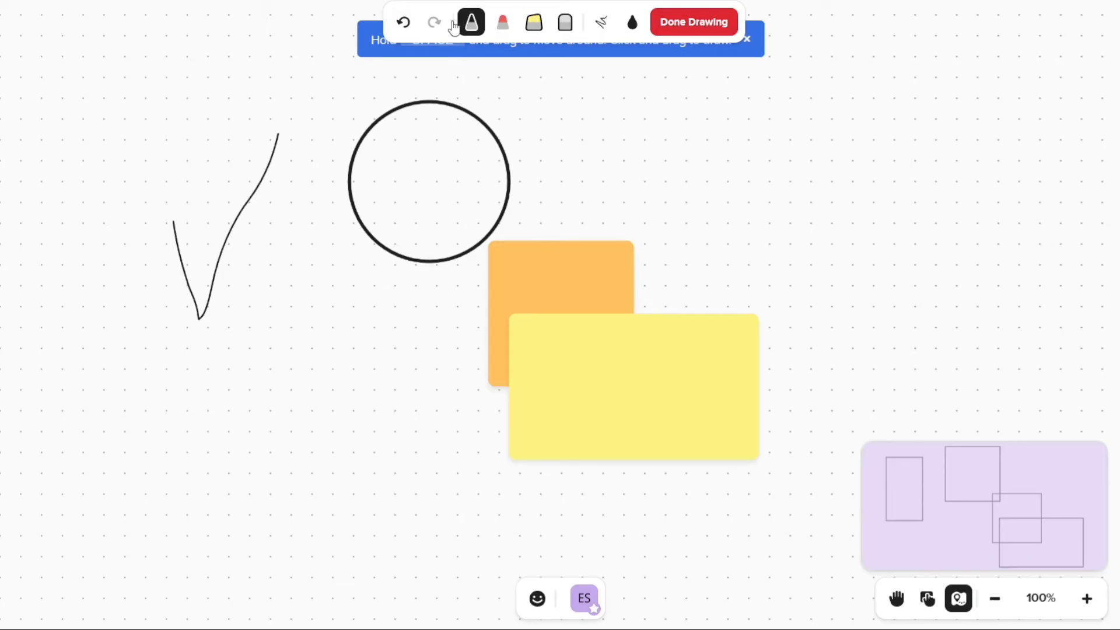
left_click(692, 21)
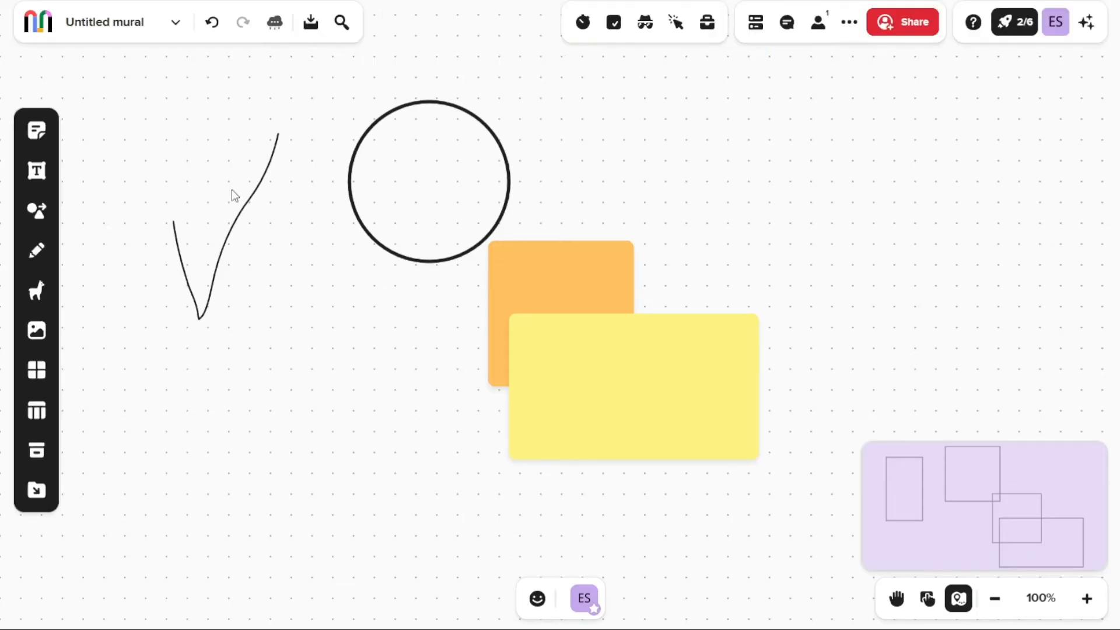
Place a circled-X icon from the Icons panel above the sticky notes, right of the circle
left_click(36, 290)
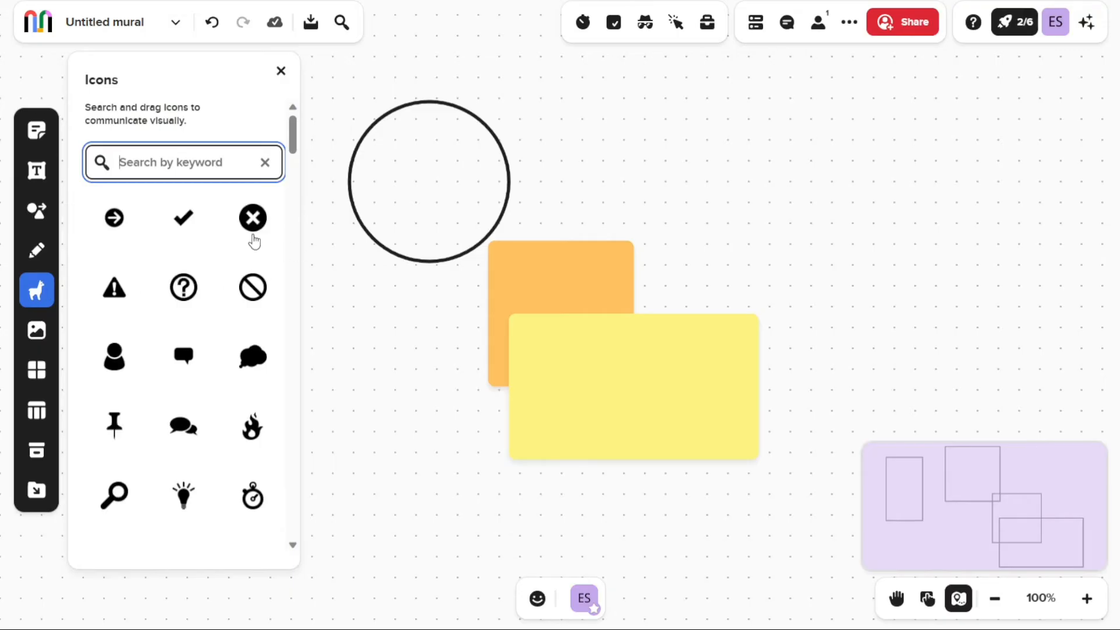
left_click_drag(252, 218, 679, 132)
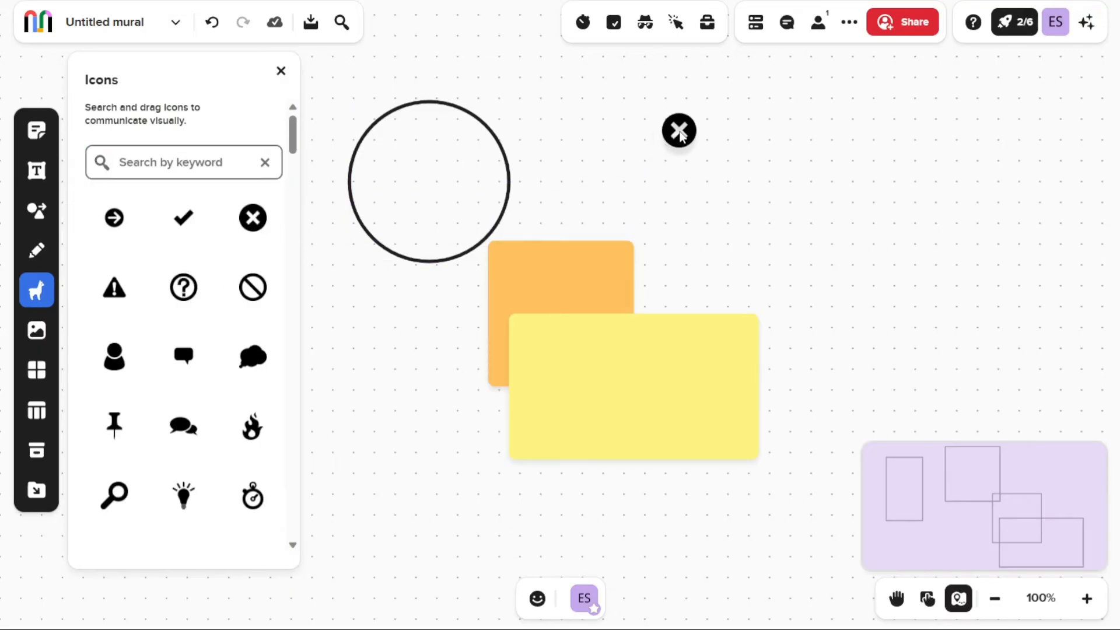
left_click(677, 131)
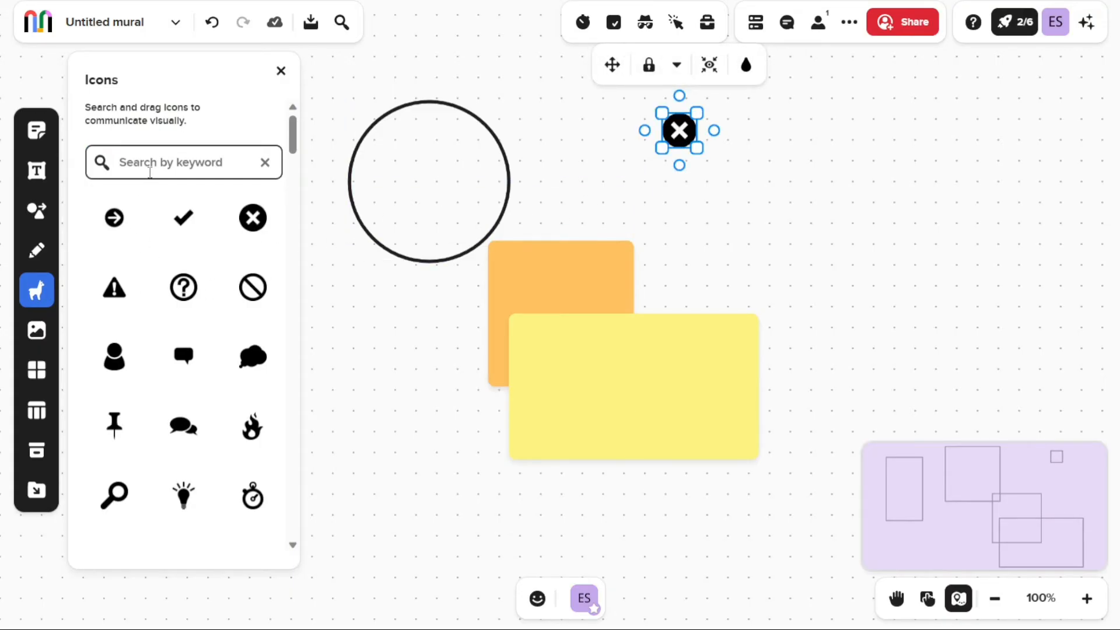
mouse_move(36, 330)
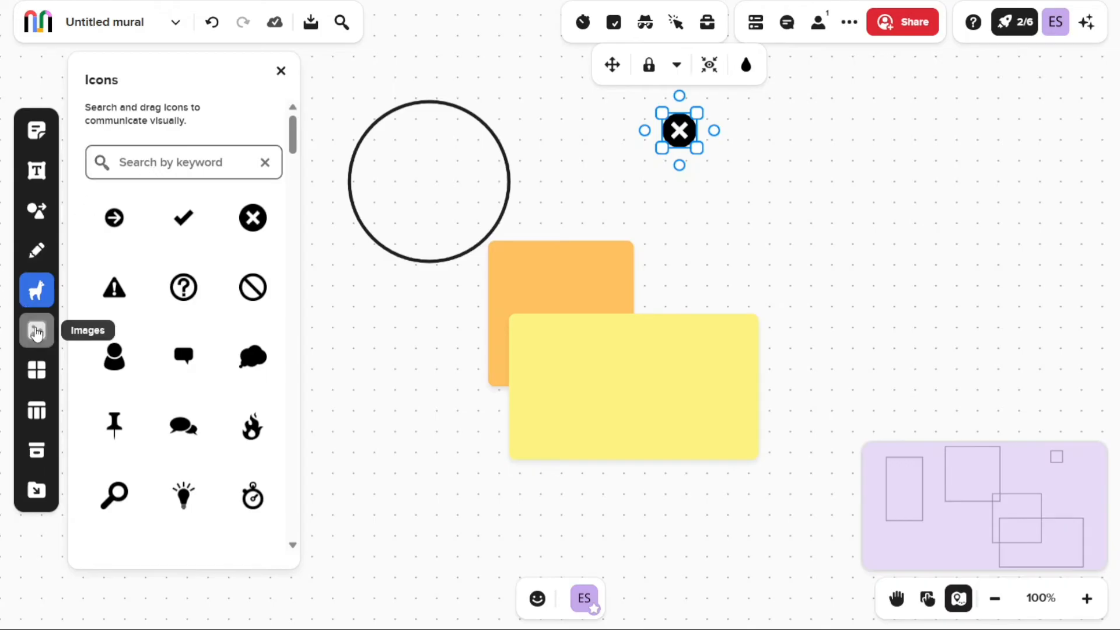
Browse the Images and Frameworks panels, scrolling through the framework layouts
left_click(36, 330)
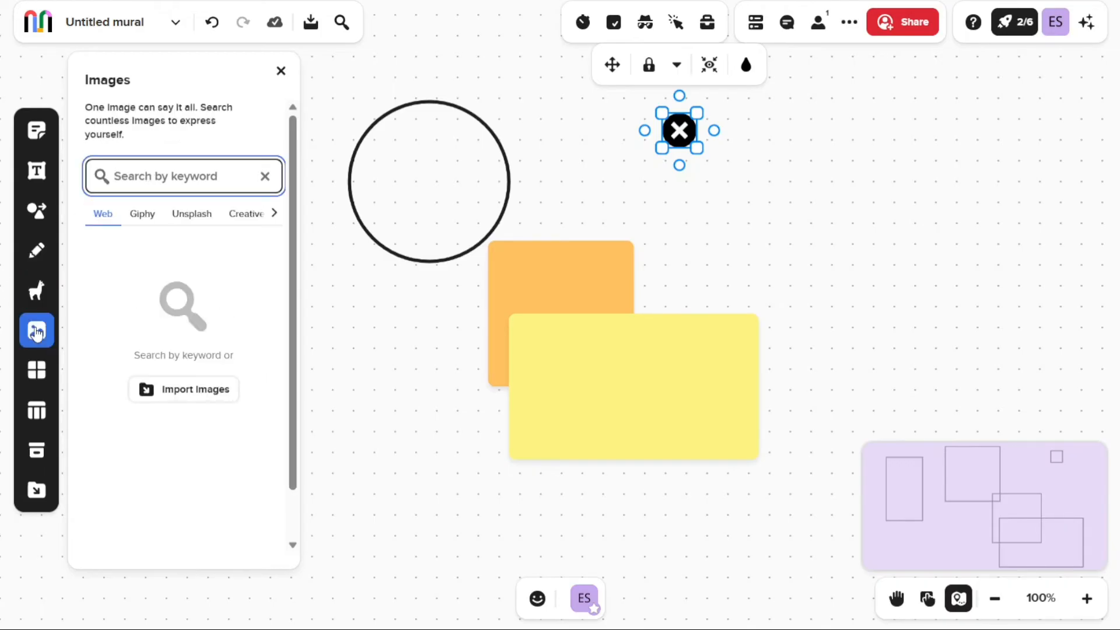
left_click(183, 176)
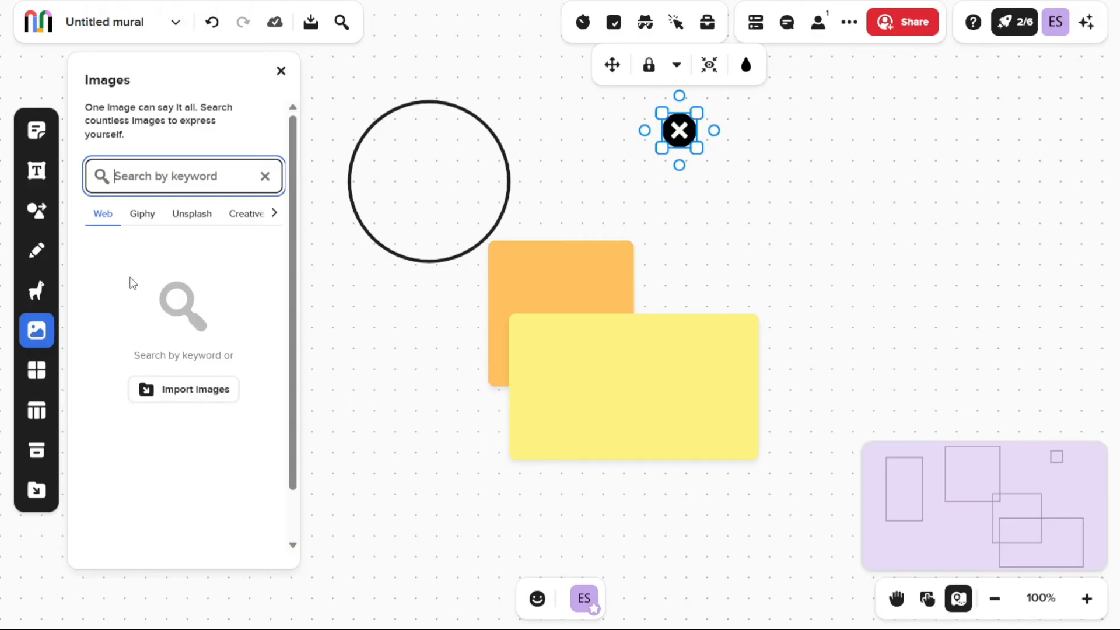
mouse_move(195, 228)
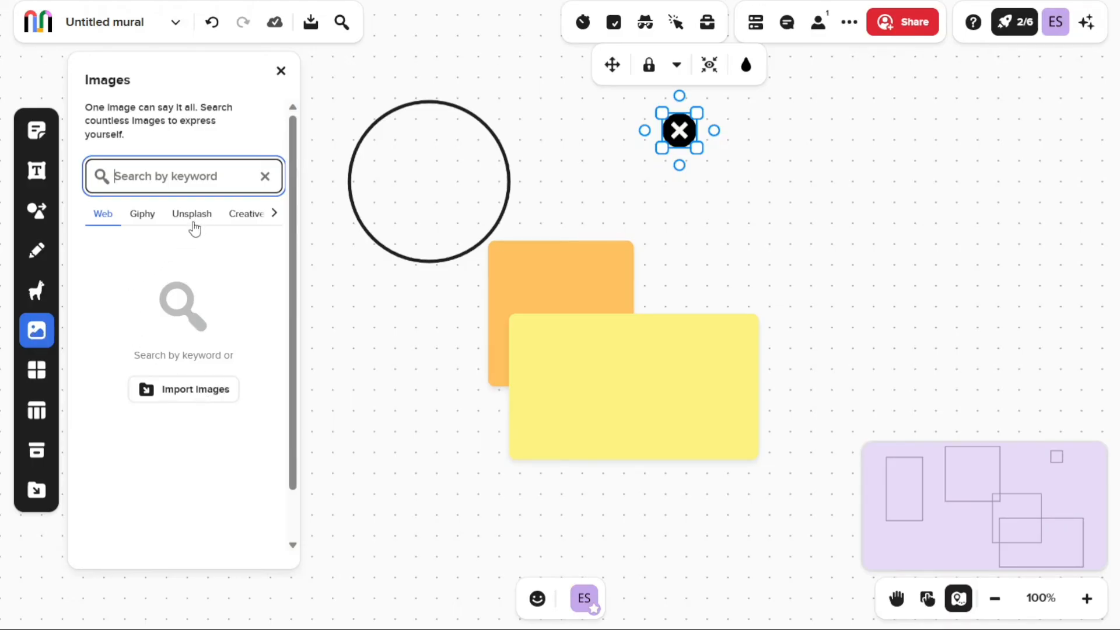
left_click(36, 370)
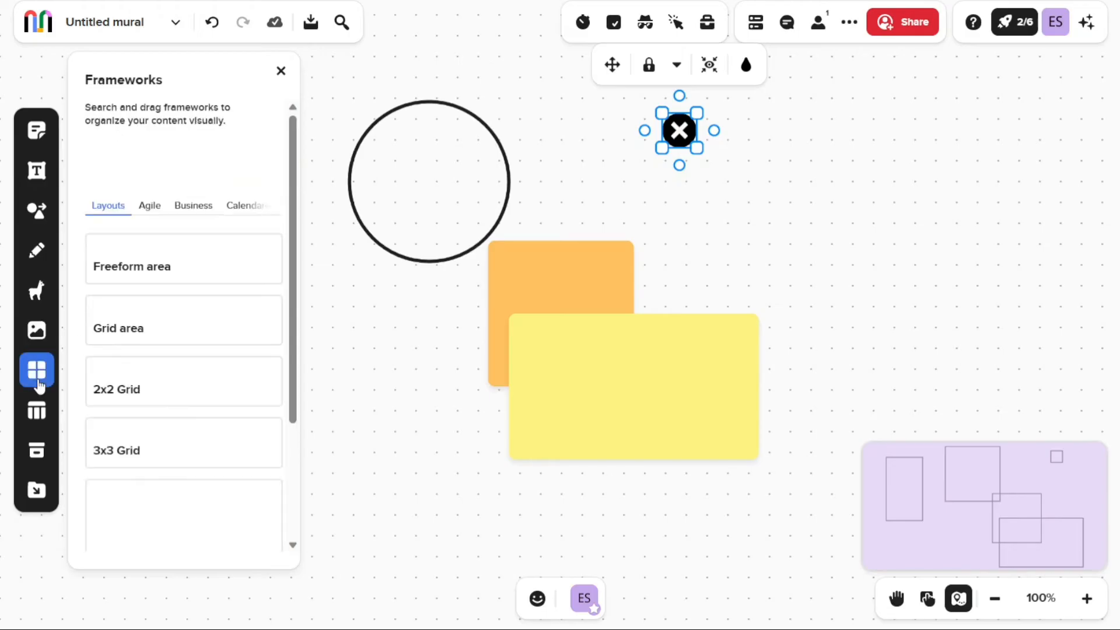
left_click(179, 161)
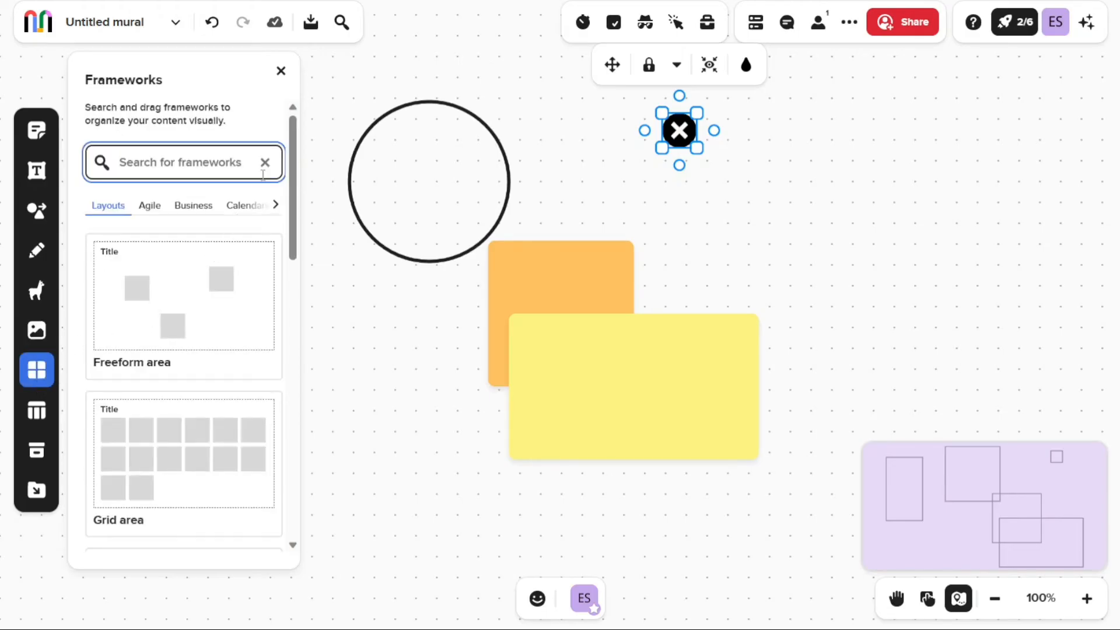
scroll("down", 3)
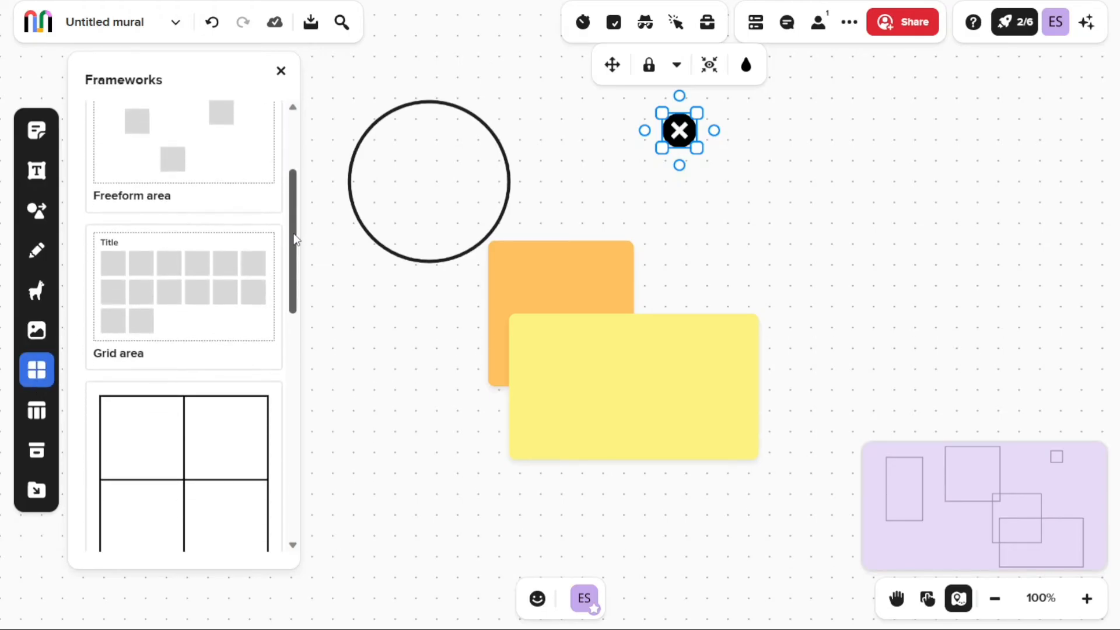
Browse the Table option and end on the empty Content library
left_click(36, 410)
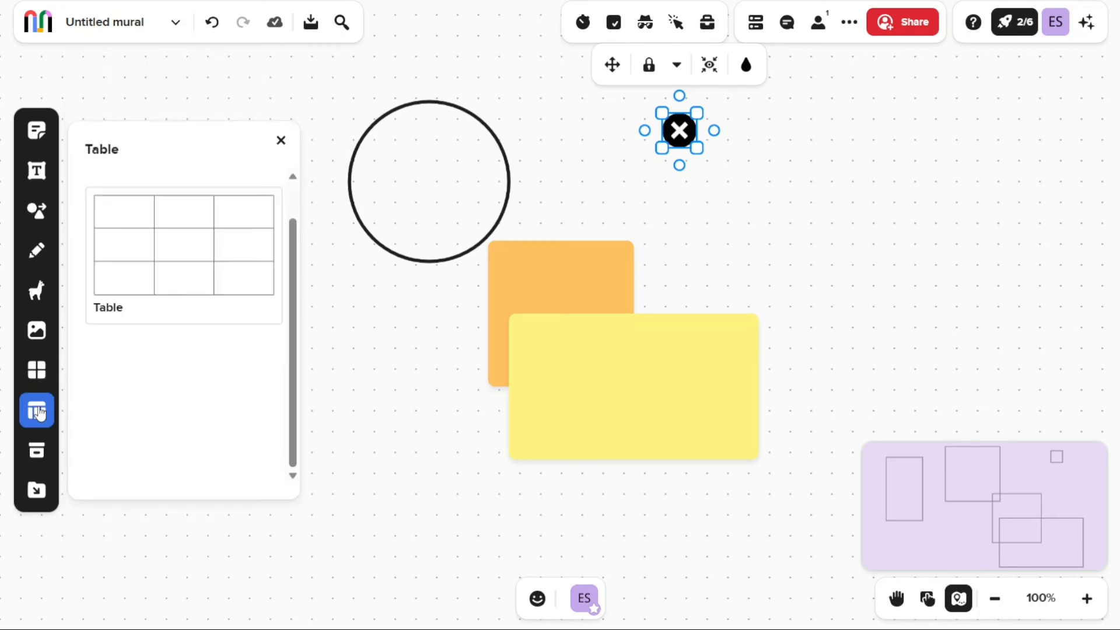
mouse_move(65, 476)
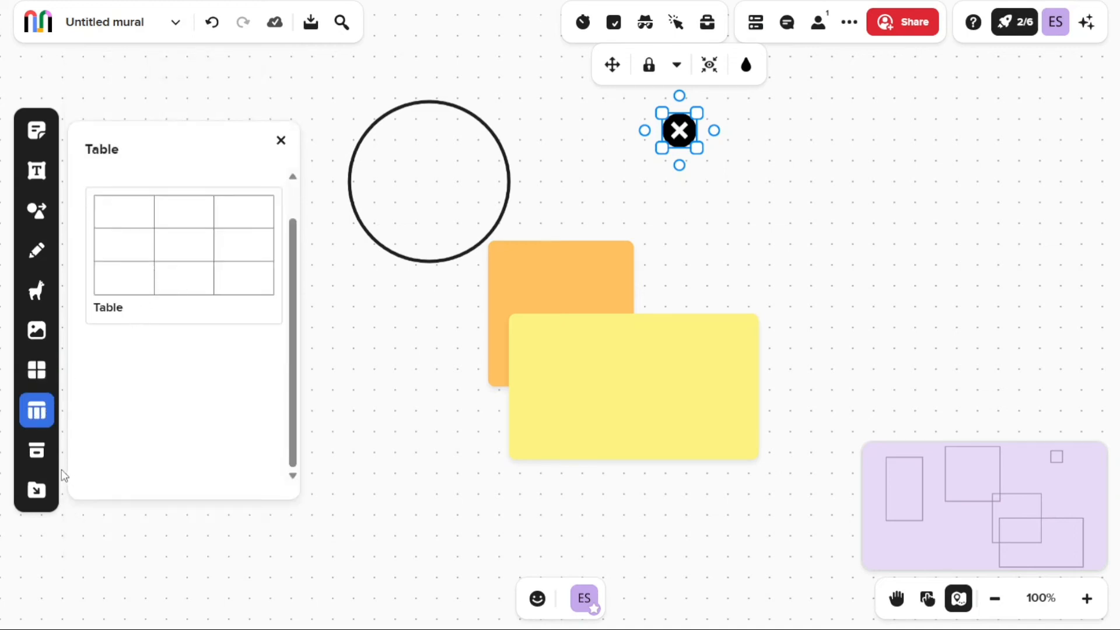
left_click(36, 451)
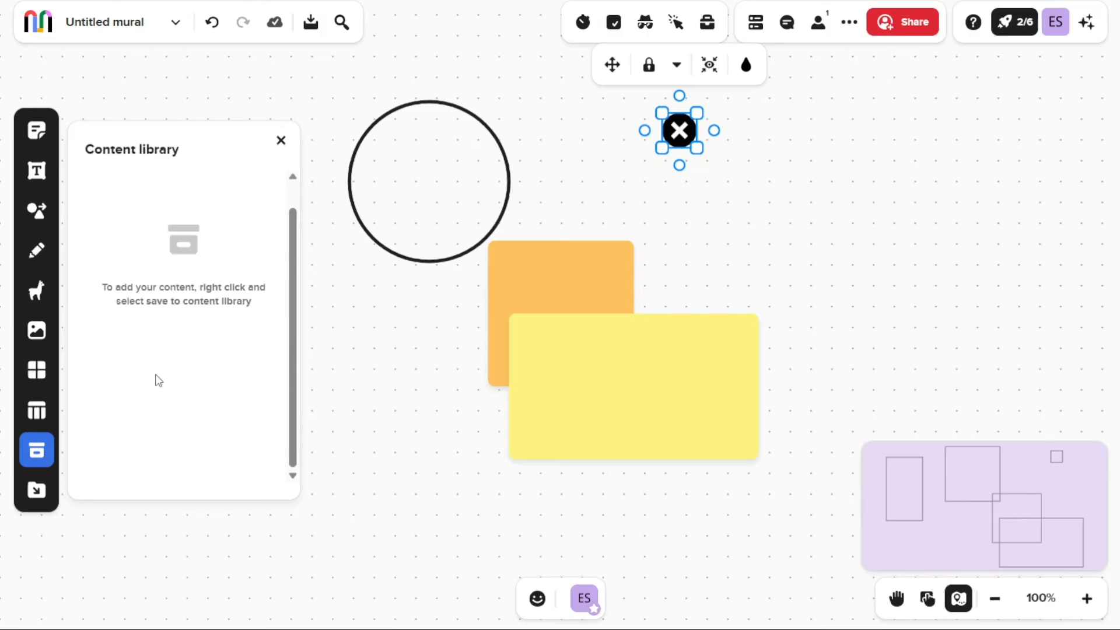
mouse_move(199, 296)
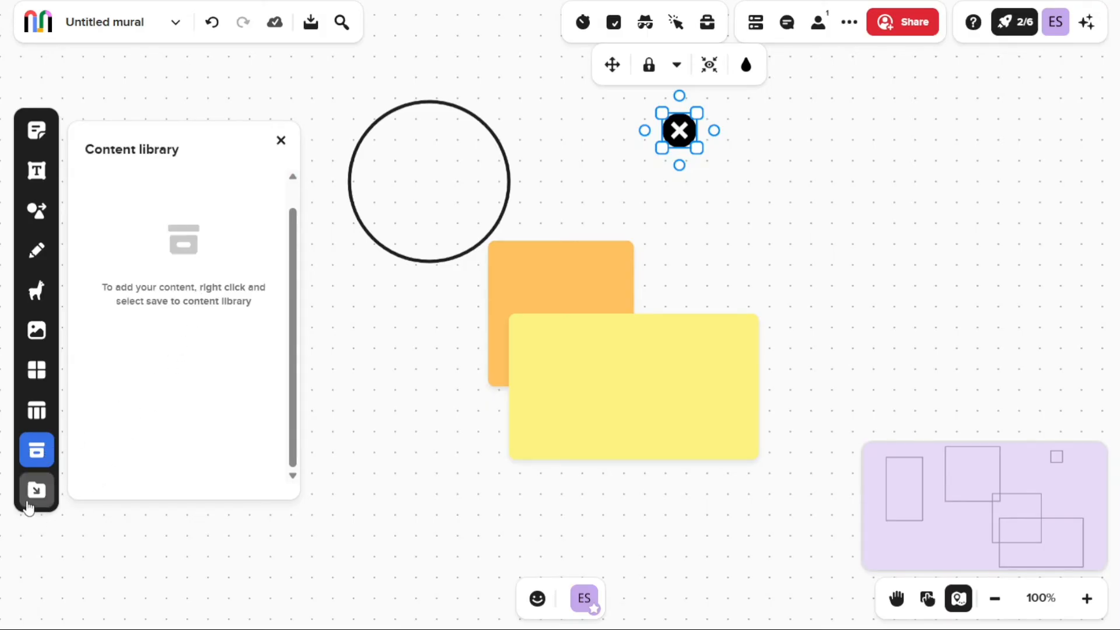
Show the Import files sources and move the yellow note right, clear of the orange one
left_click(36, 490)
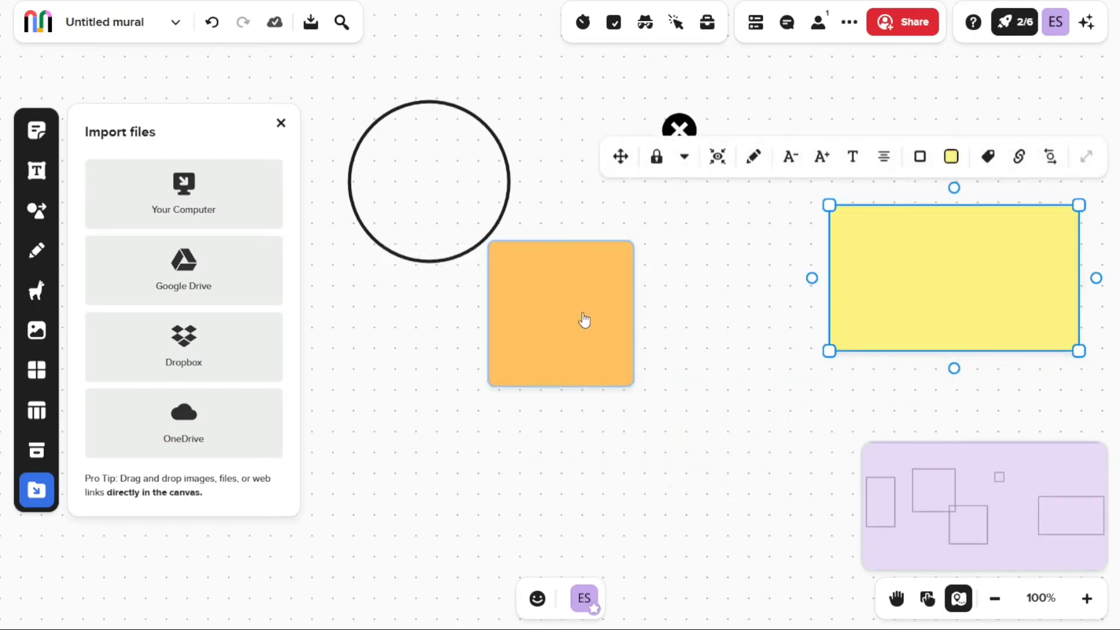
left_click_drag(584, 317, 769, 391)
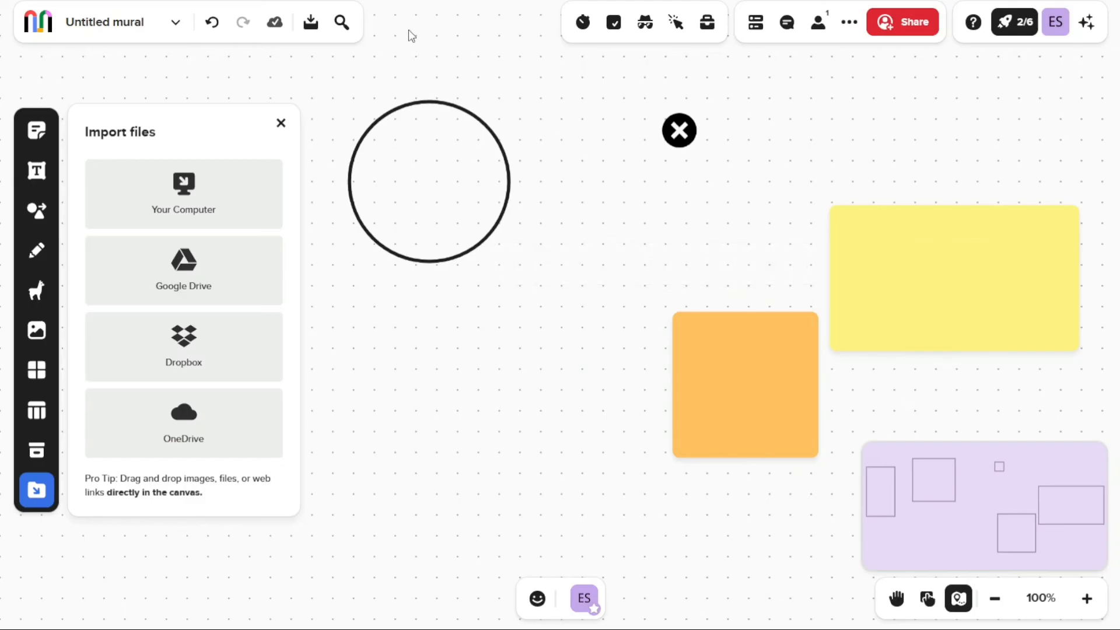
mouse_move(300, 74)
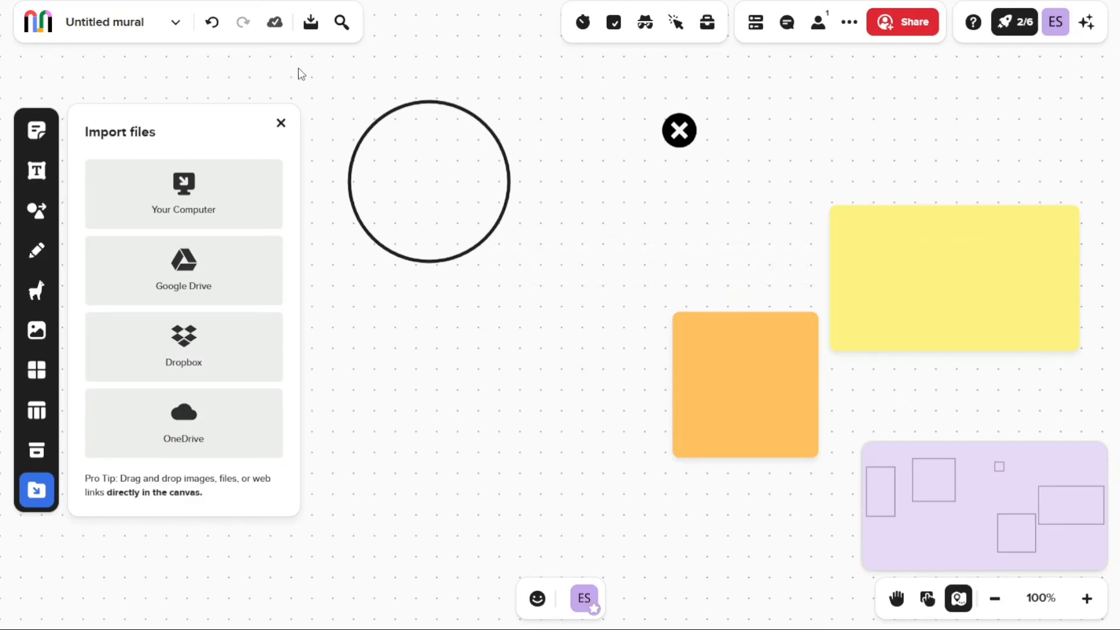
left_click(107, 21)
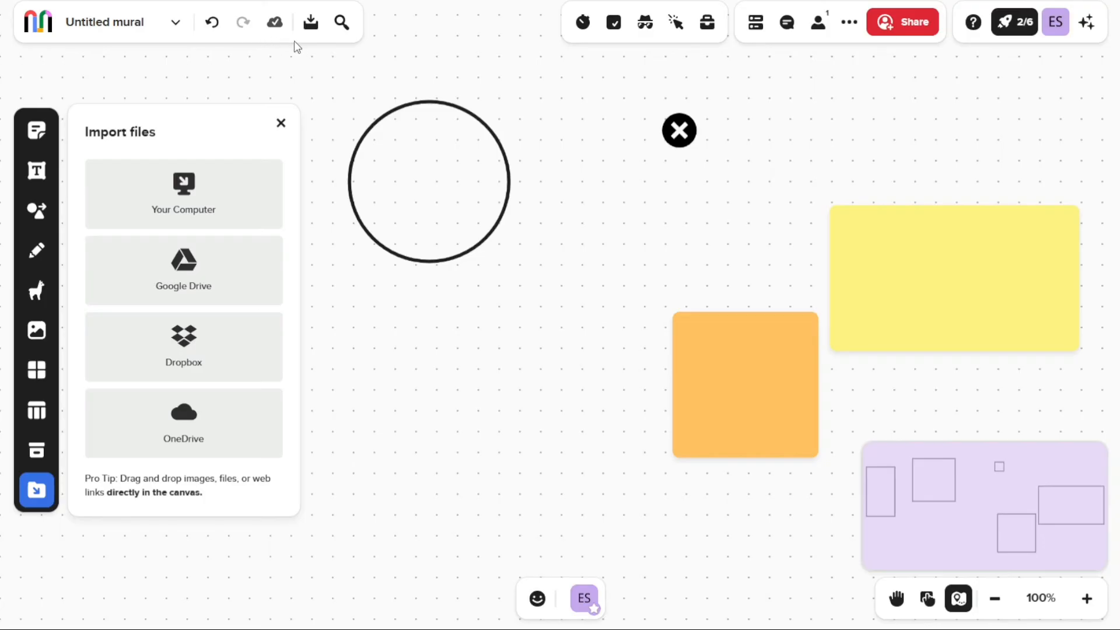
mouse_move(310, 22)
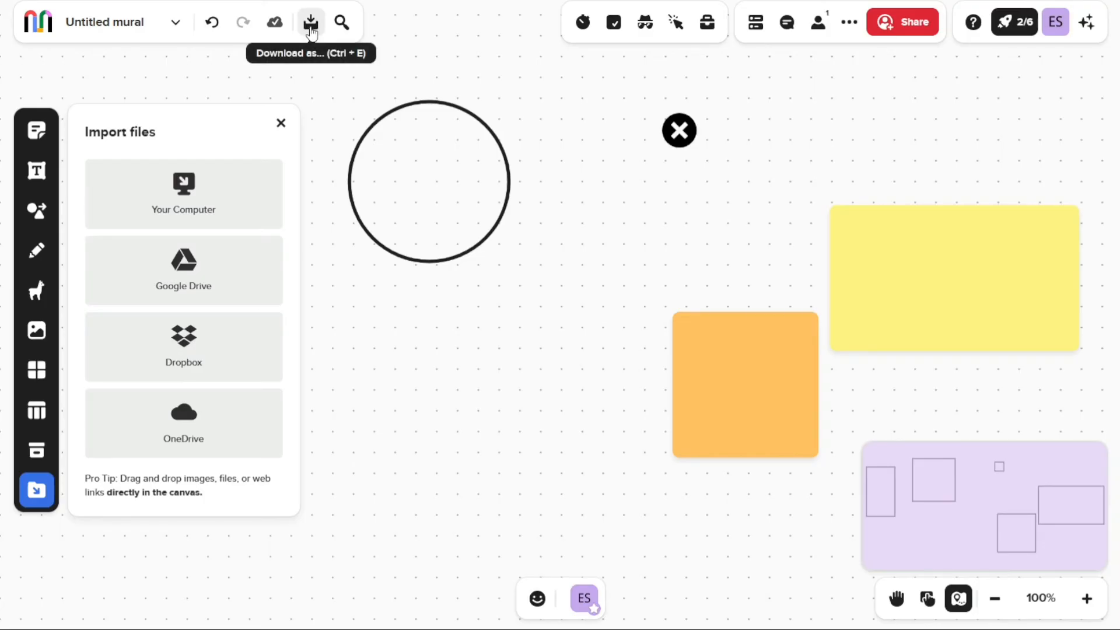
mouse_move(341, 23)
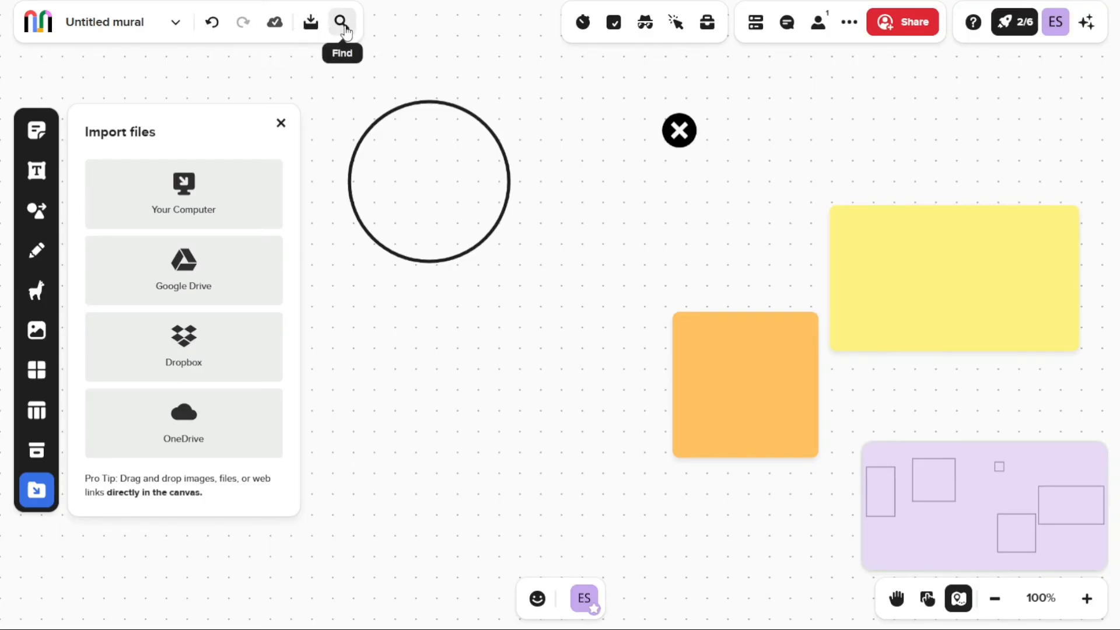
mouse_move(364, 34)
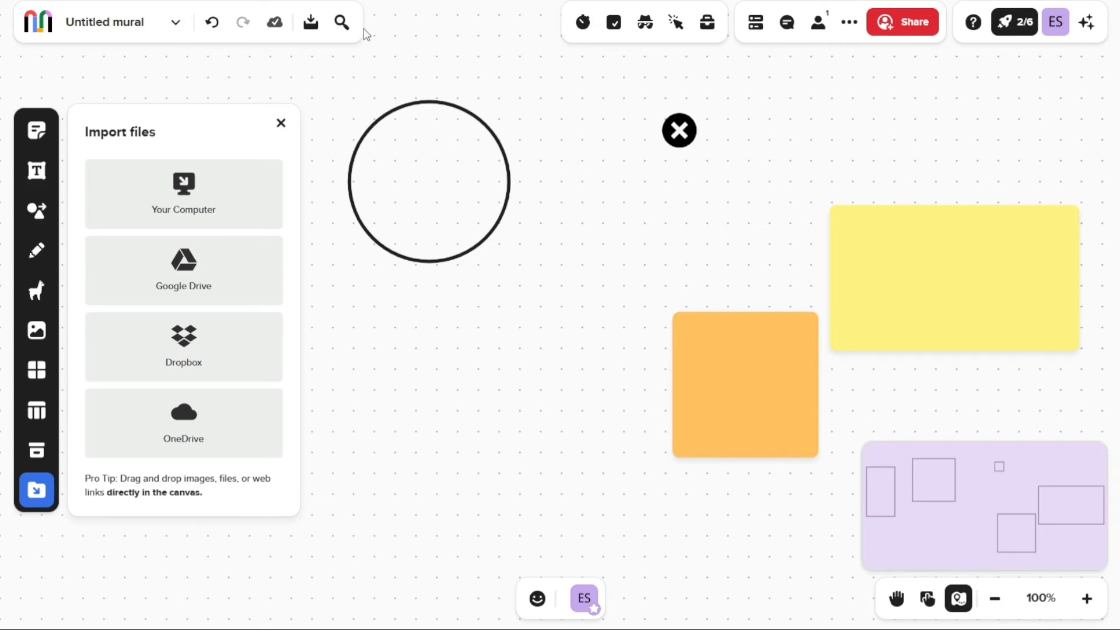
mouse_move(571, 37)
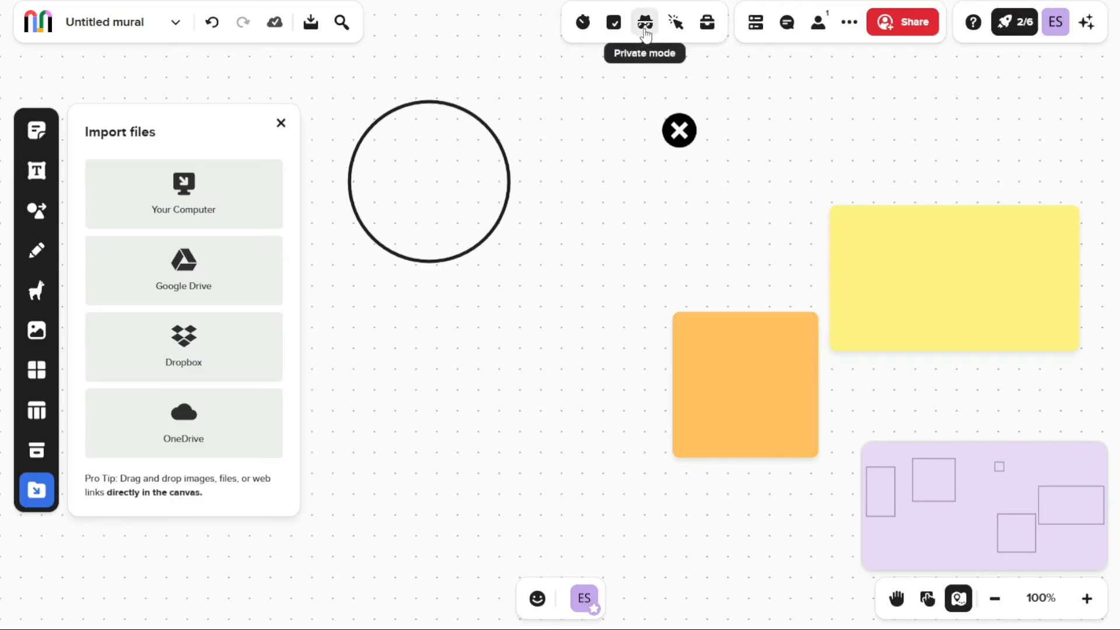
mouse_move(706, 22)
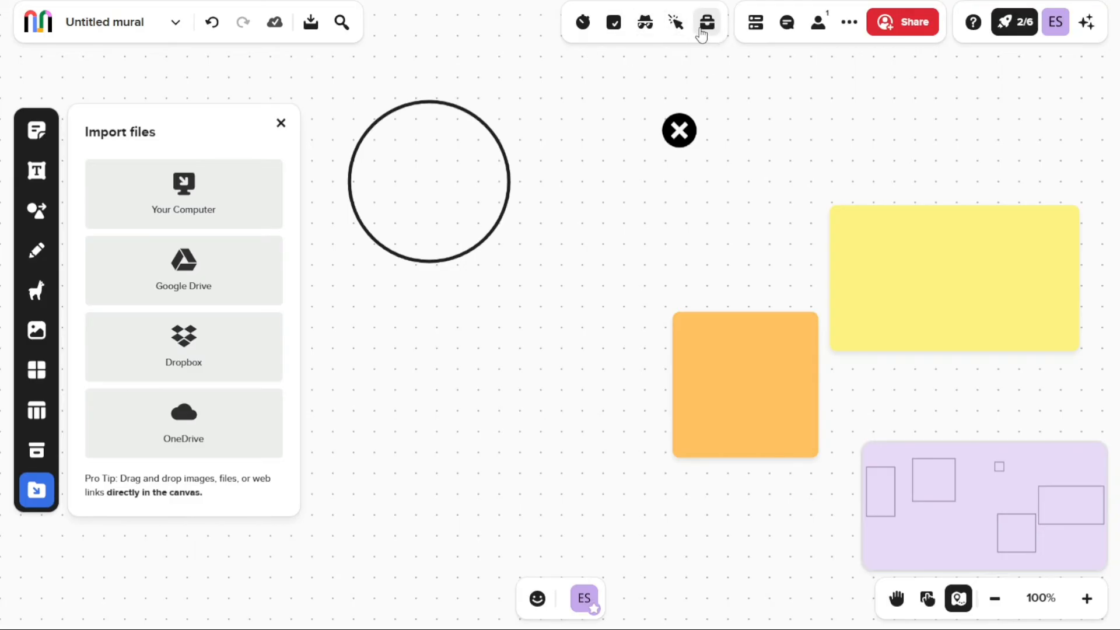
mouse_move(706, 22)
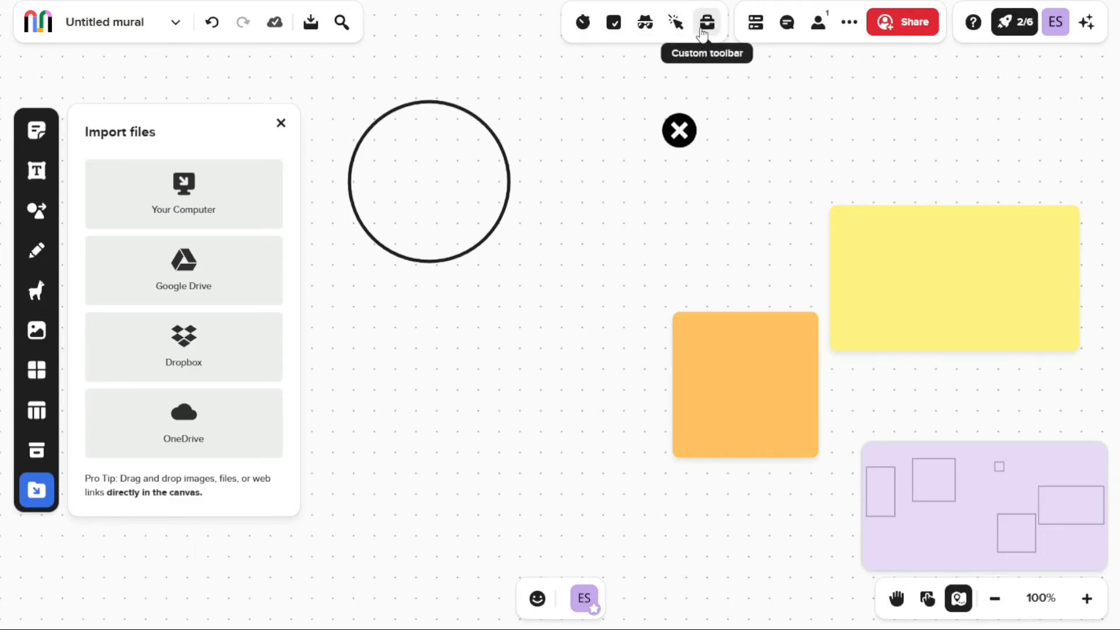
mouse_move(582, 22)
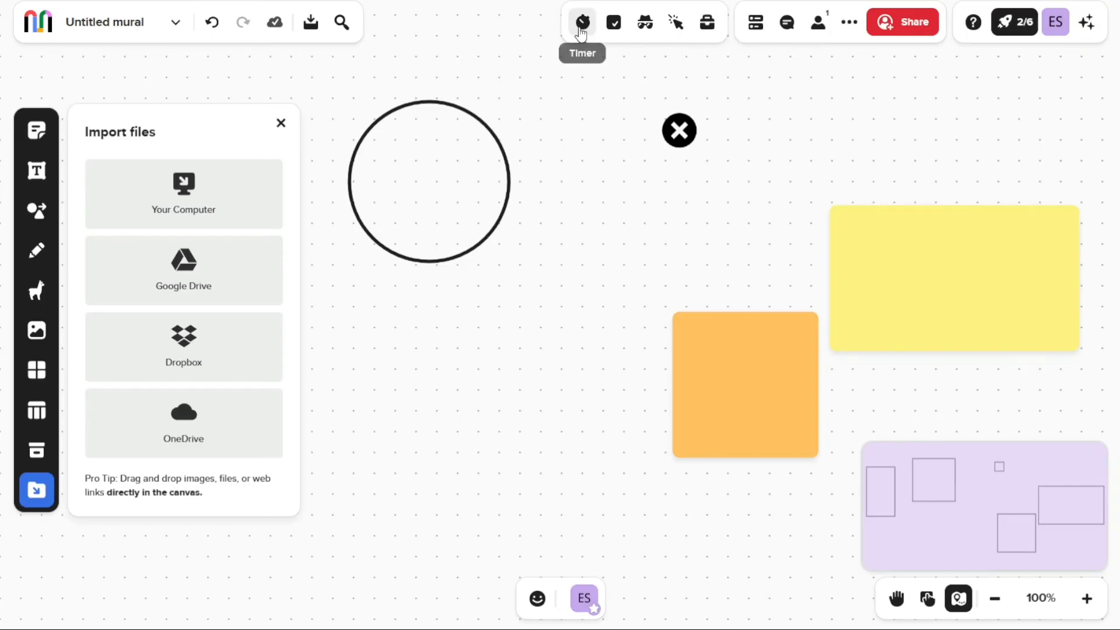
Show the session timer settings at 05:00 with the Airplane alarm sound, not started
left_click(581, 22)
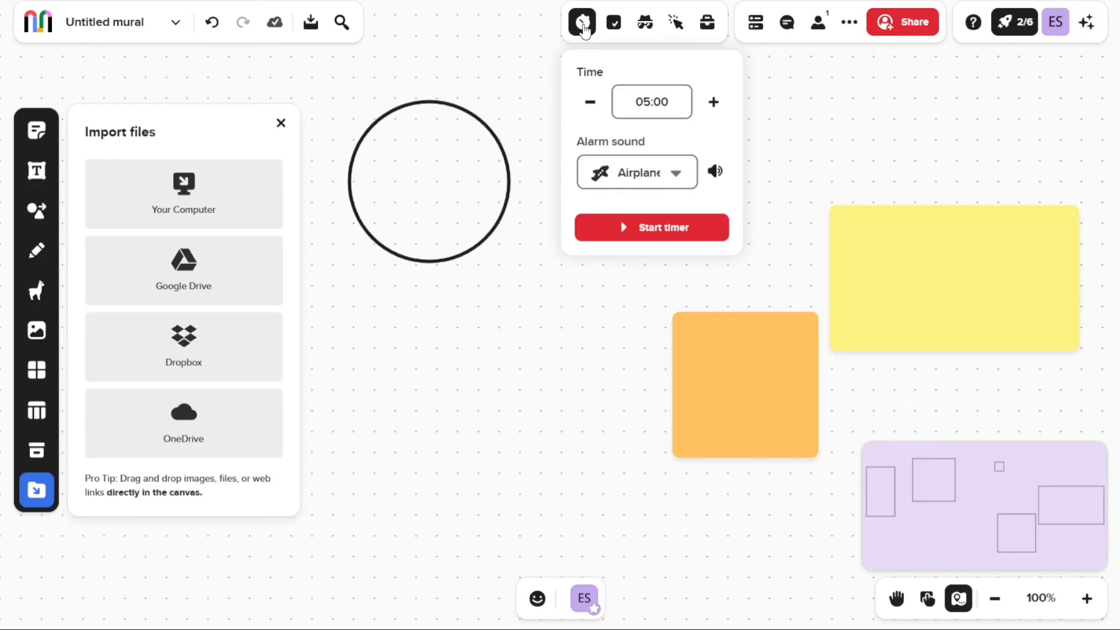
mouse_move(581, 21)
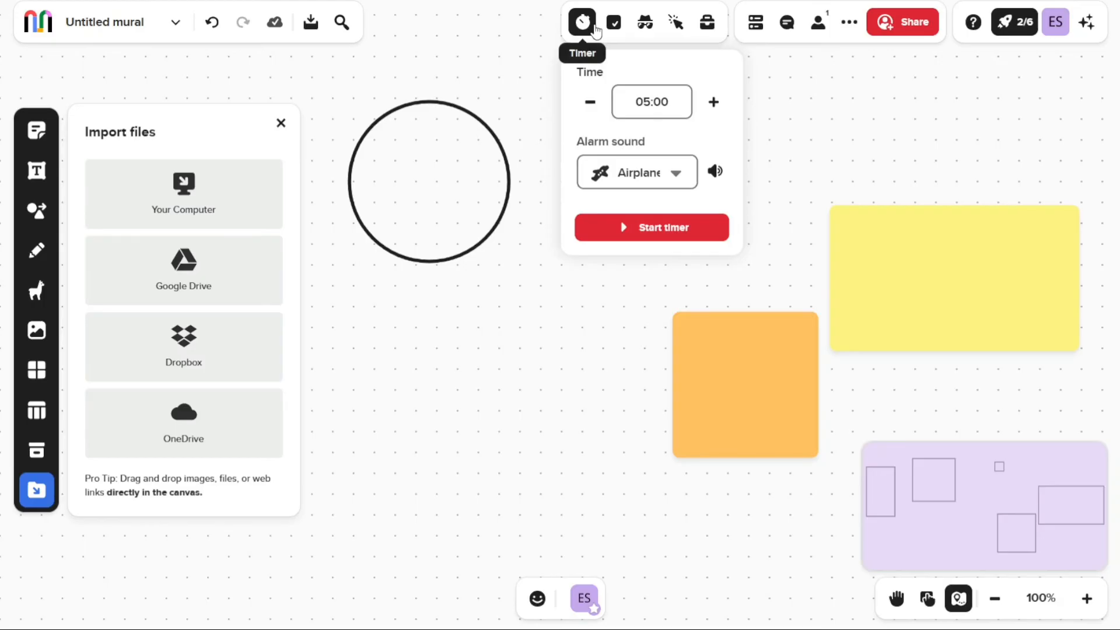
mouse_move(593, 34)
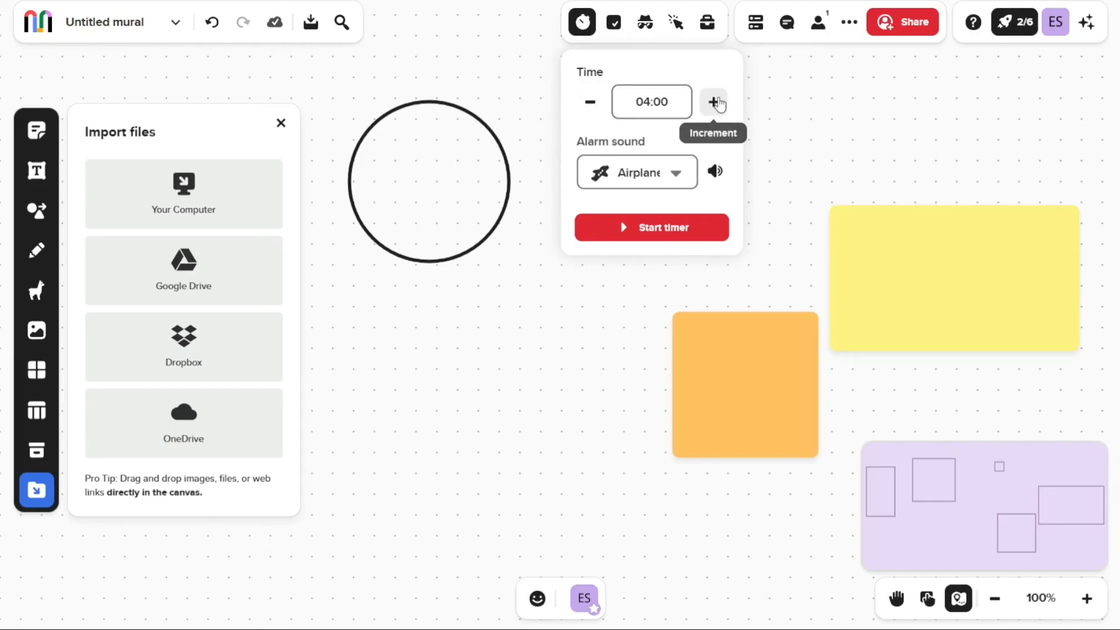
left_click(711, 101)
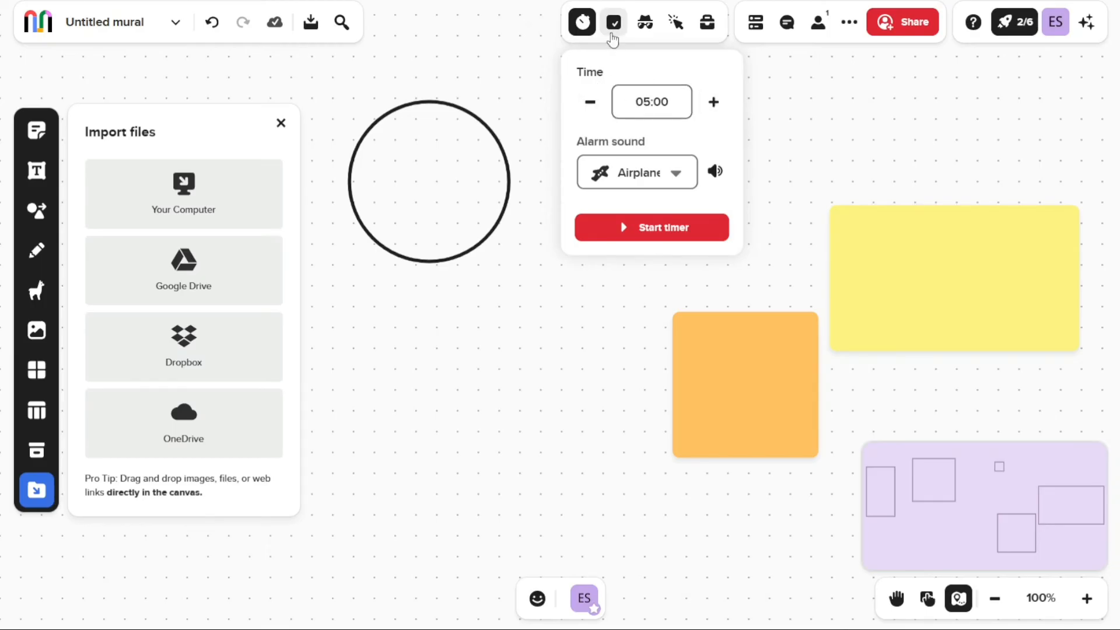
Show the Voting options offering to start a voting session
left_click(612, 21)
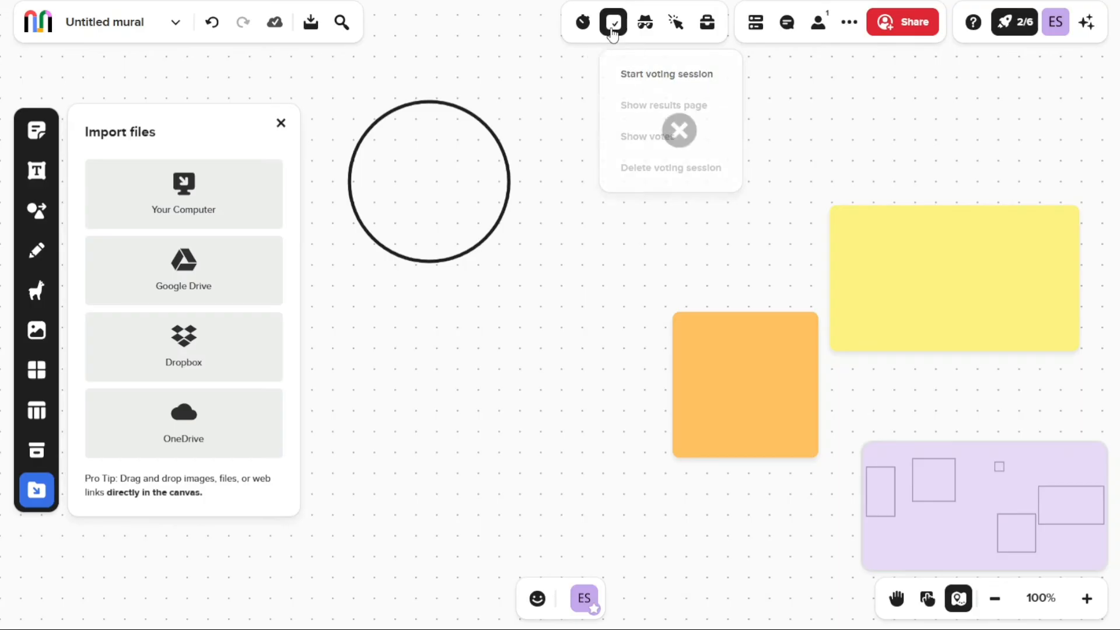
left_click(644, 21)
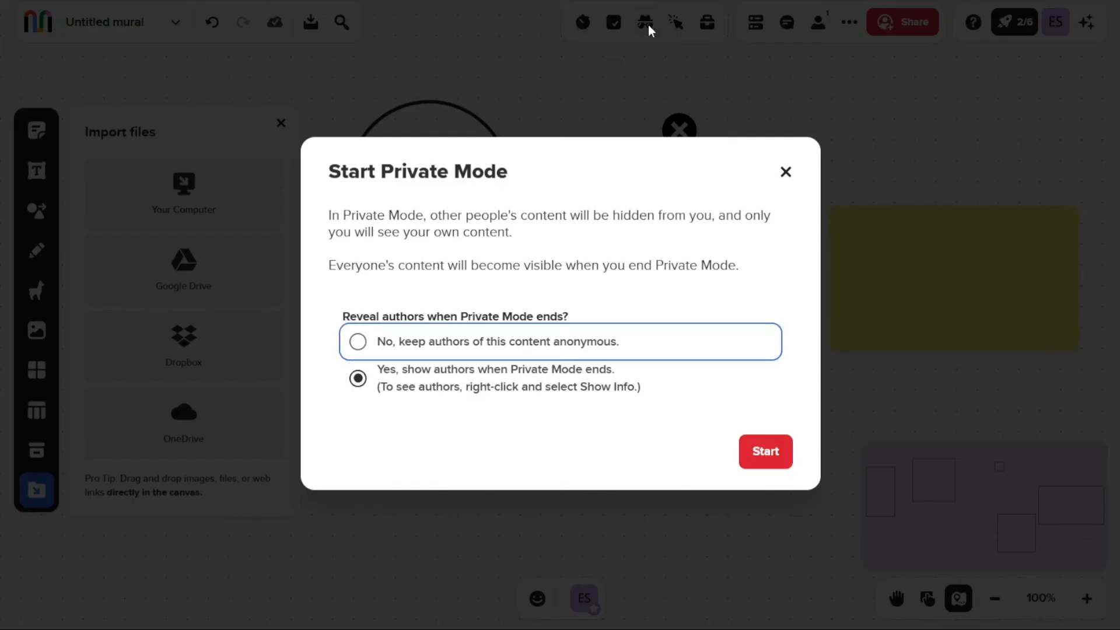
mouse_move(785, 172)
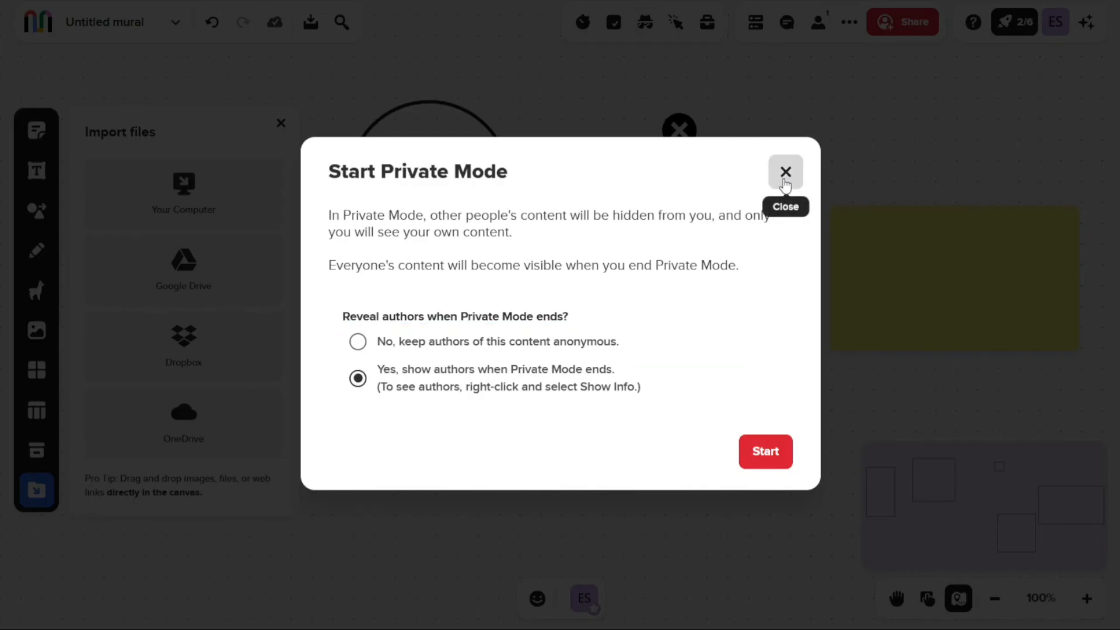
left_click(785, 172)
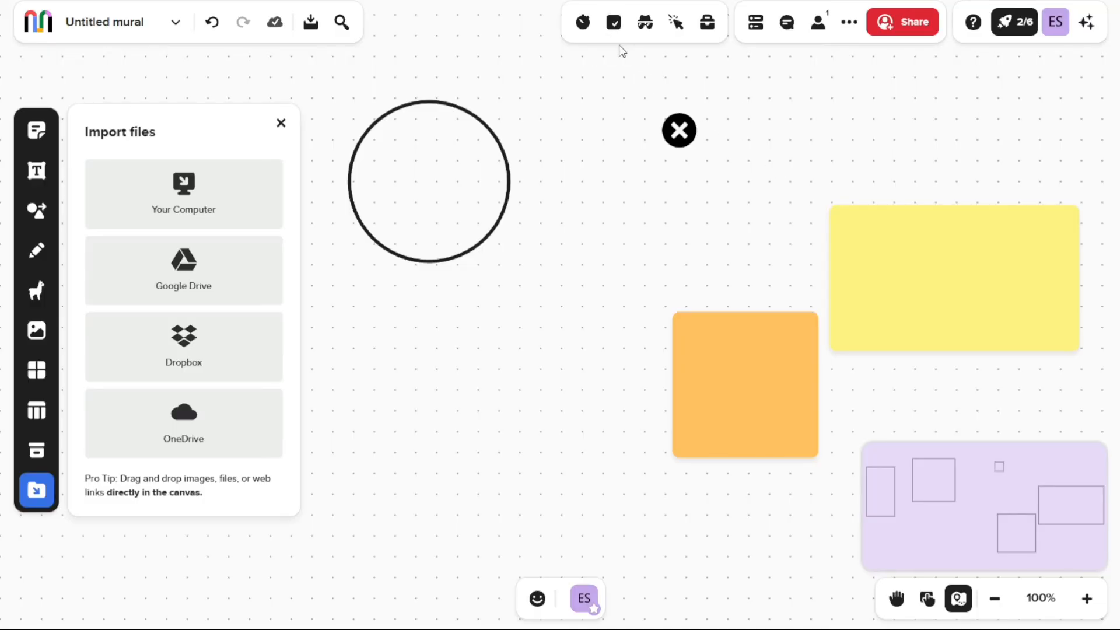
left_click(644, 21)
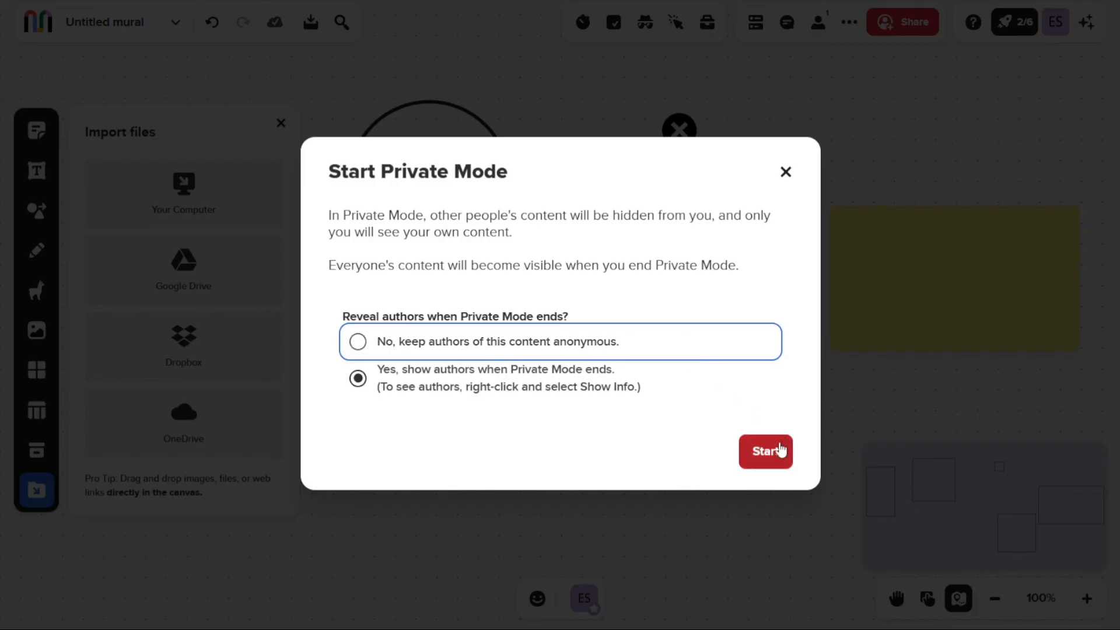
left_click(765, 450)
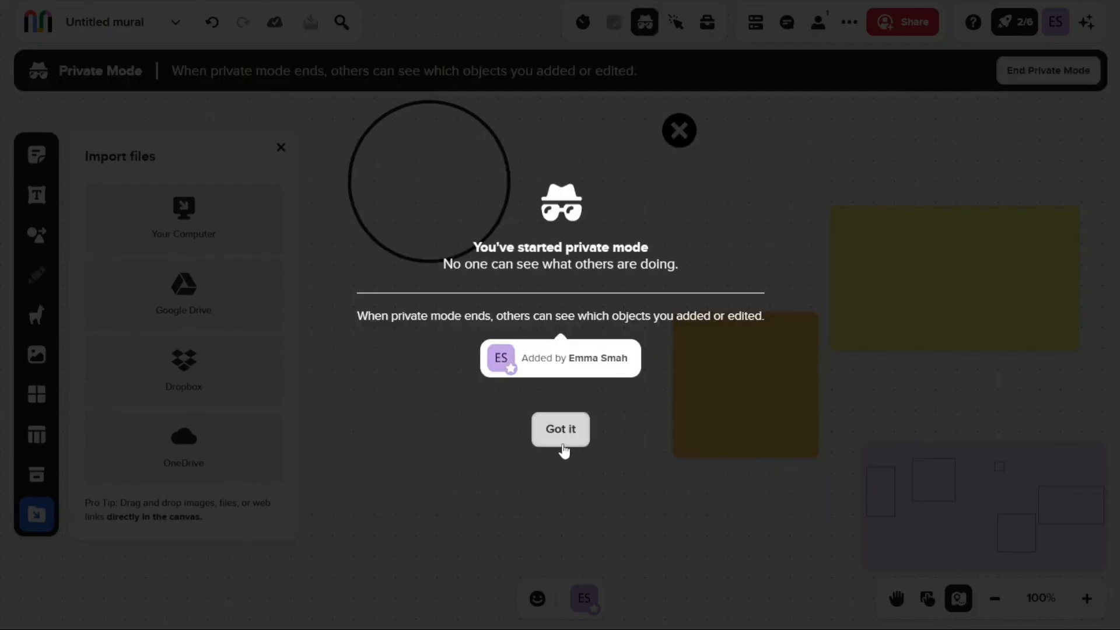
left_click(559, 429)
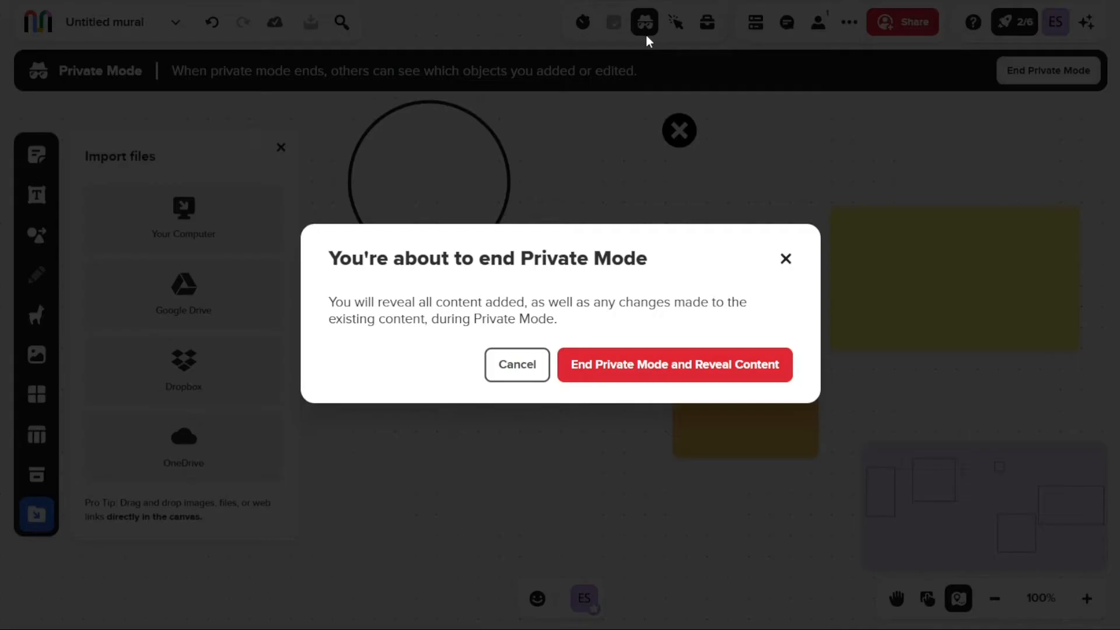
left_click(673, 364)
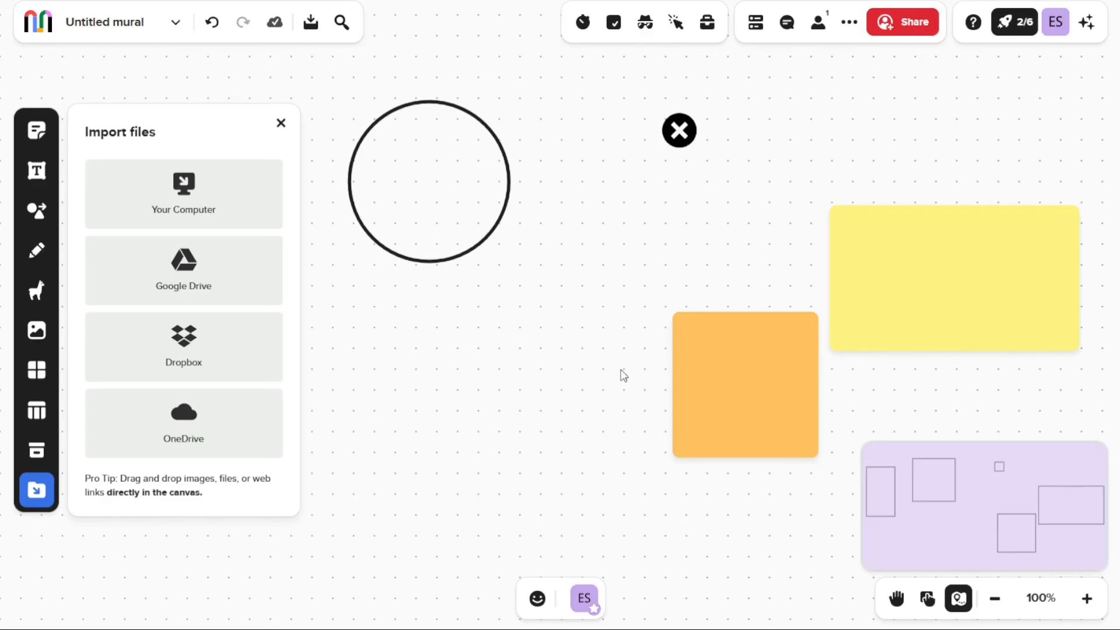
mouse_move(644, 21)
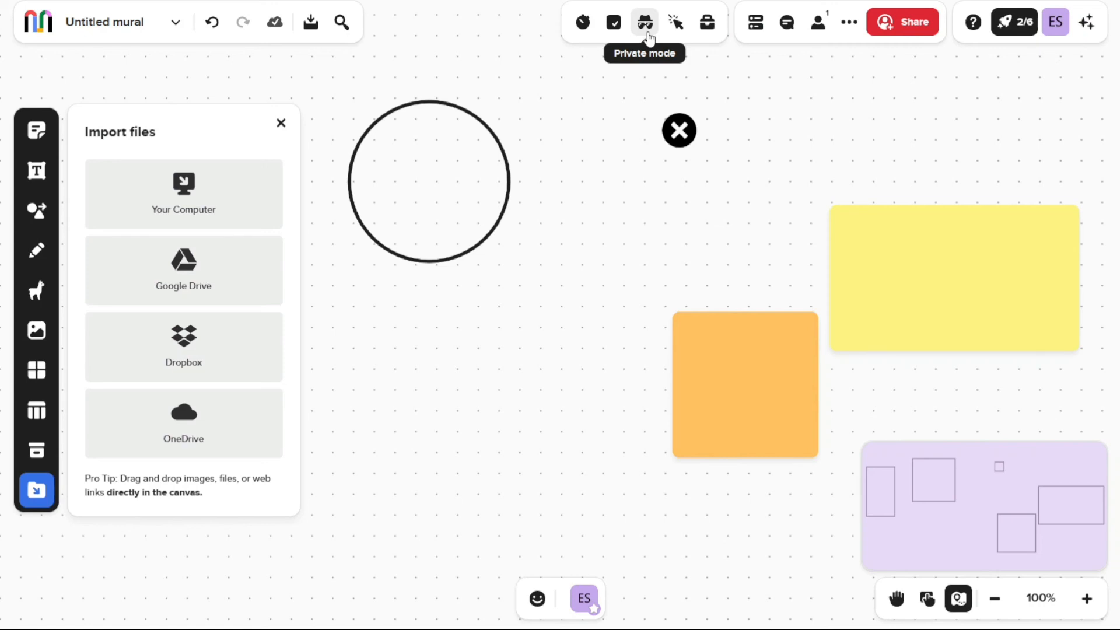
left_click(673, 21)
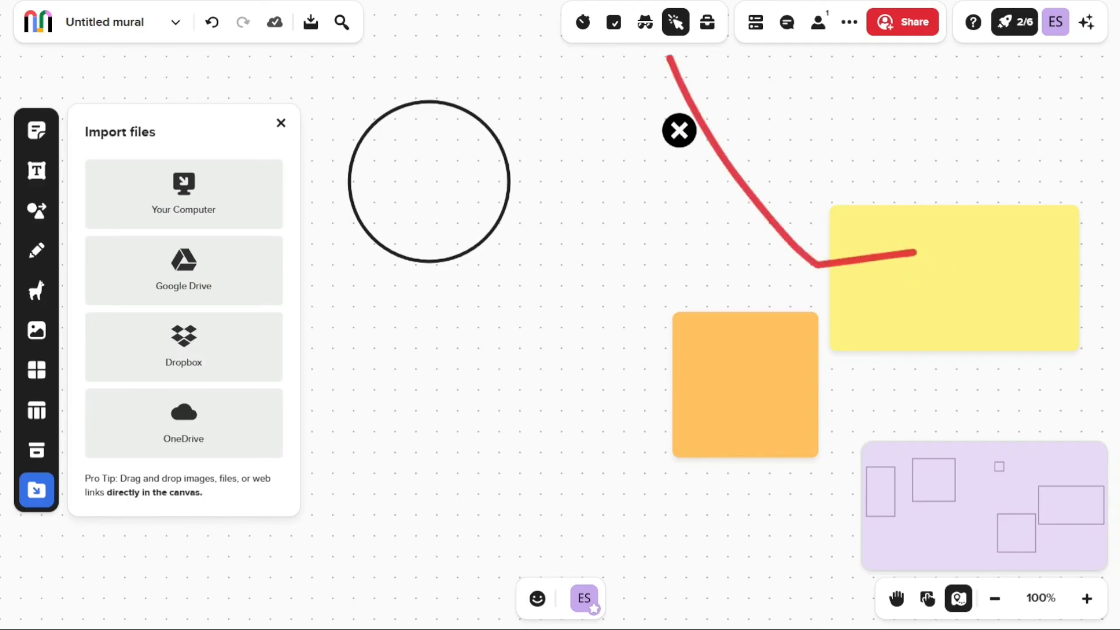
mouse_move(673, 21)
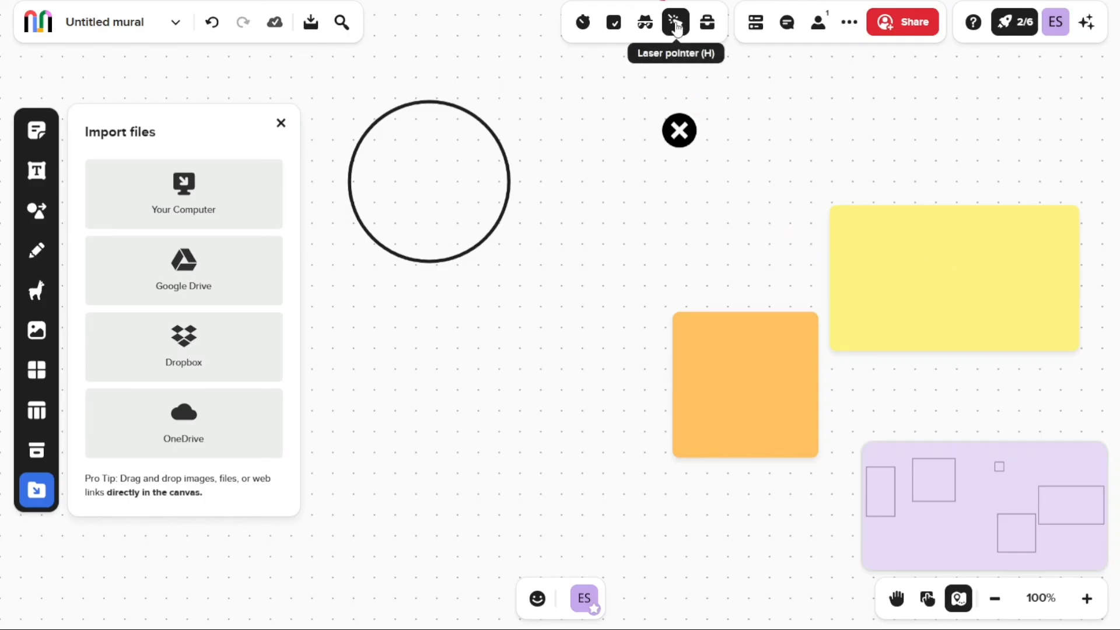
mouse_move(634, 160)
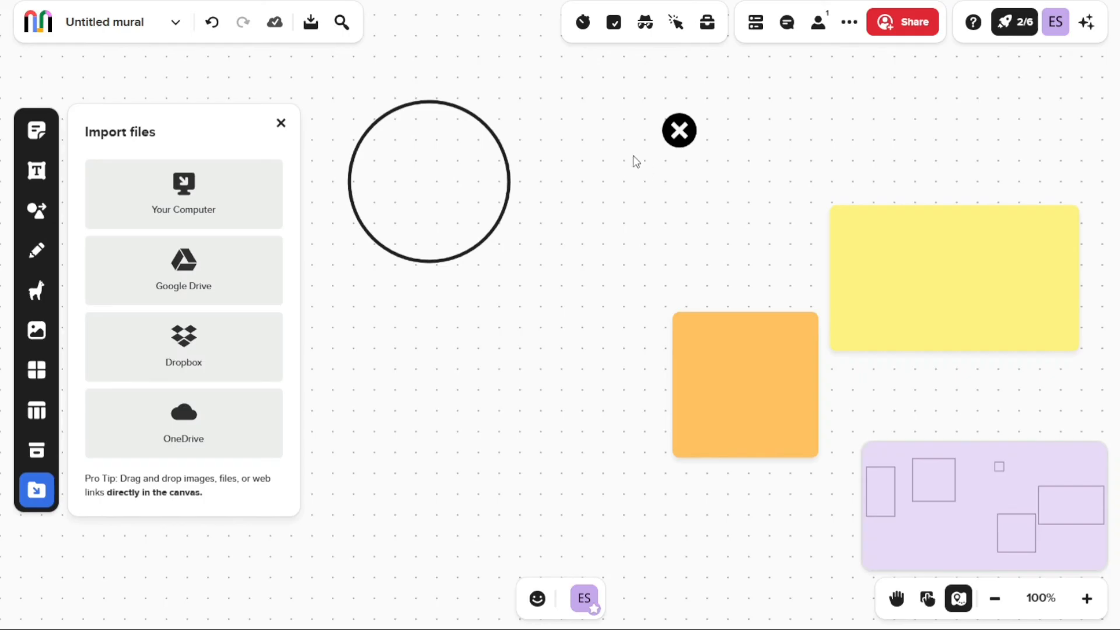
mouse_move(707, 22)
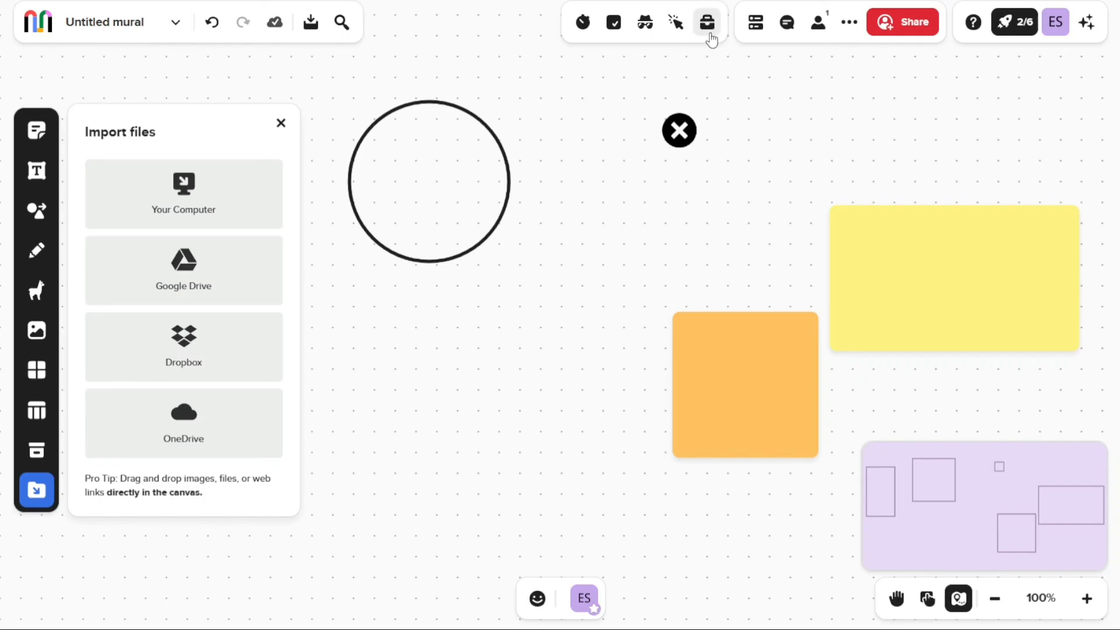
Enable the custom toolbar with only Sticky notes & Text allowed for collaborators
left_click(706, 21)
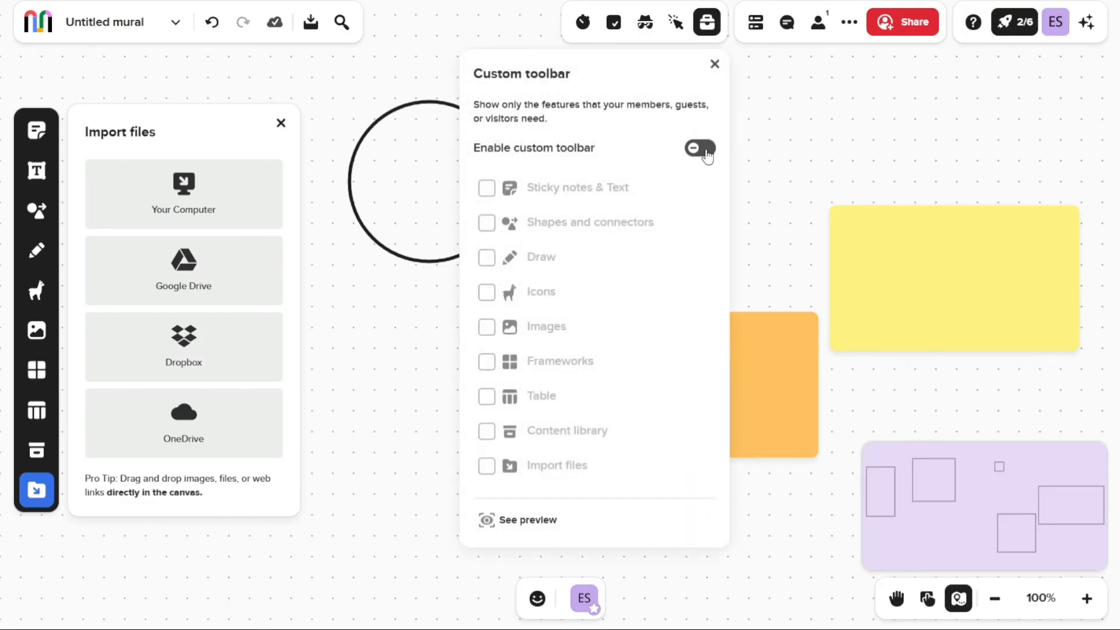
left_click(699, 148)
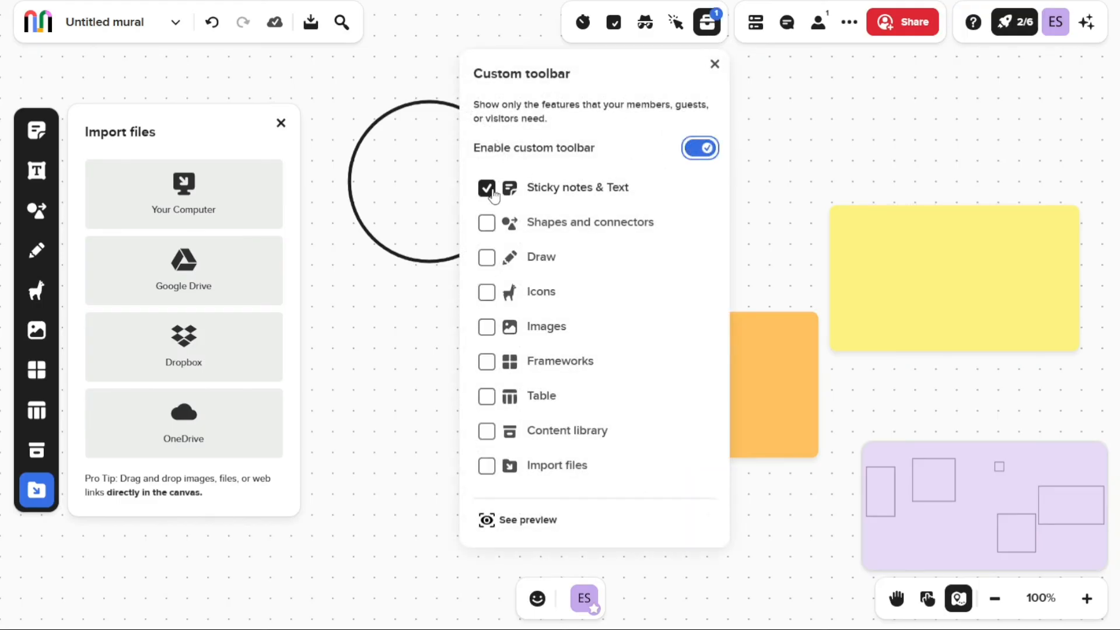
left_click(485, 186)
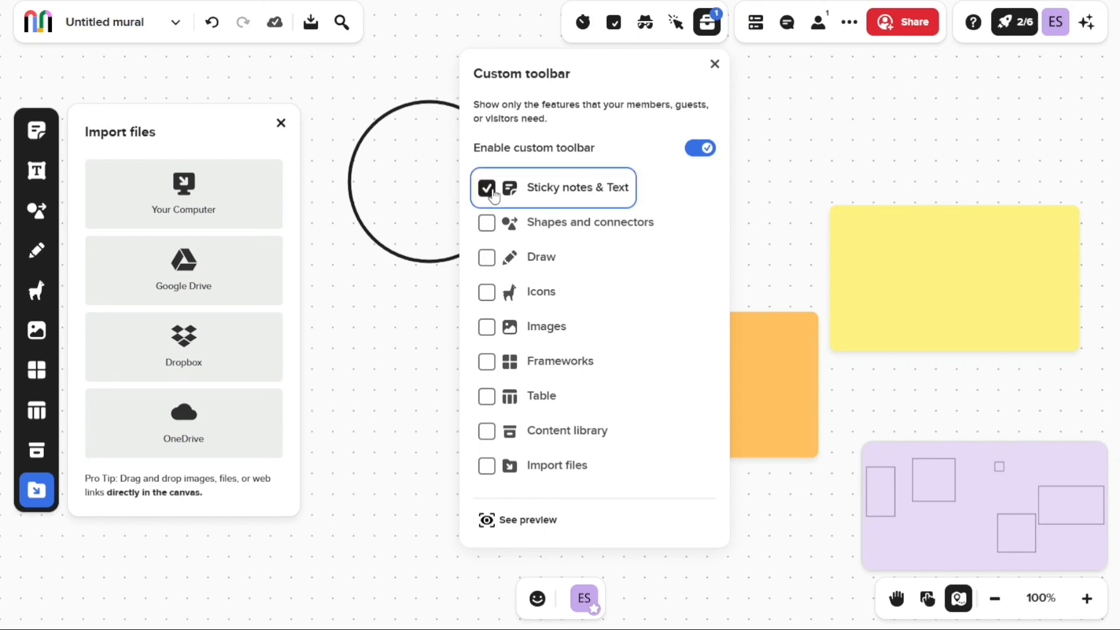
Close the custom toolbar settings and send a laughing joy emoji reaction over the canvas
left_click(714, 63)
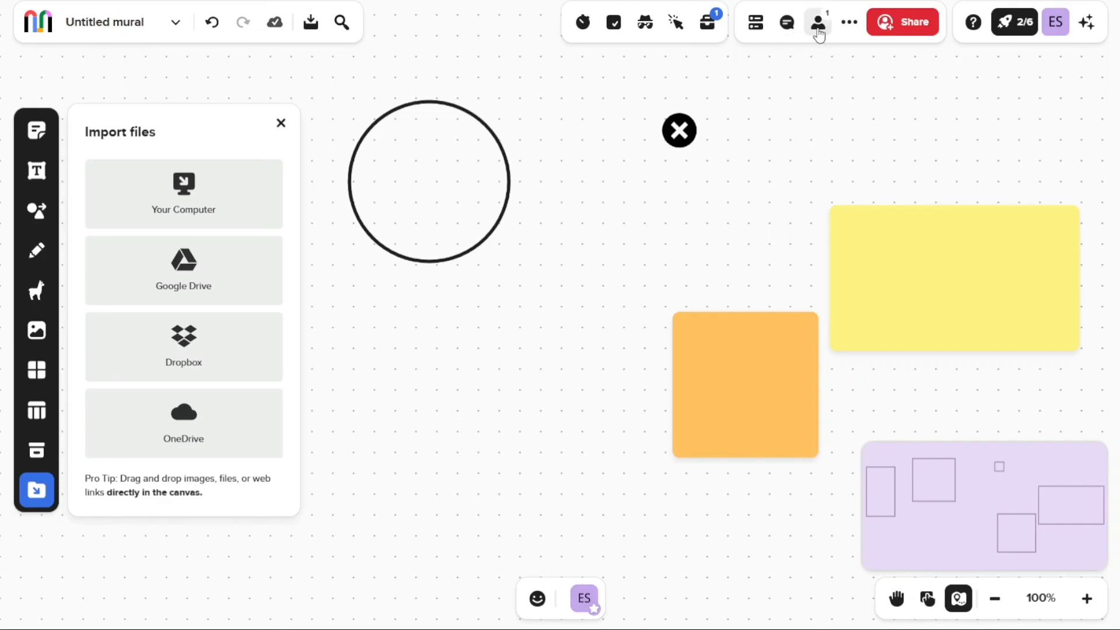
mouse_move(901, 28)
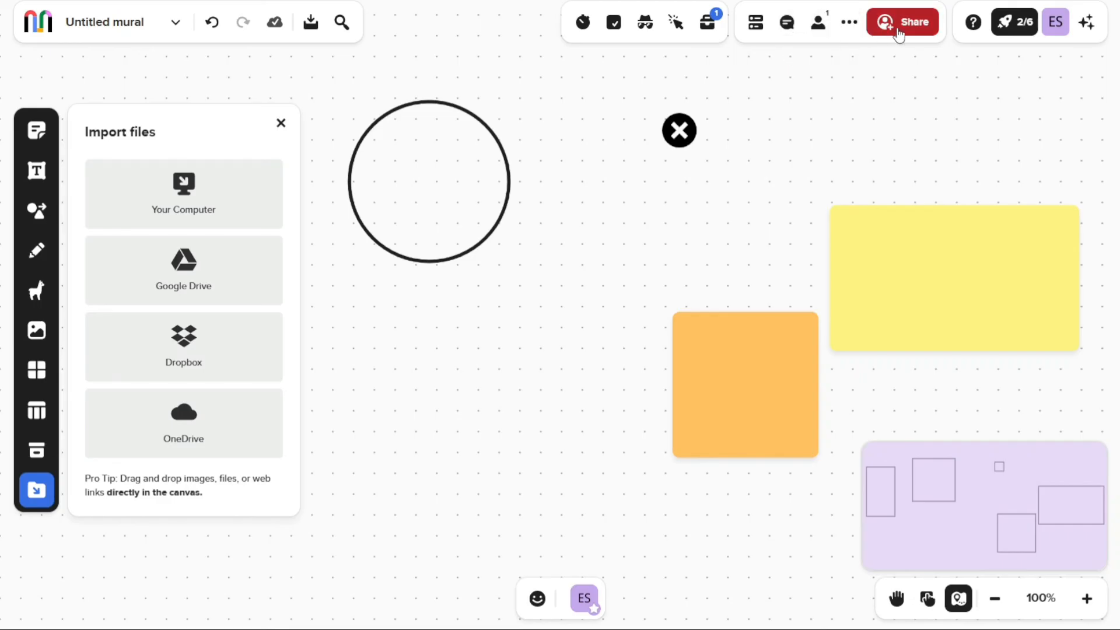
mouse_move(902, 34)
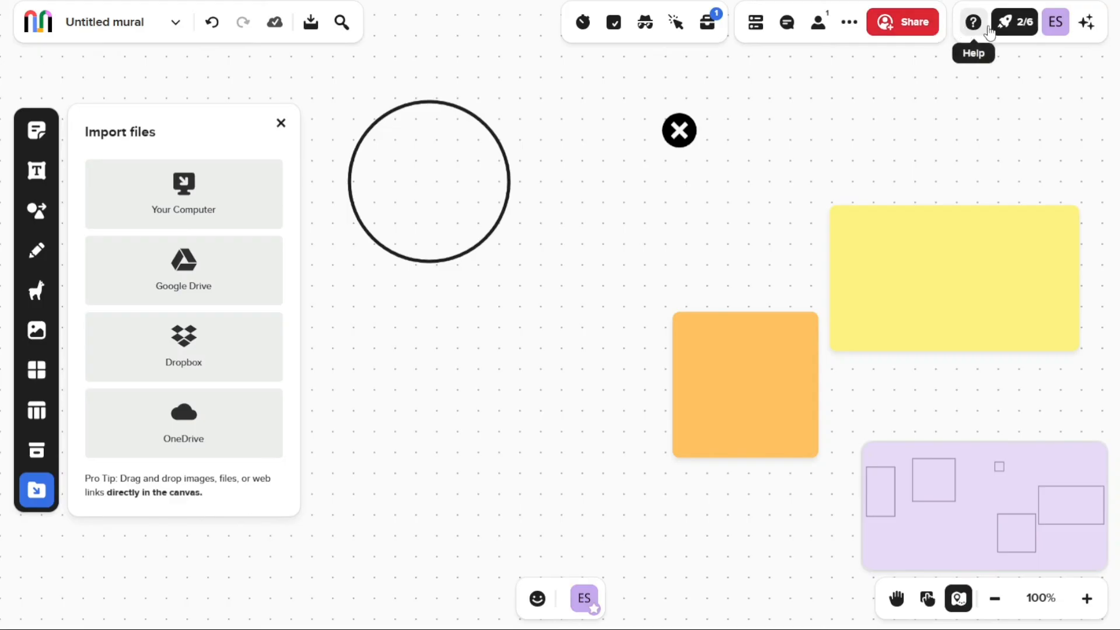
mouse_move(1055, 21)
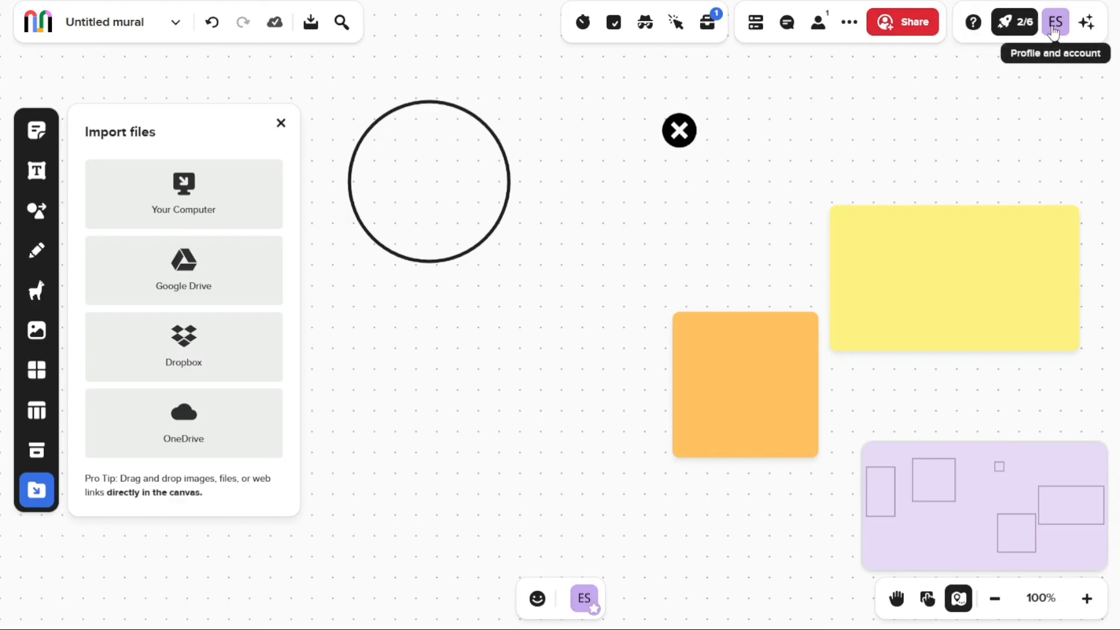
mouse_move(997, 152)
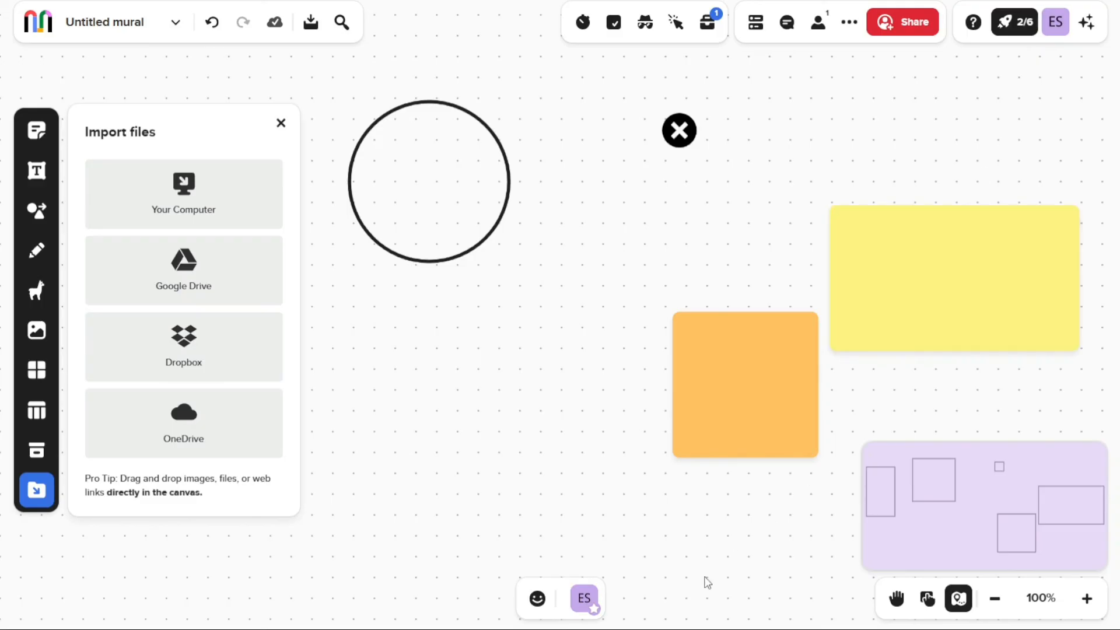
mouse_move(732, 590)
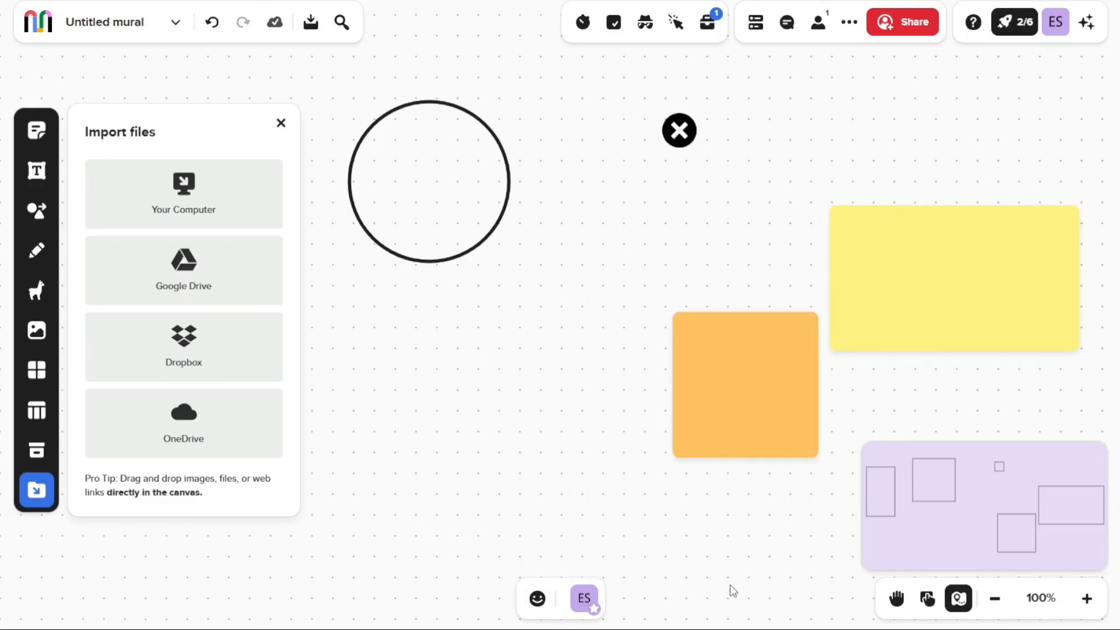
mouse_move(958, 598)
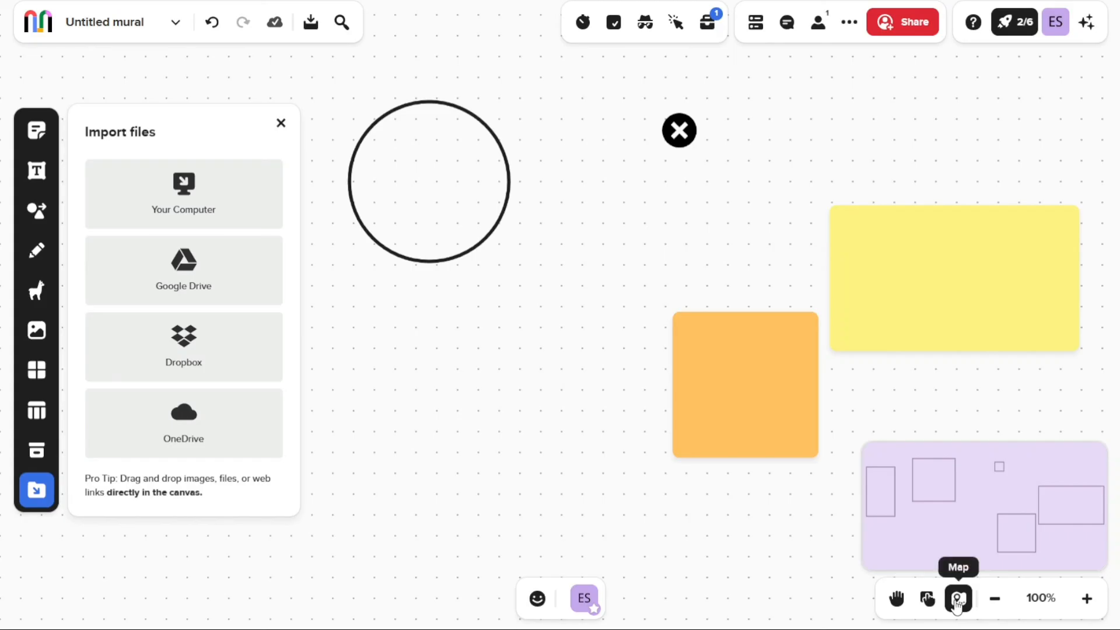
mouse_move(819, 588)
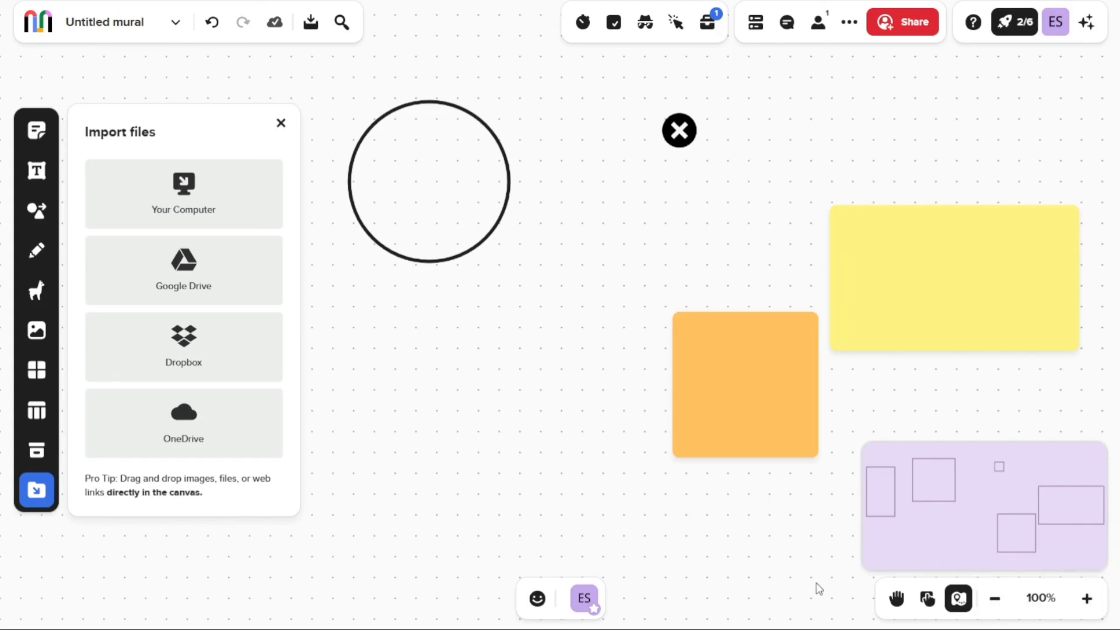
left_click(537, 598)
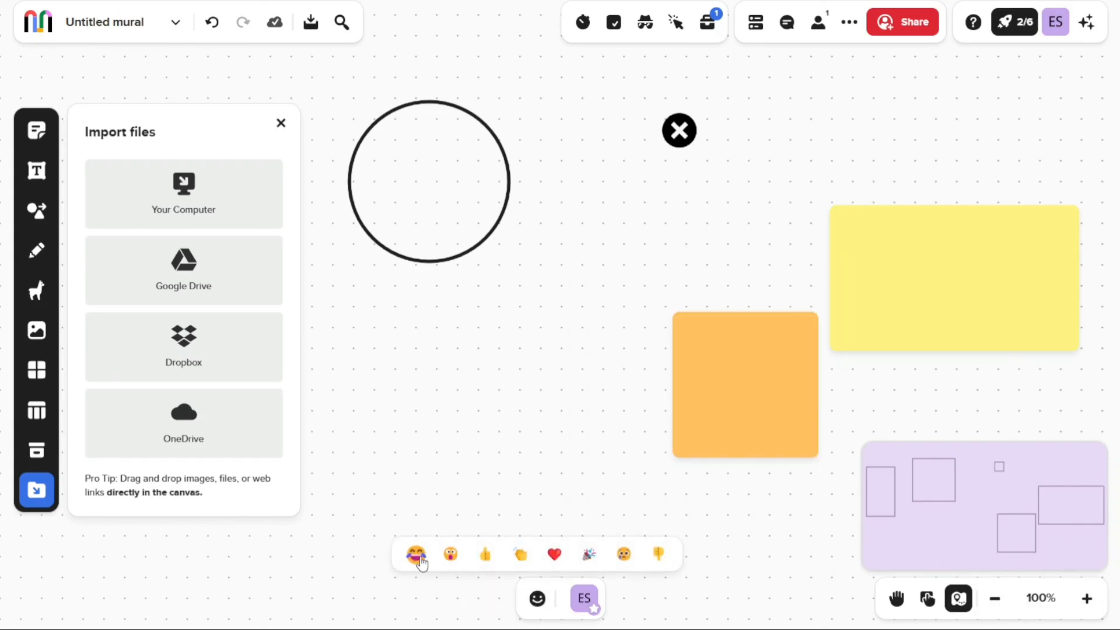
left_click(416, 554)
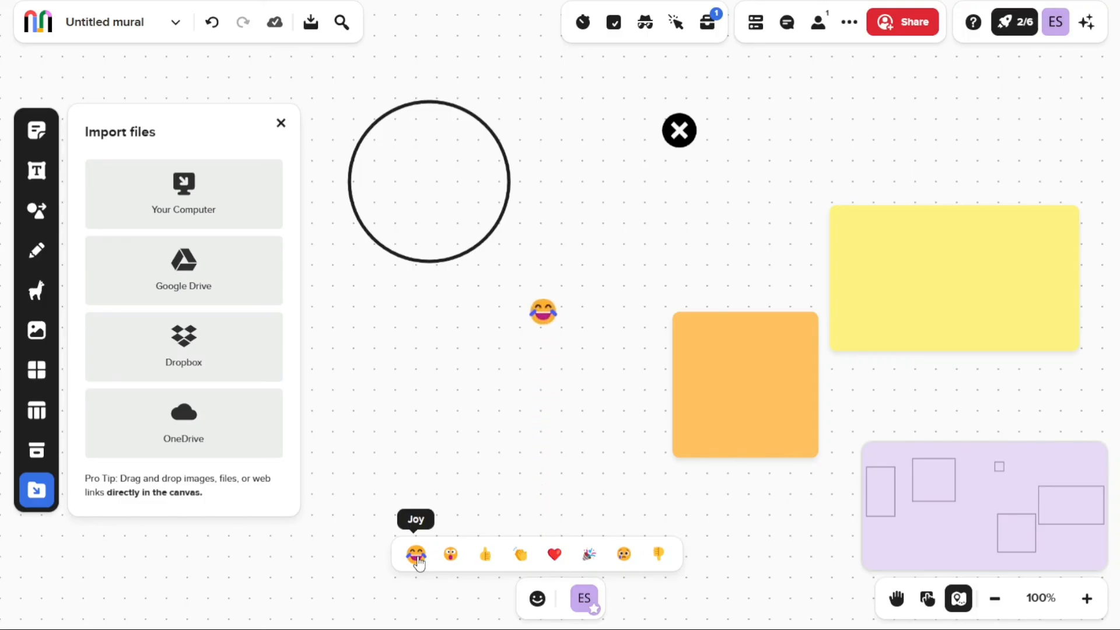
left_click(415, 554)
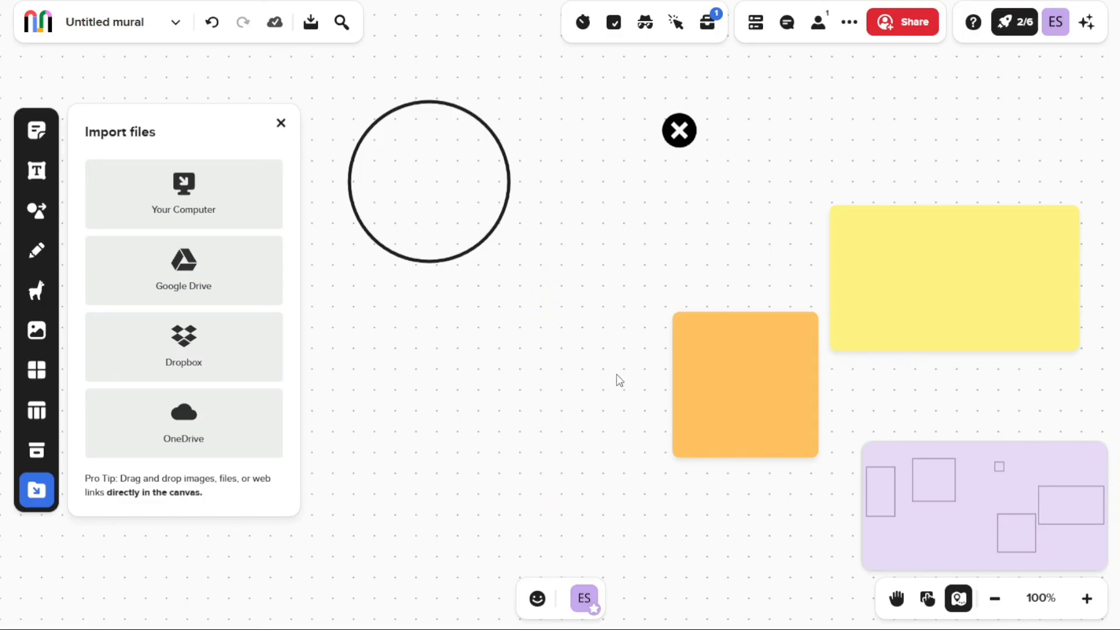
Show the export settings for all content, viewing PDF, PNG, HTML and CSV formats and keeping PDF
left_click(311, 21)
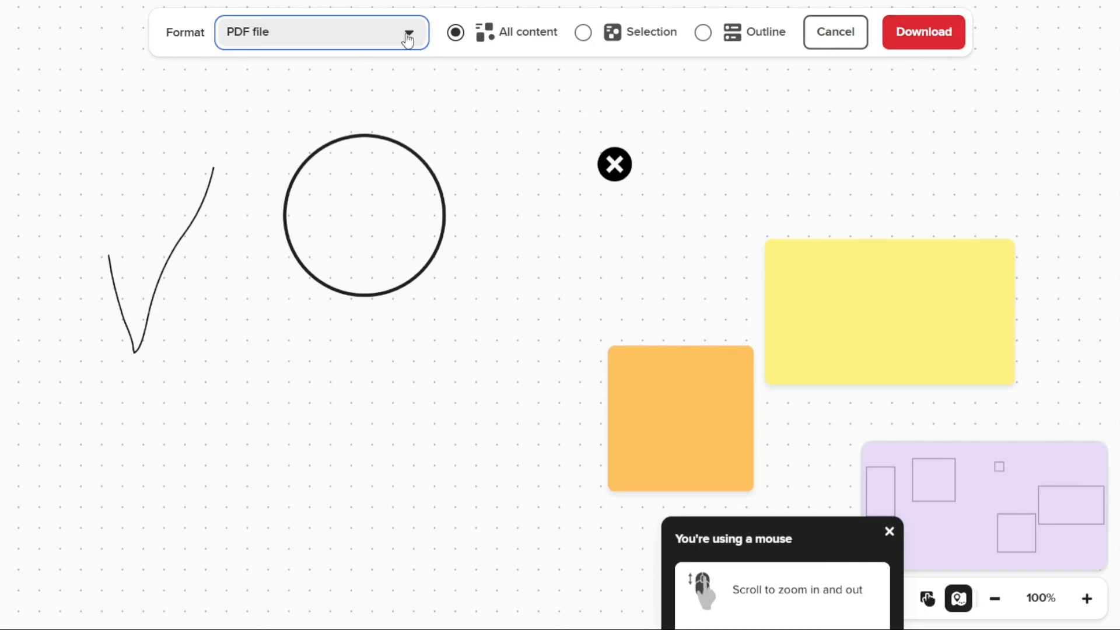
left_click(321, 33)
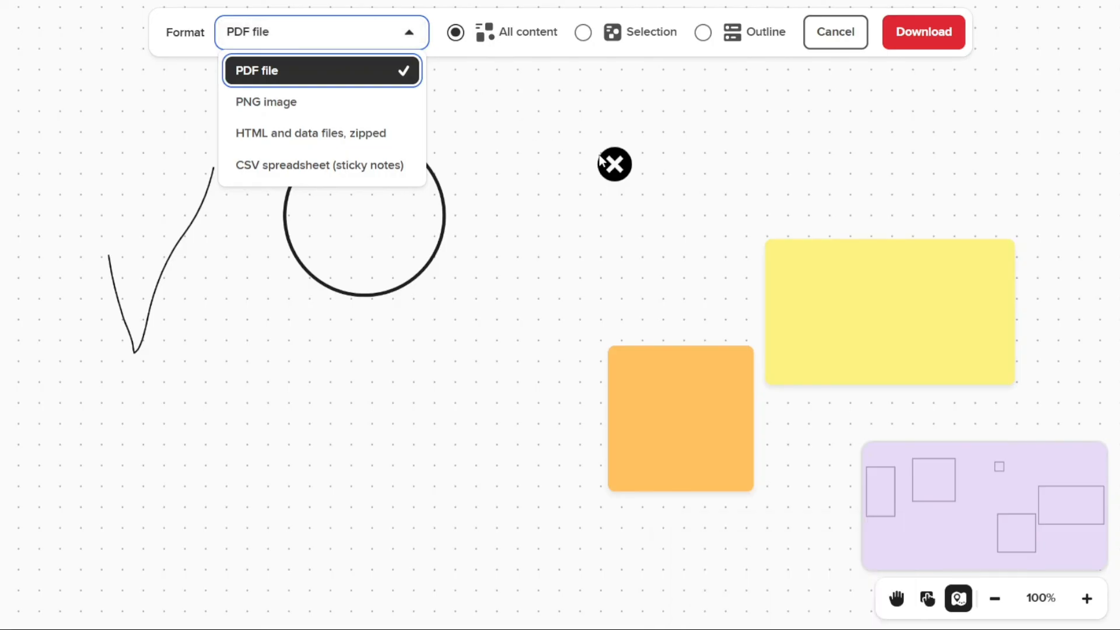
mouse_move(654, 191)
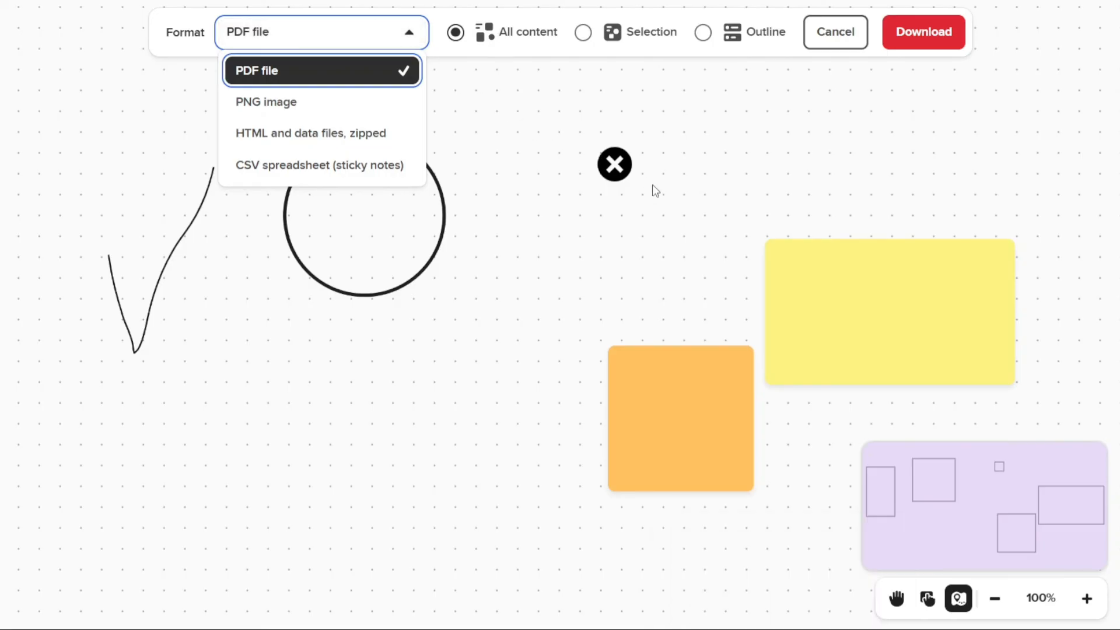
left_click(321, 32)
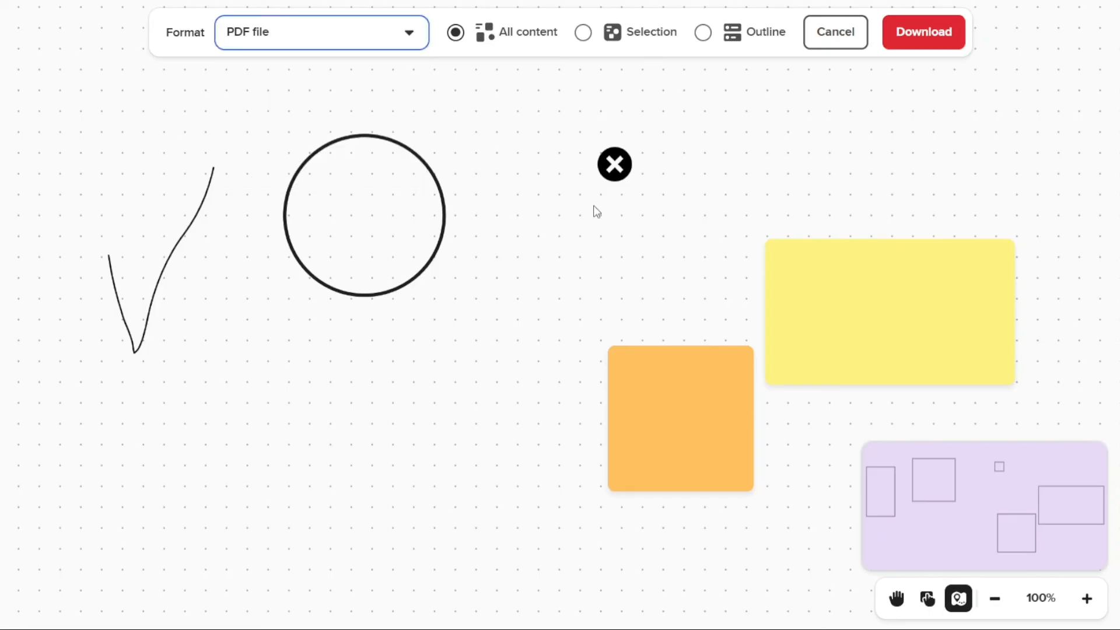